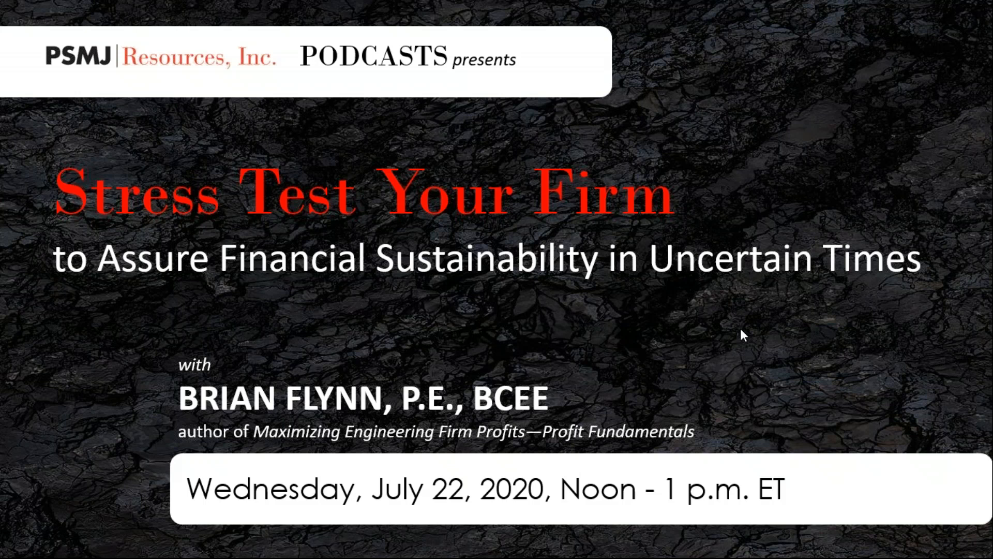
mouse_move(744, 335)
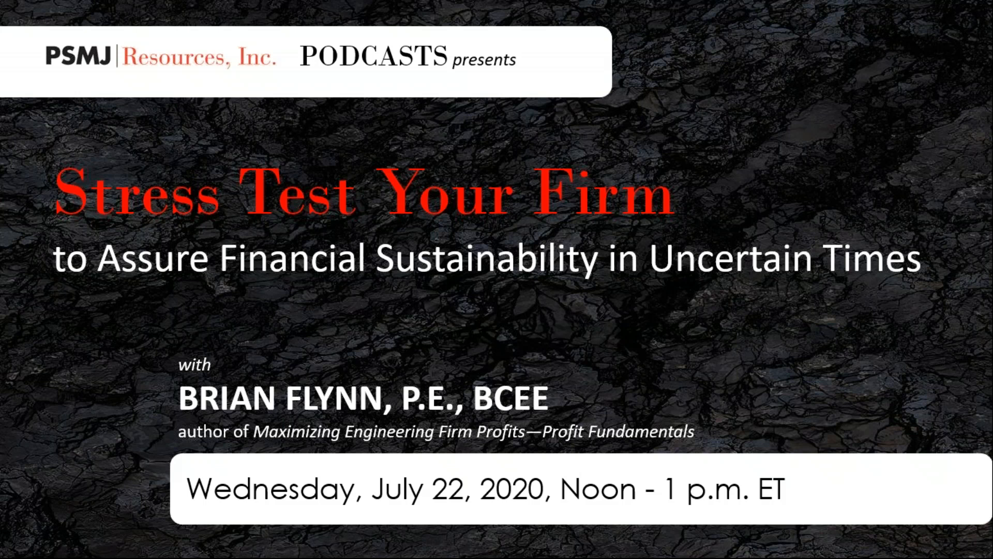
mouse_move(800, 61)
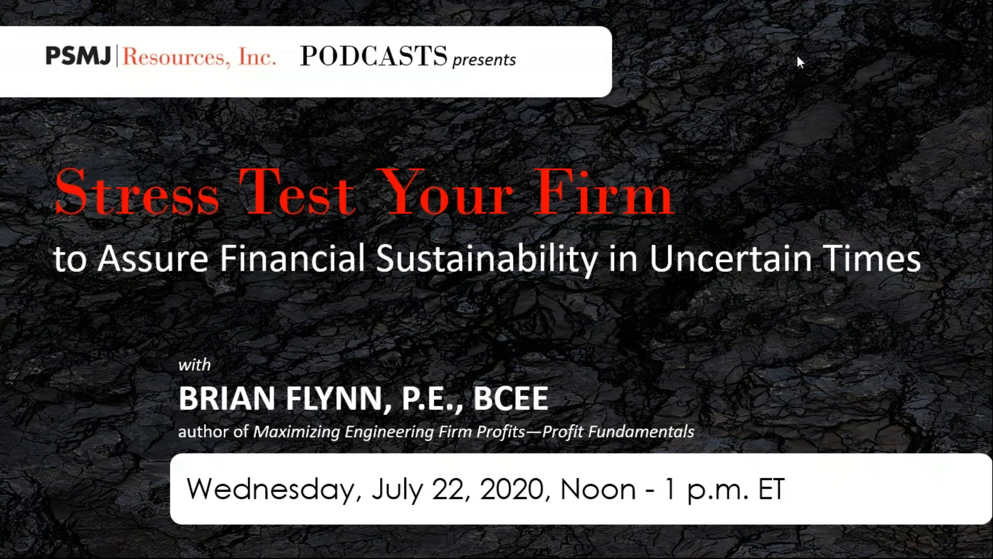
mouse_move(883, 501)
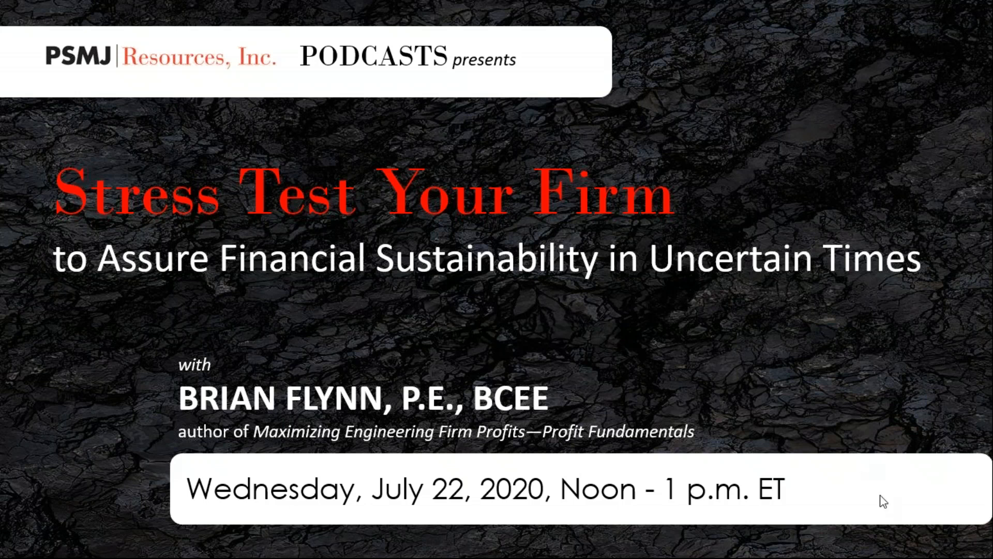
mouse_move(987, 543)
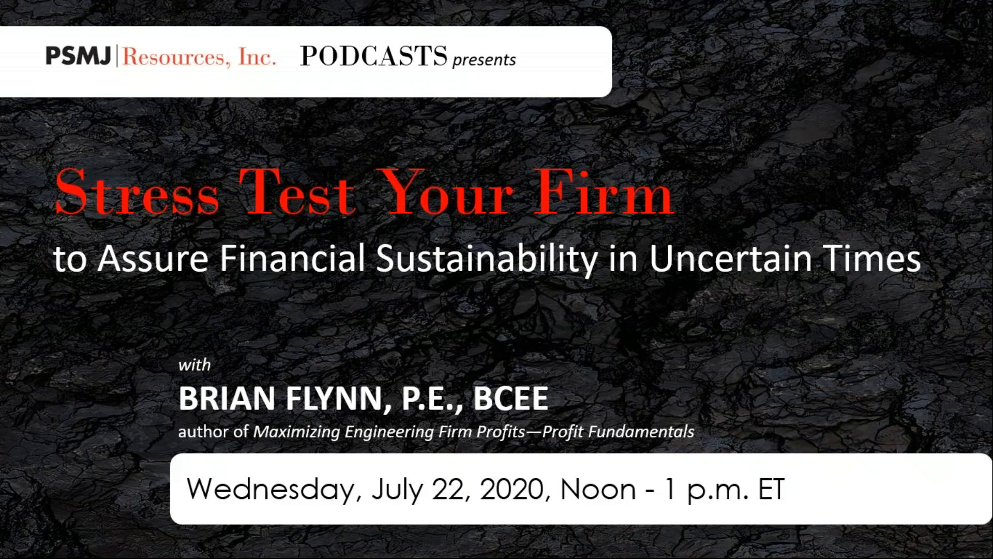
mouse_move(759, 359)
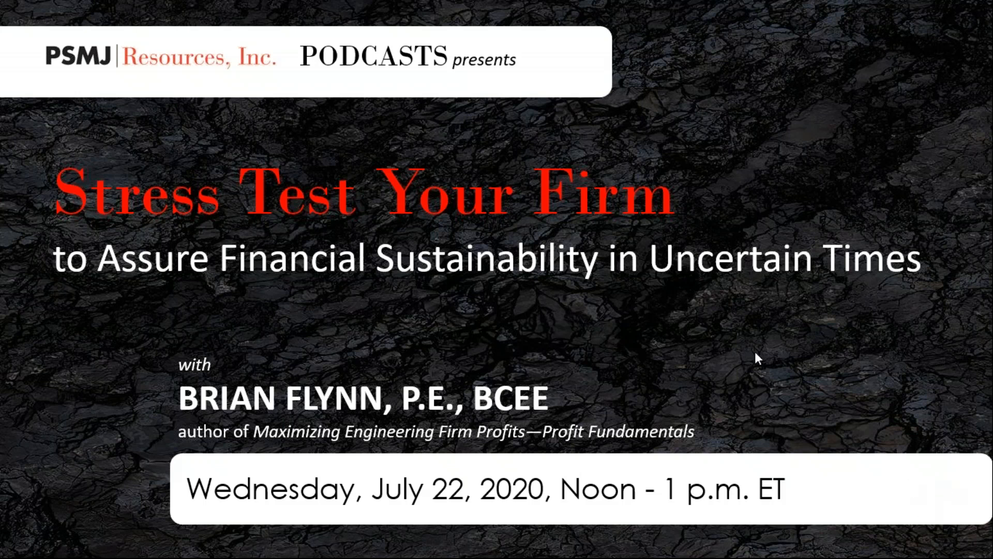
mouse_move(382, 295)
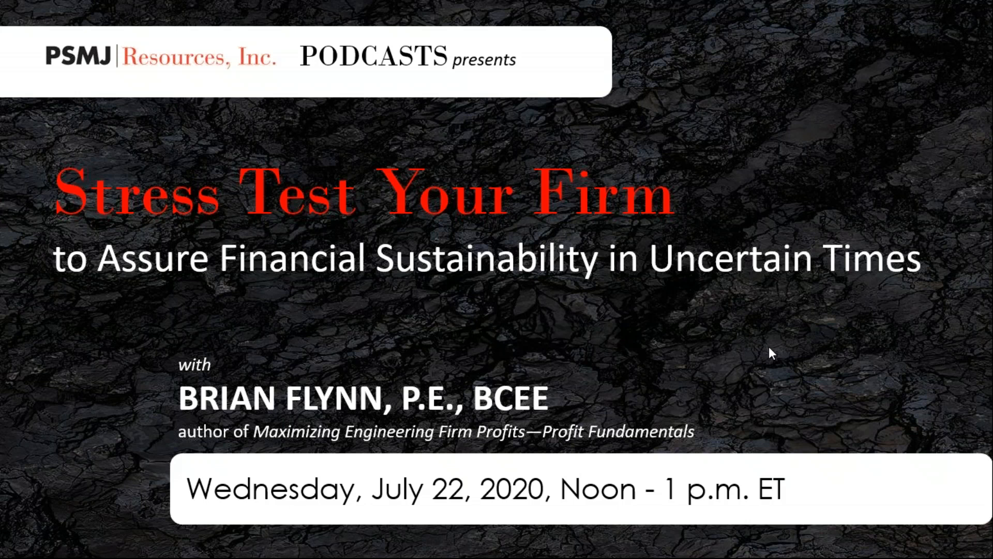
mouse_move(746, 349)
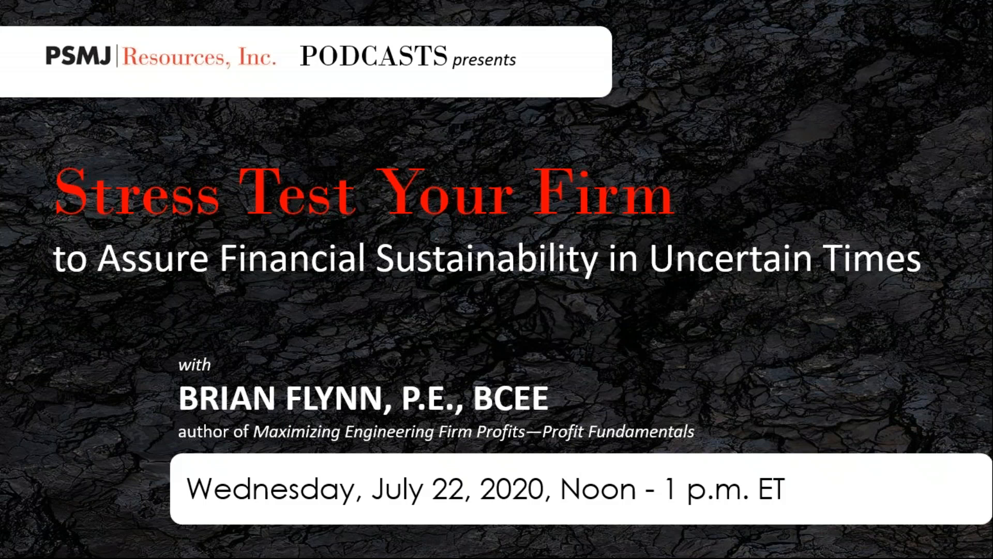
mouse_move(979, 549)
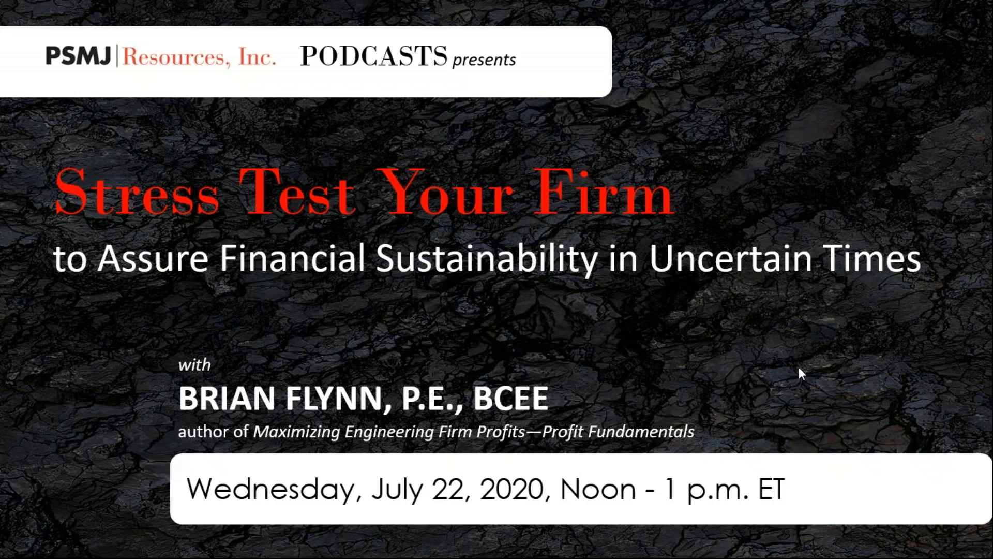
mouse_move(824, 206)
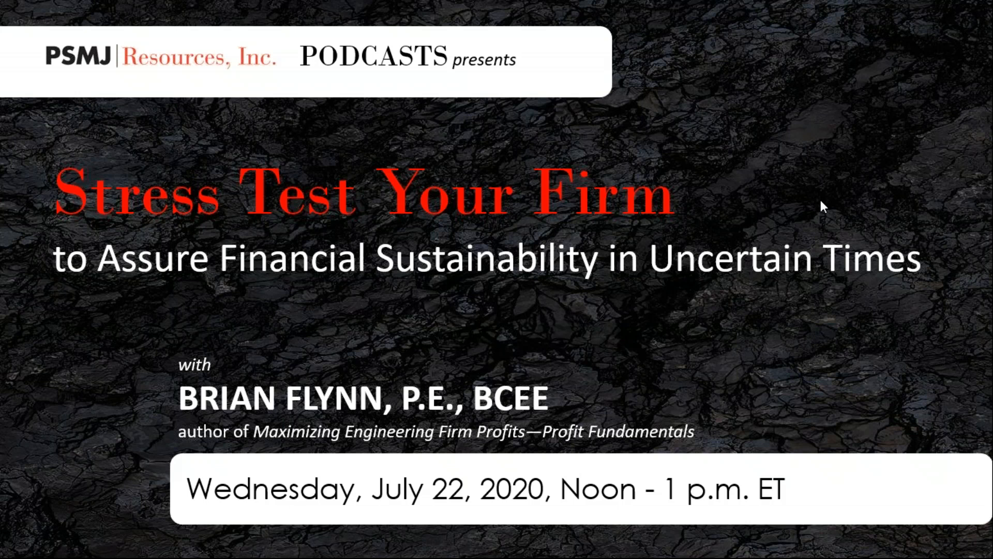
mouse_move(953, 143)
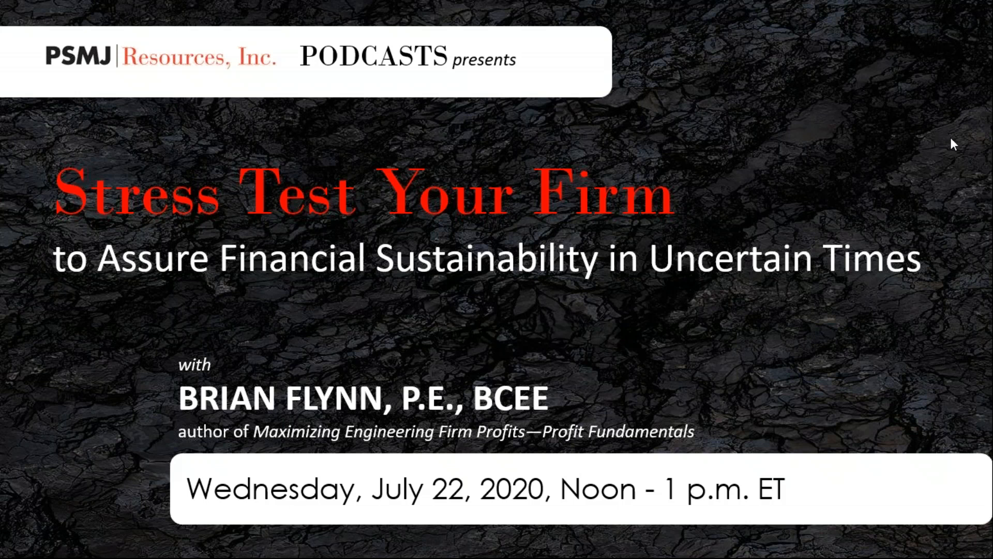
mouse_move(973, 417)
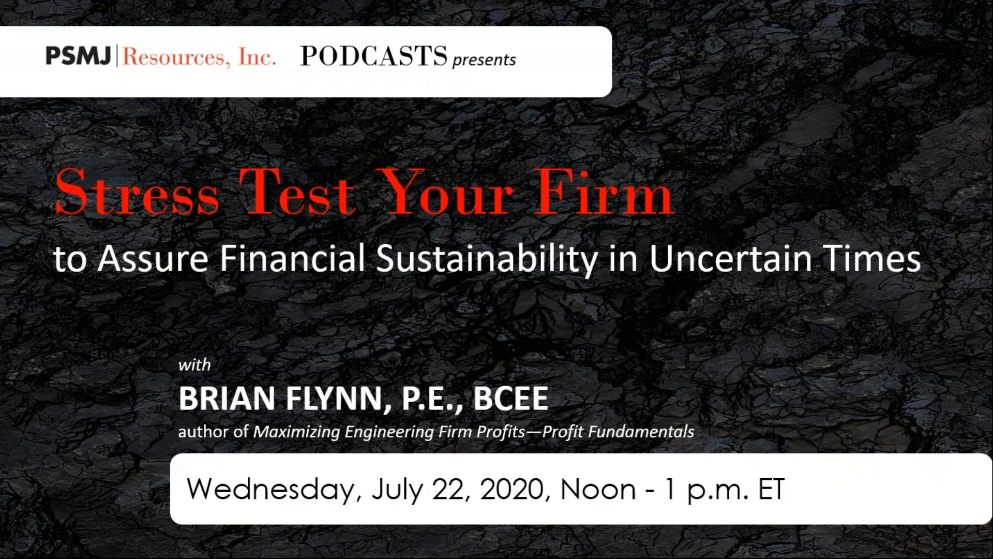
mouse_move(947, 372)
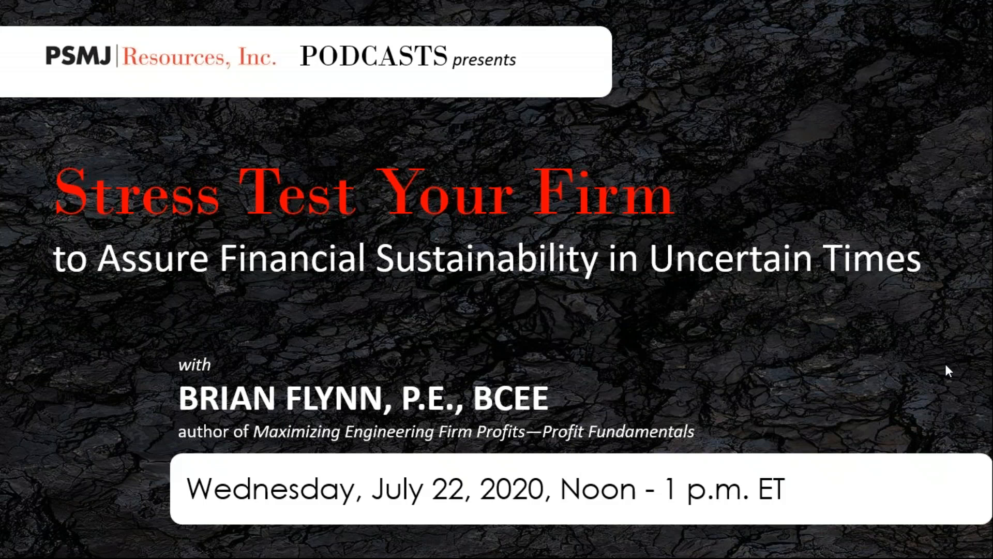
mouse_move(981, 184)
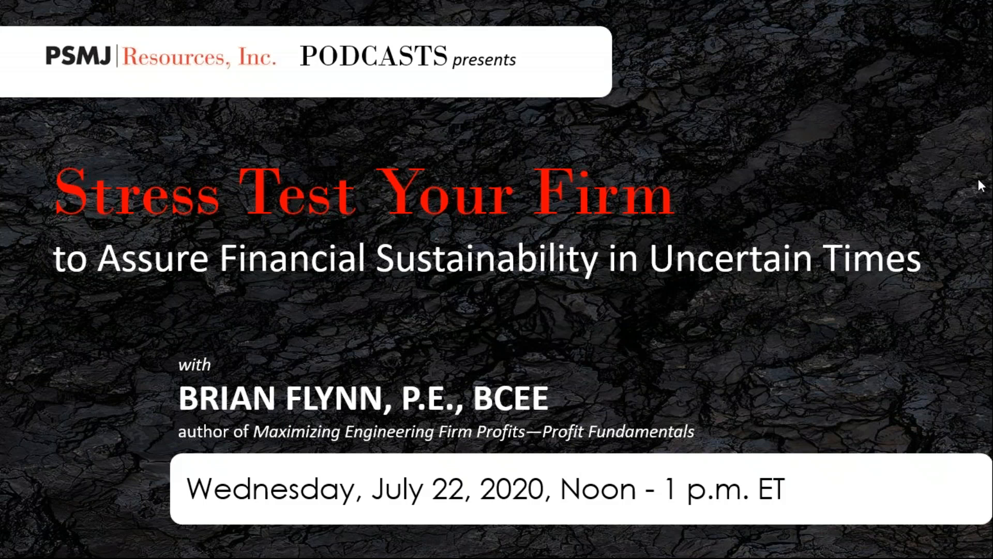
mouse_move(902, 159)
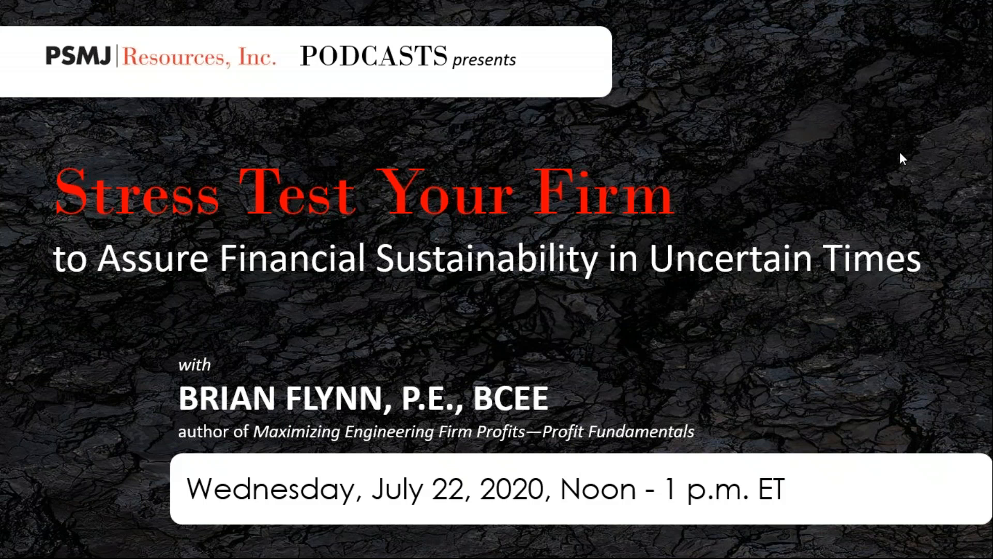
mouse_move(964, 162)
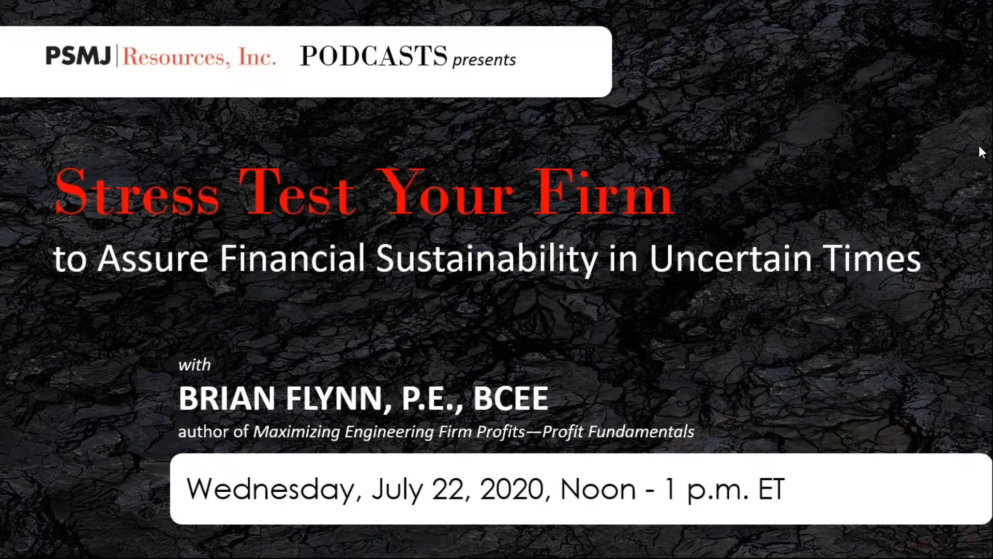
mouse_move(942, 154)
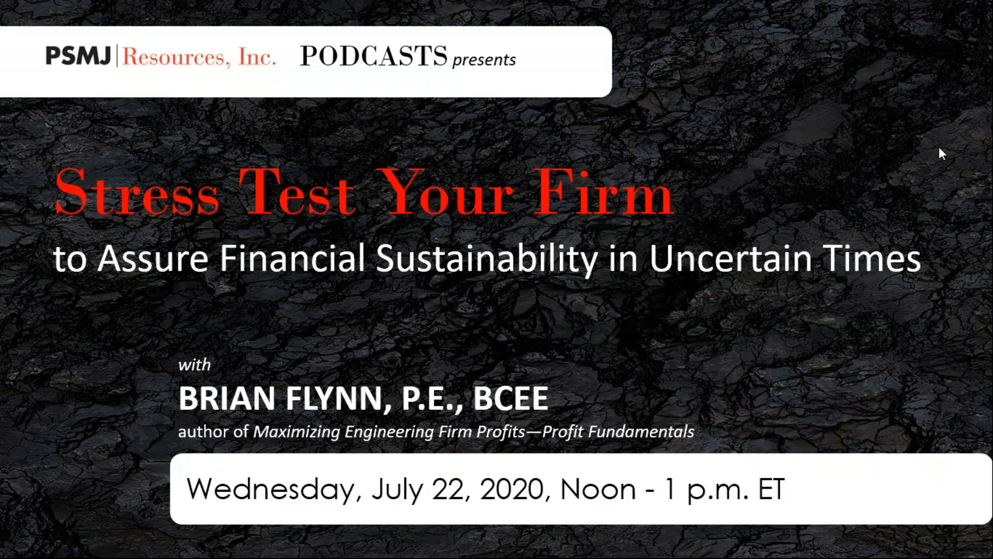
mouse_move(937, 173)
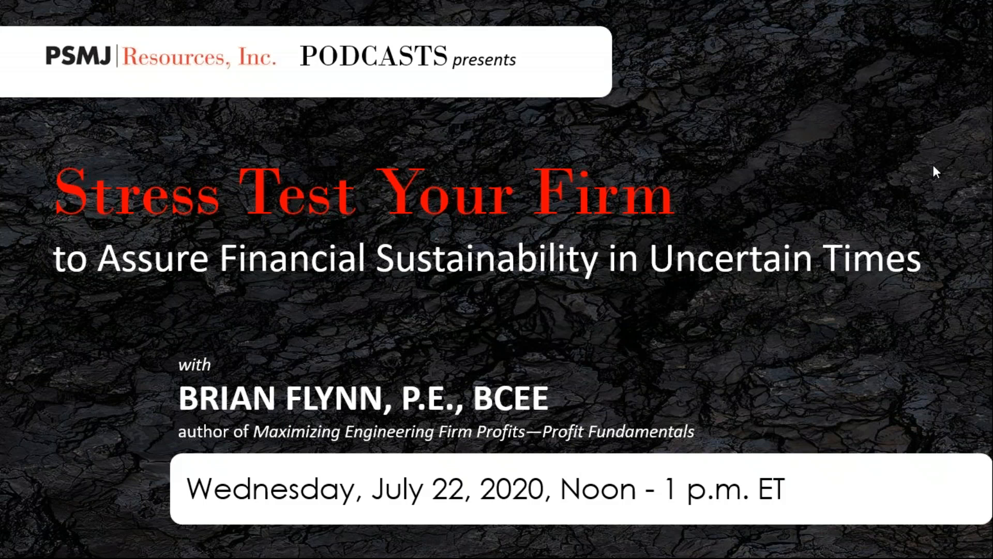
mouse_move(888, 382)
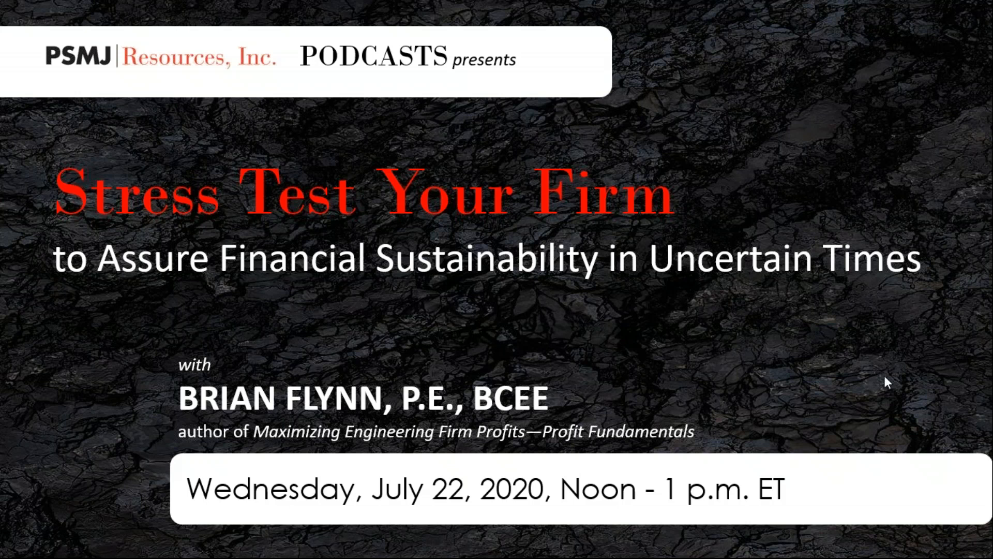
mouse_move(914, 373)
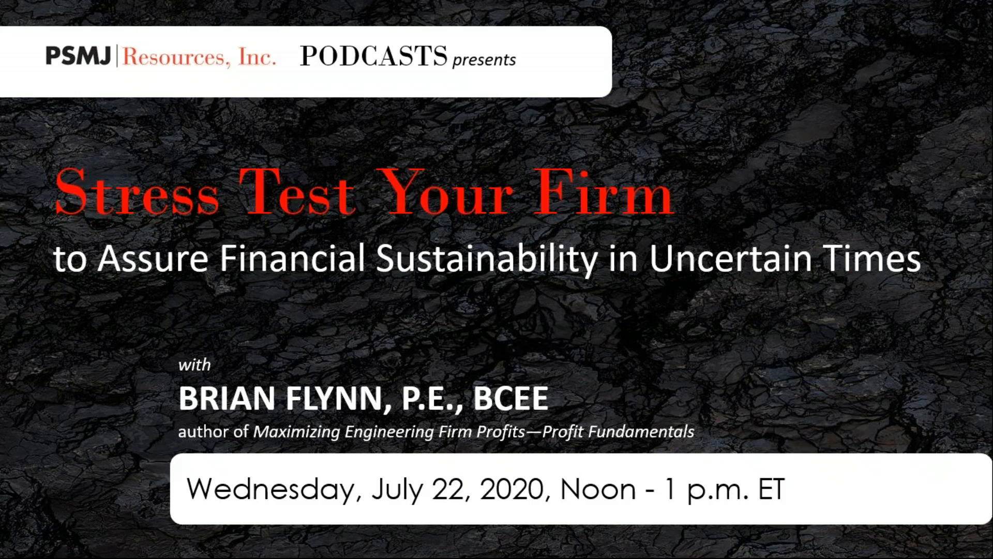
mouse_move(986, 198)
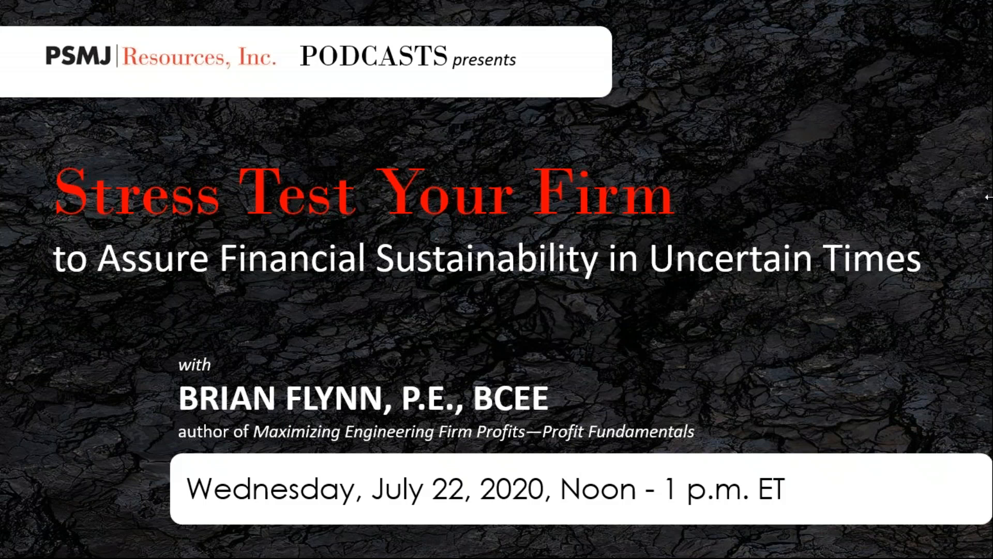
mouse_move(803, 60)
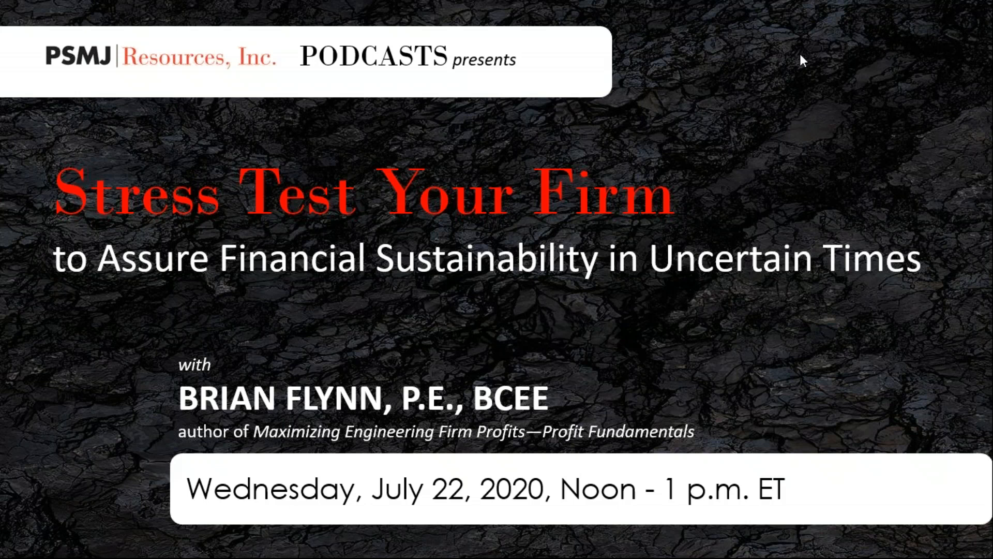
mouse_move(969, 512)
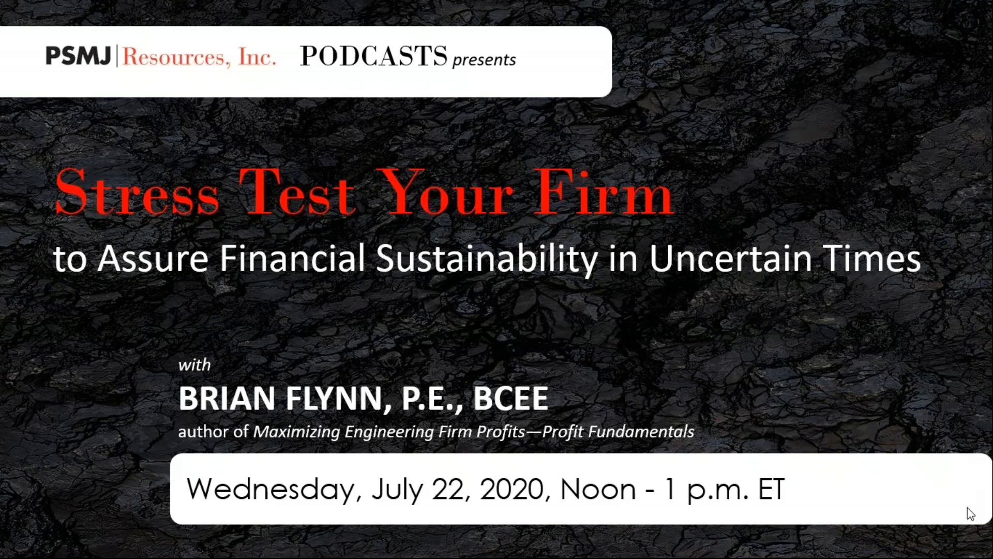
mouse_move(958, 509)
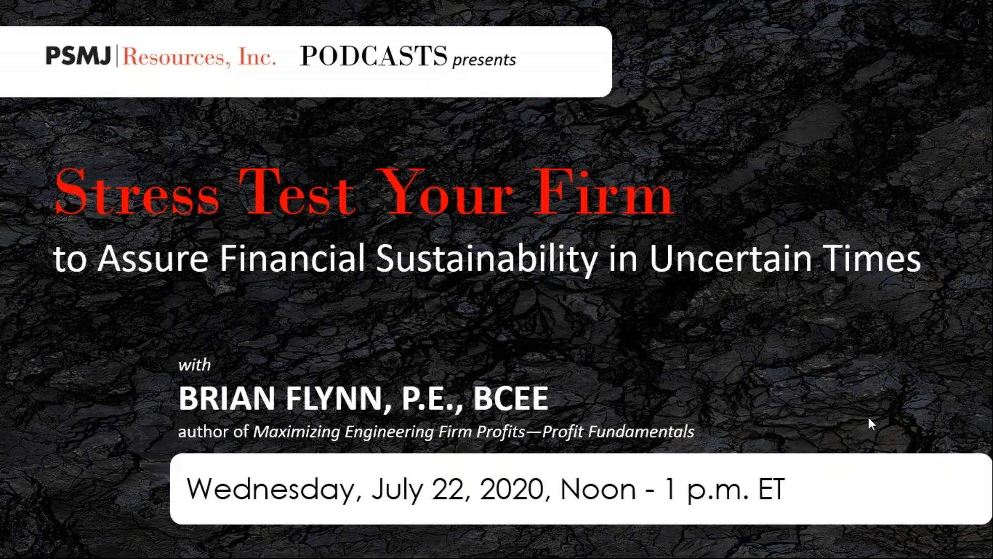
mouse_move(937, 304)
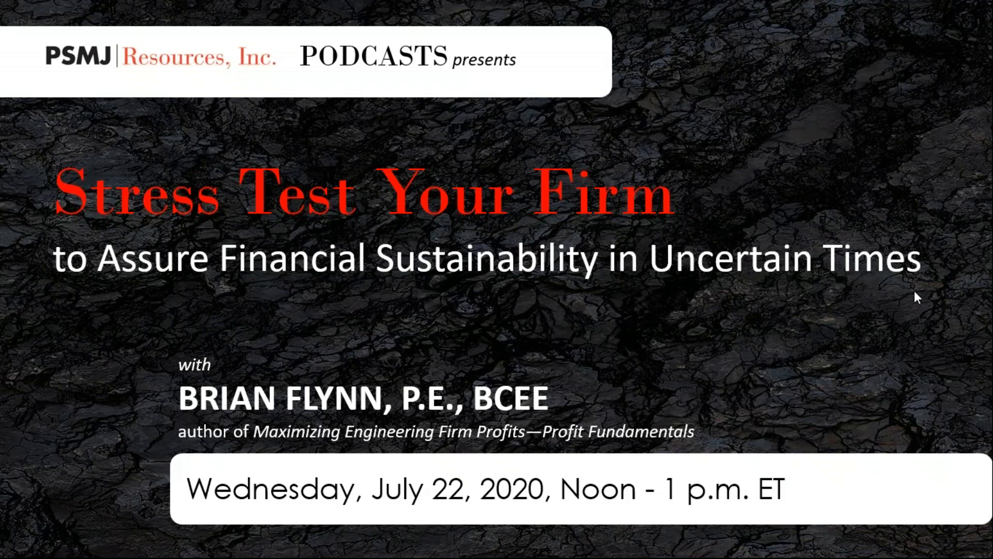
mouse_move(844, 409)
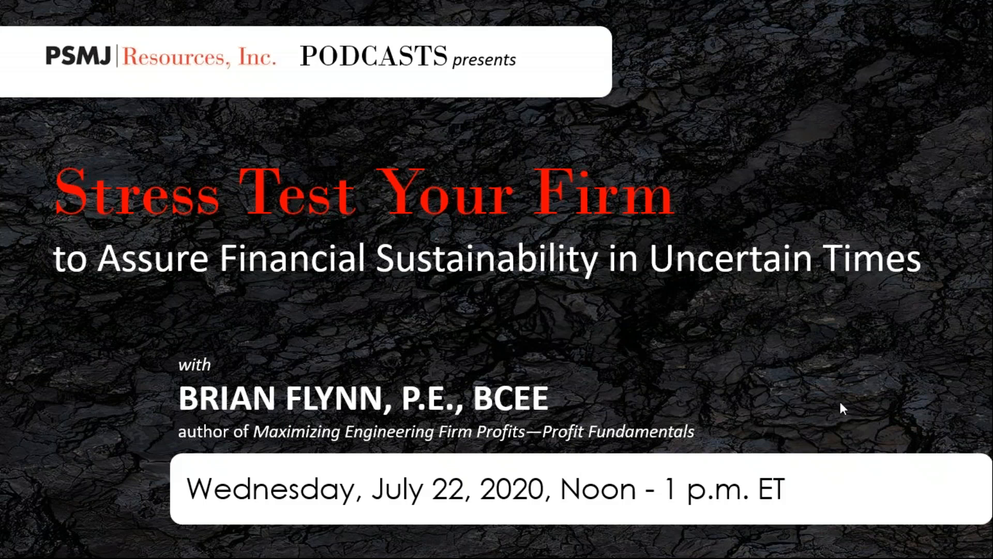
mouse_move(755, 344)
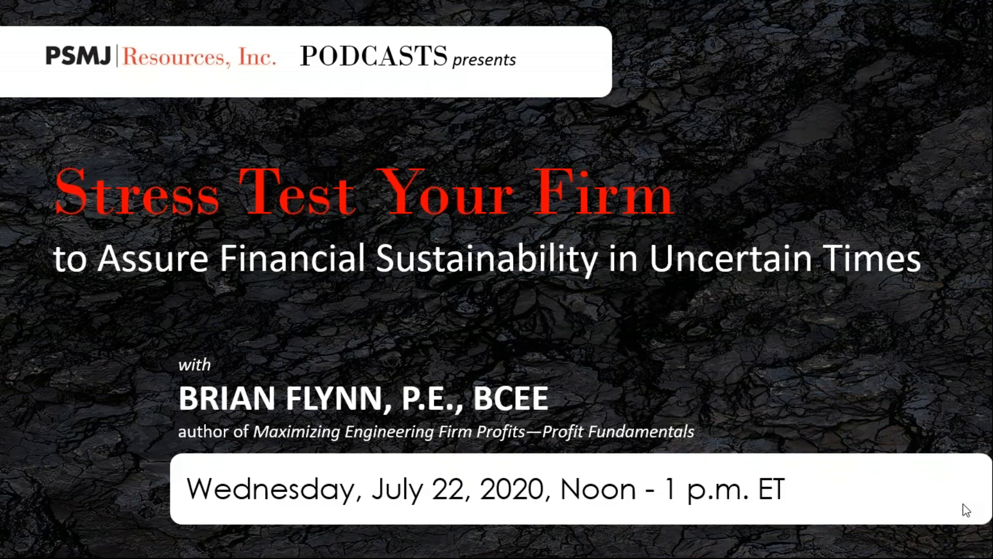
mouse_move(958, 552)
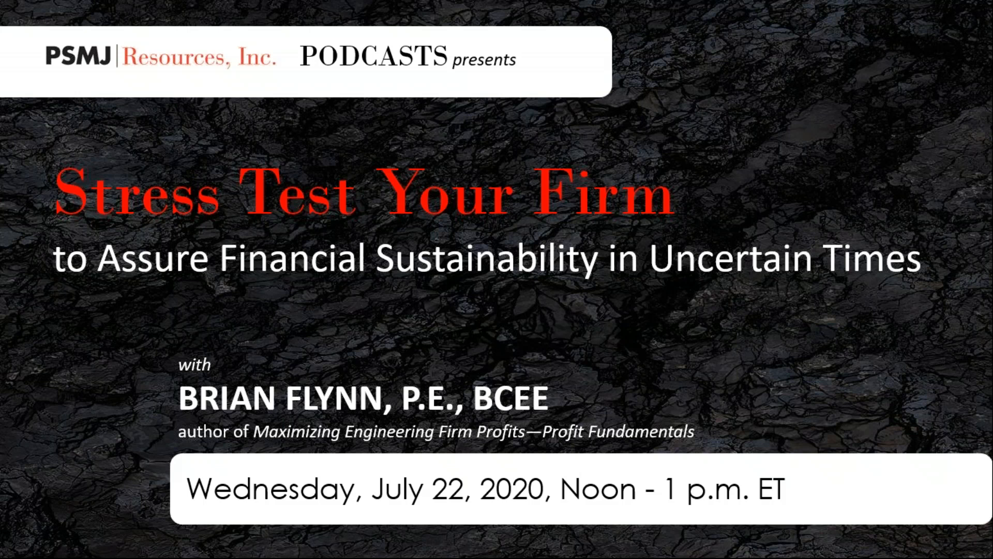
mouse_move(977, 109)
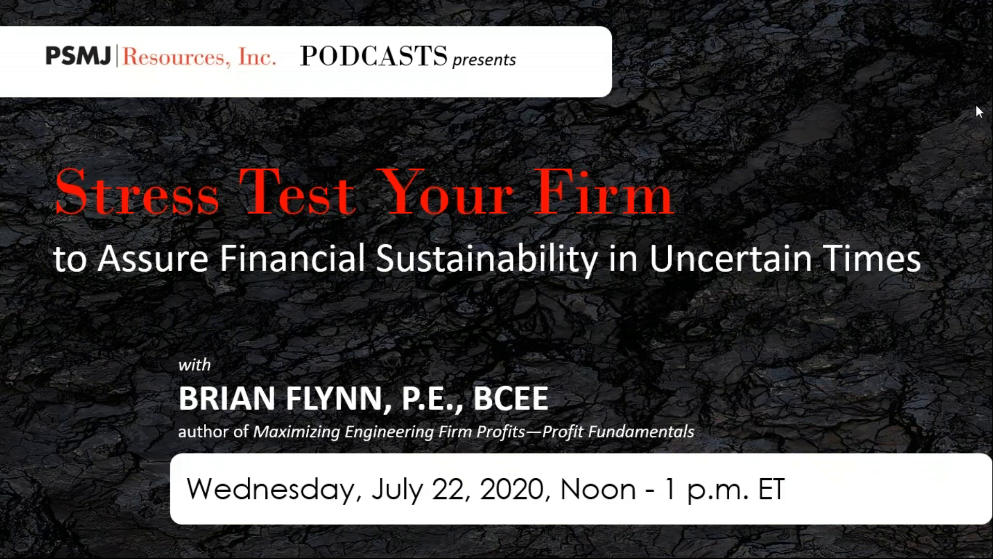
mouse_move(705, 370)
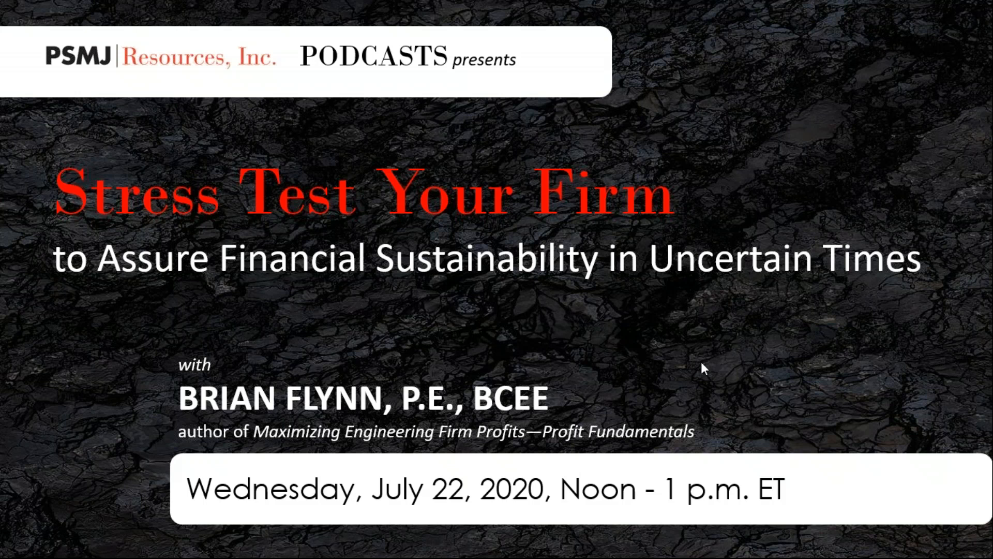
mouse_move(536, 317)
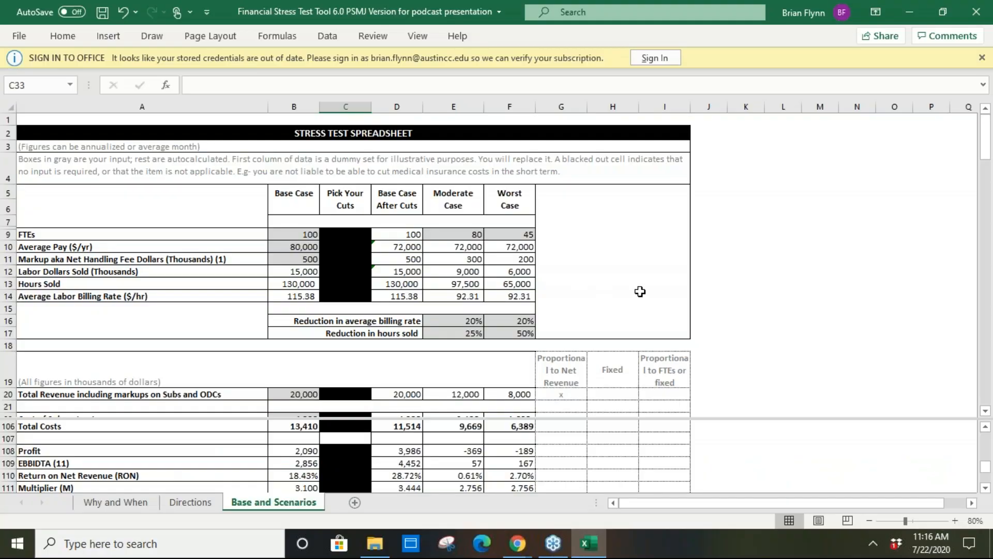
mouse_move(723, 269)
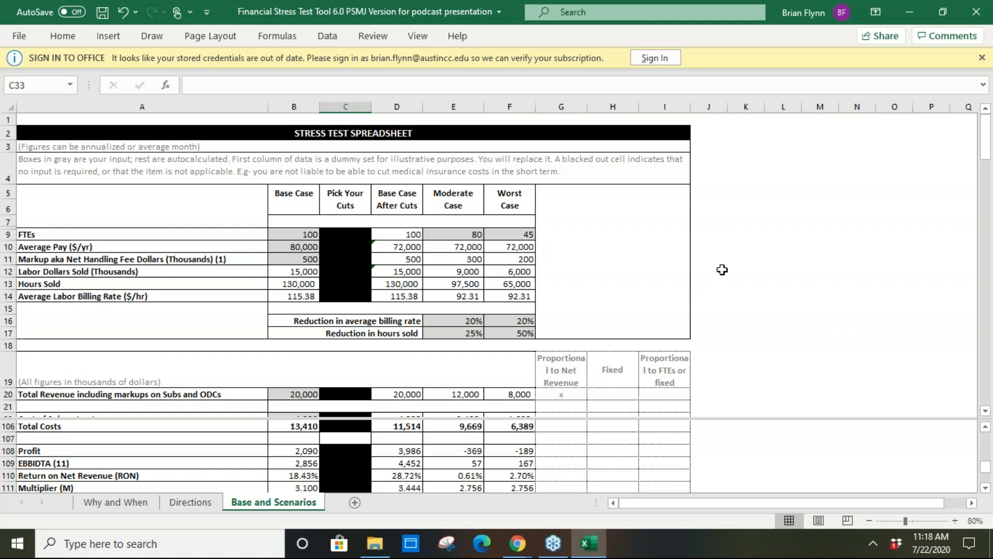
mouse_move(640, 252)
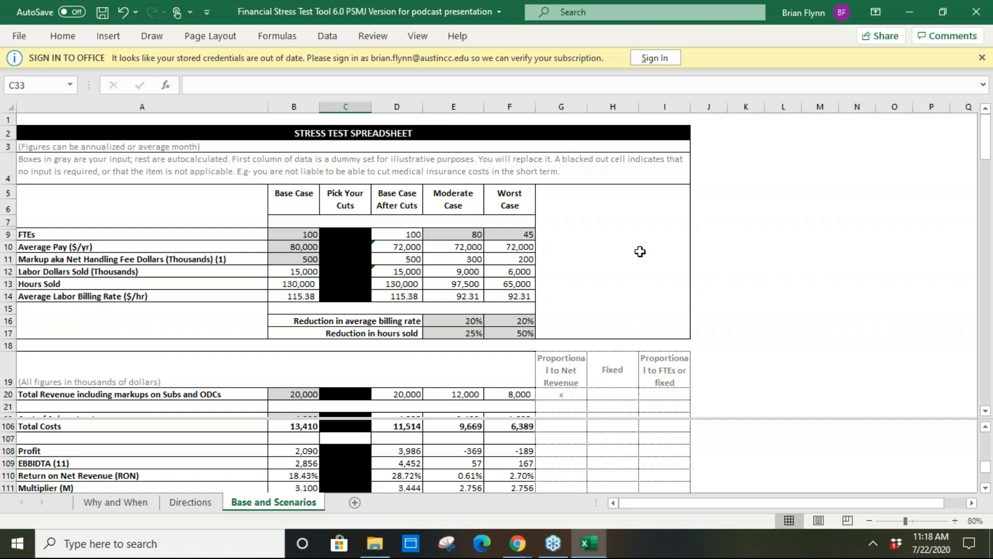
mouse_move(732, 366)
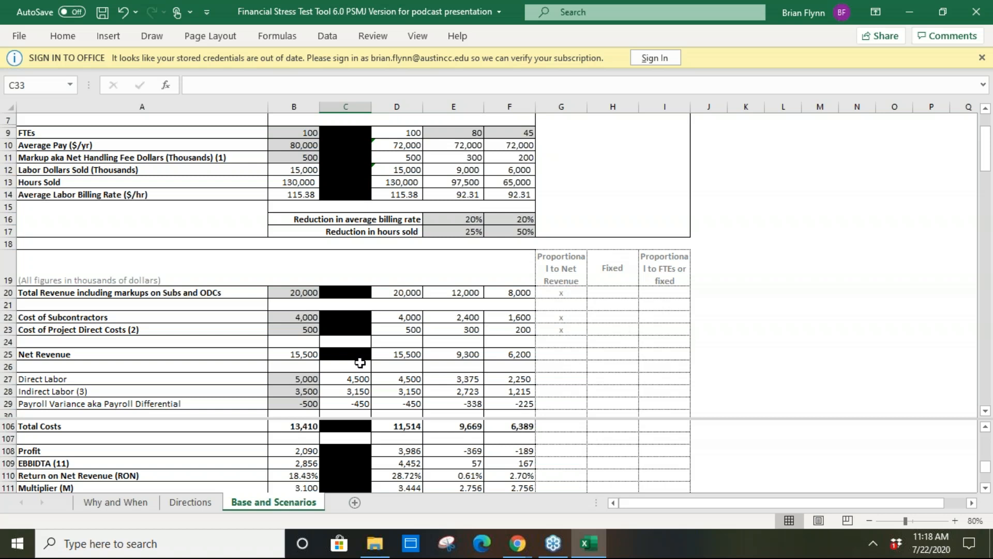
left_click(292, 354)
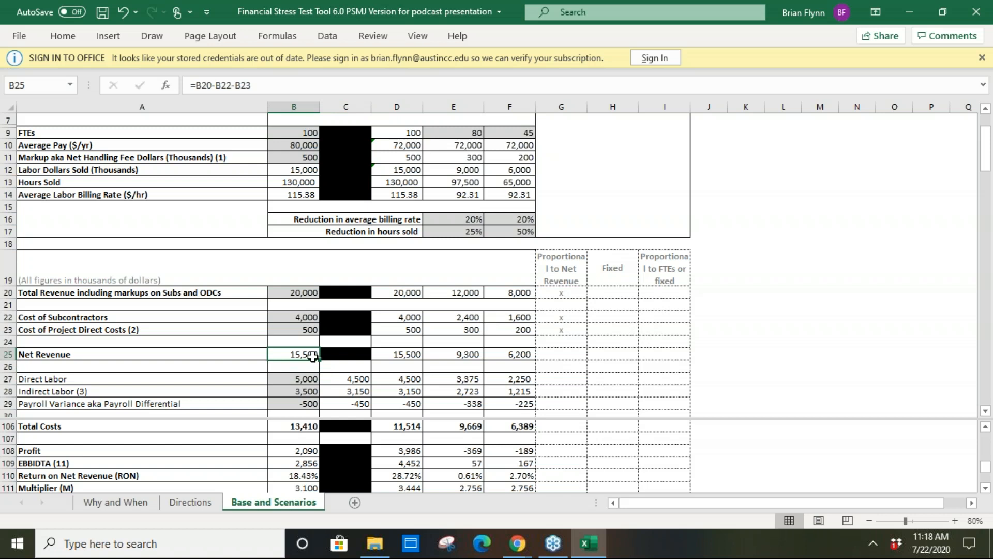
mouse_move(227, 354)
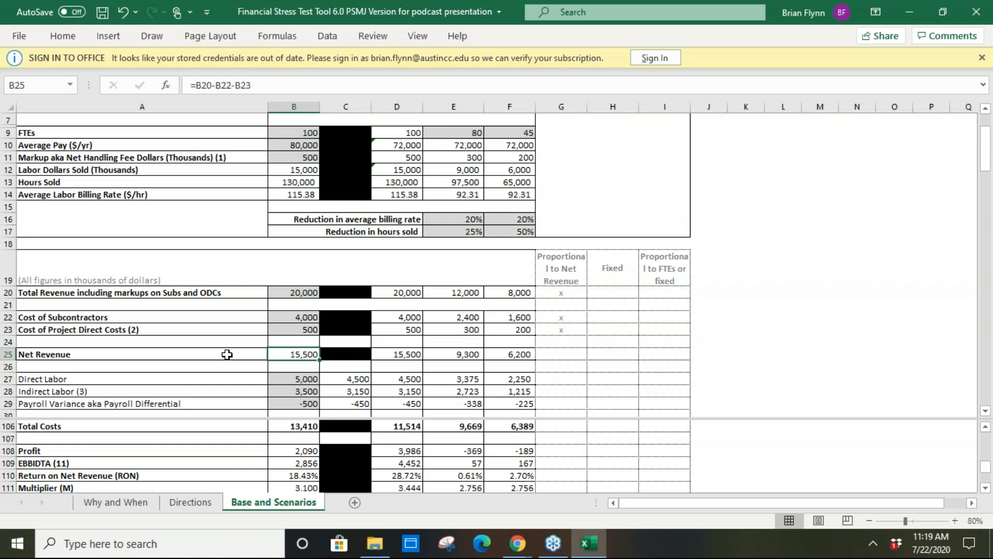
mouse_move(229, 401)
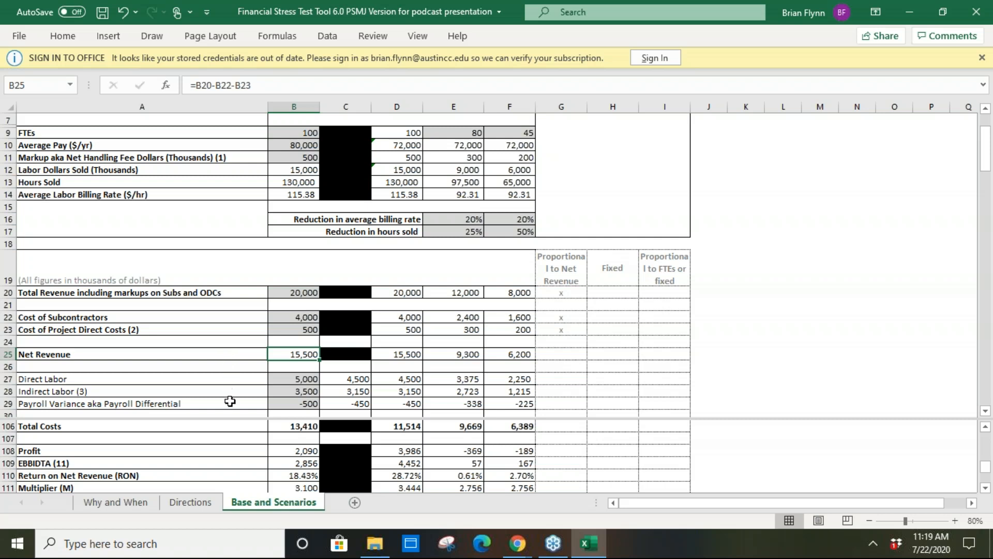
mouse_move(230, 418)
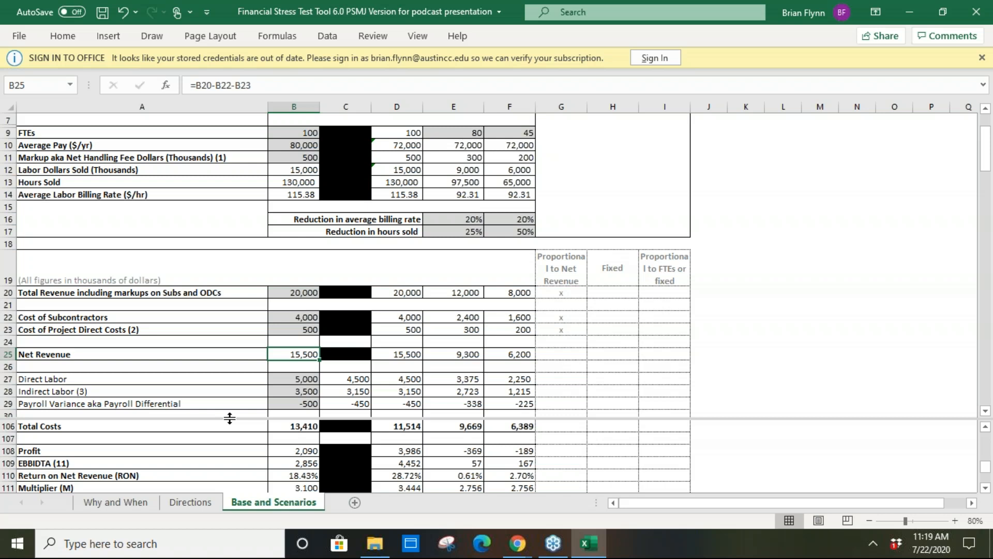
mouse_move(231, 421)
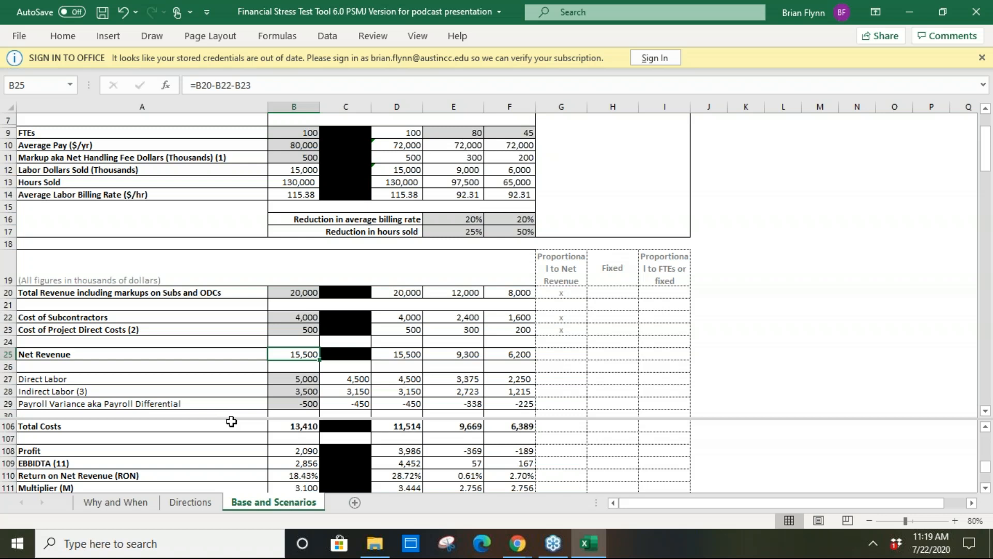
mouse_move(275, 424)
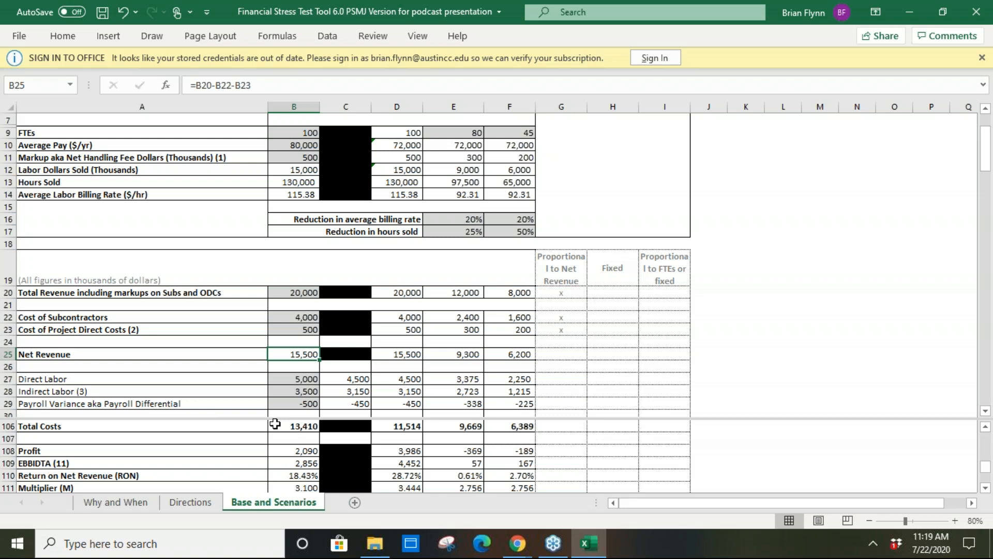
mouse_move(280, 438)
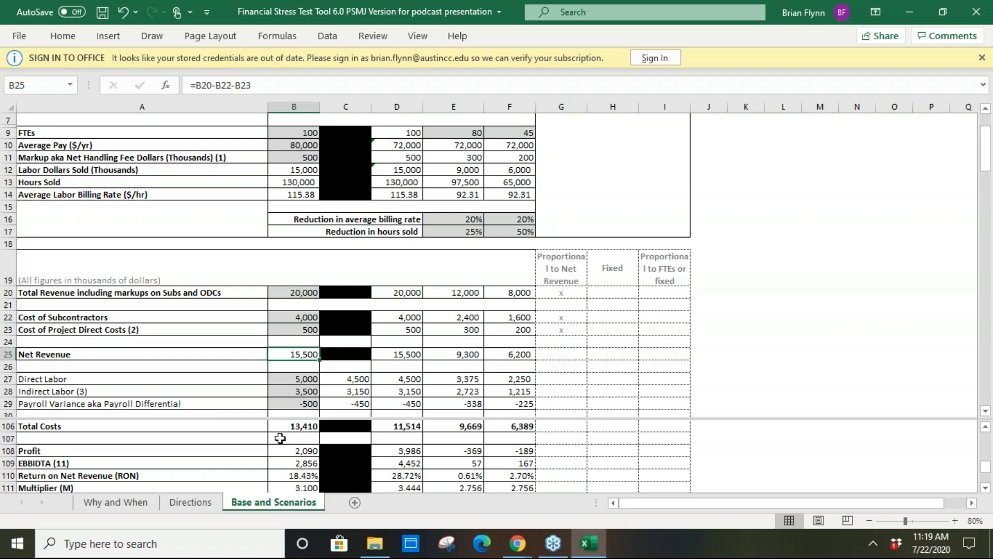
mouse_move(281, 450)
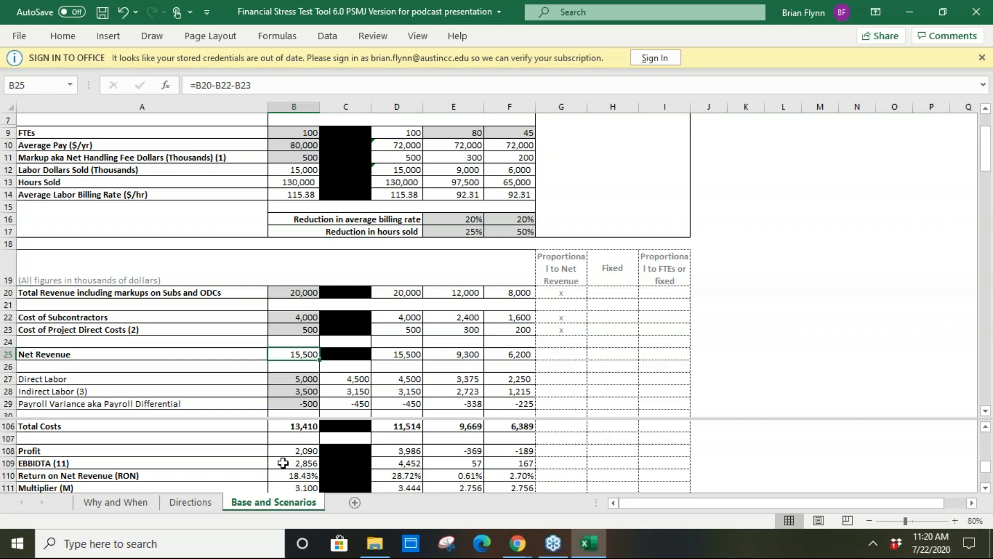
mouse_move(743, 348)
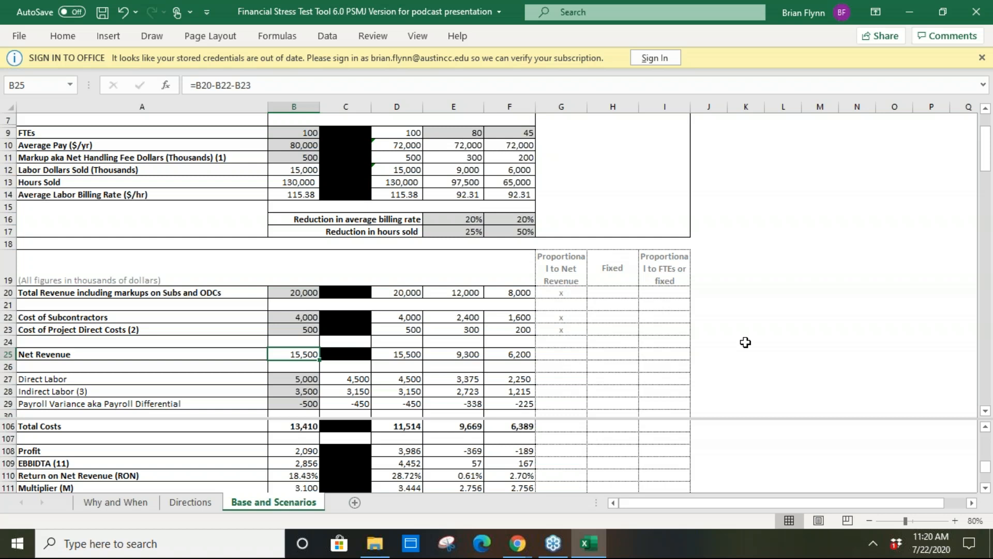
mouse_move(298, 452)
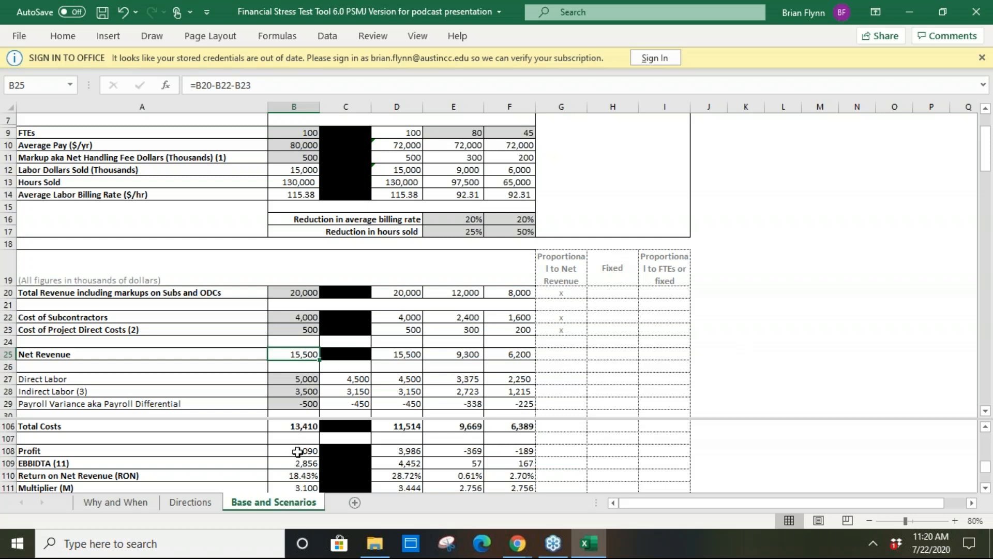
Select B108 and B109 to show the base-case Profit and EBITDA (11) formulas.
left_click(293, 451)
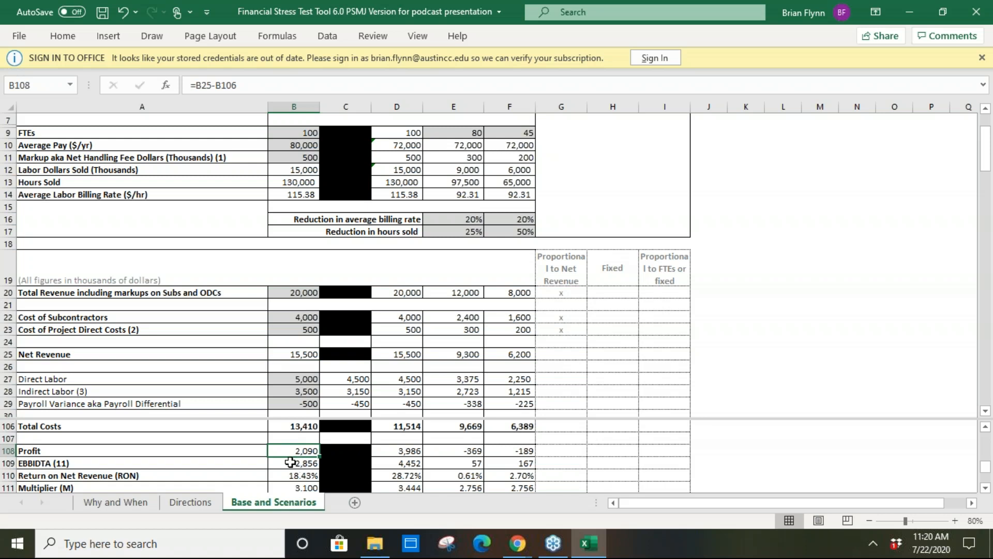
left_click(292, 463)
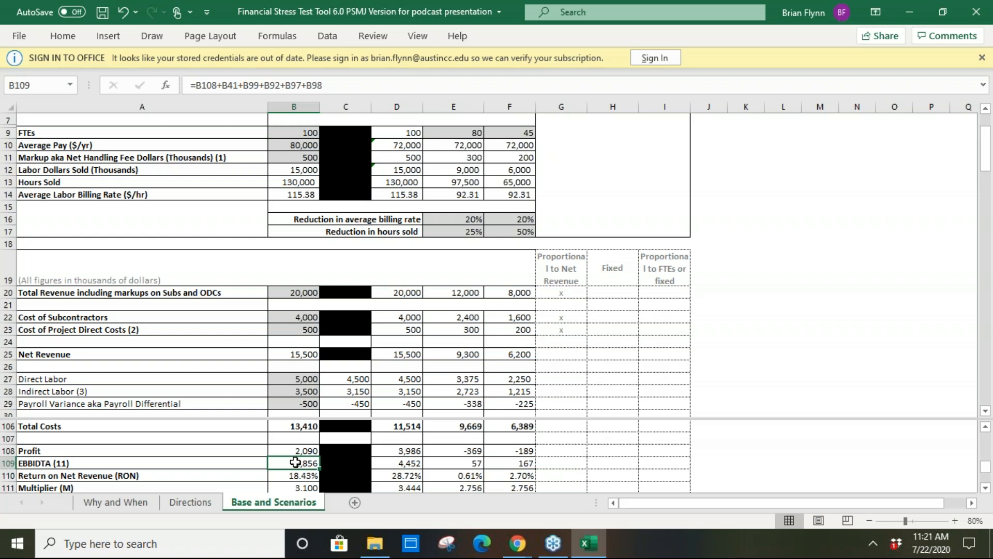
mouse_move(788, 402)
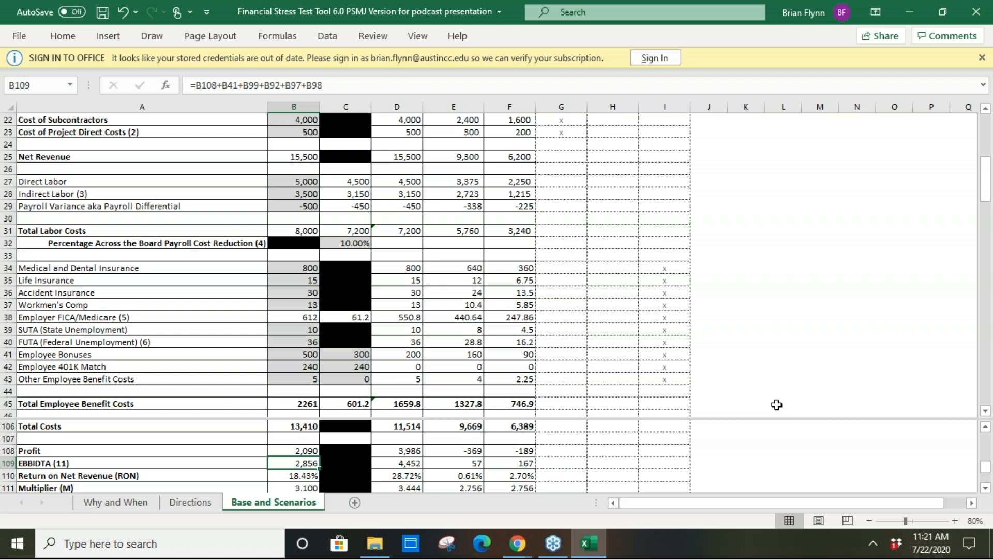
mouse_move(413, 238)
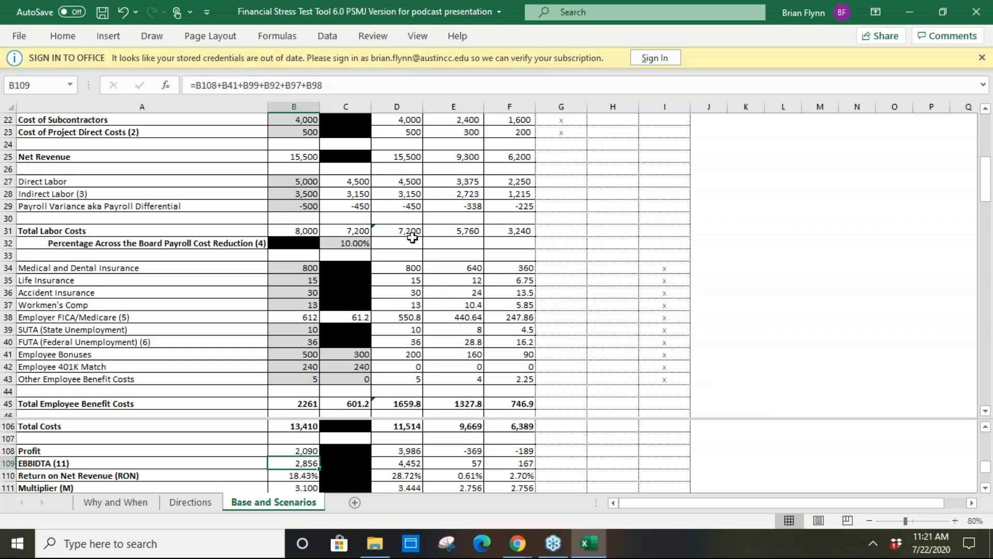
mouse_move(364, 242)
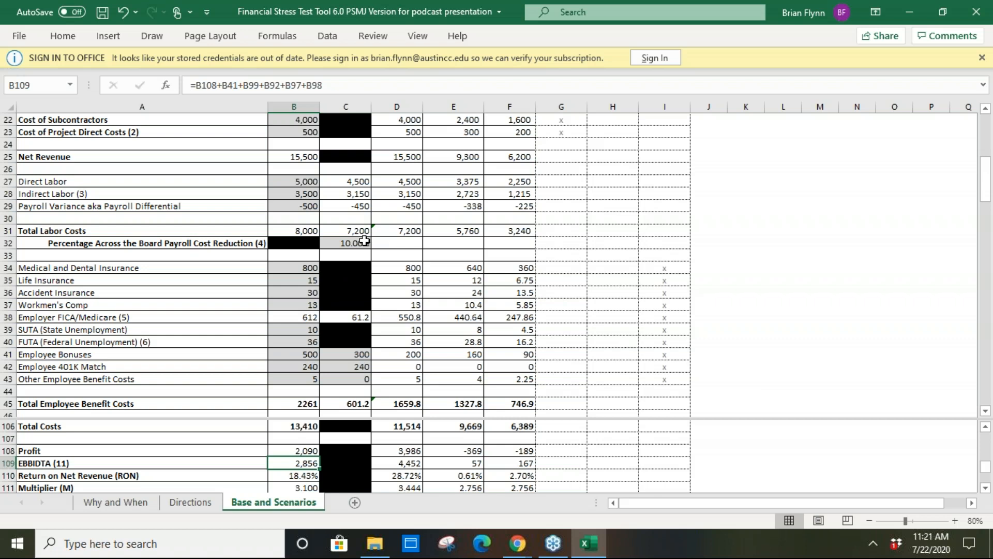
left_click(346, 242)
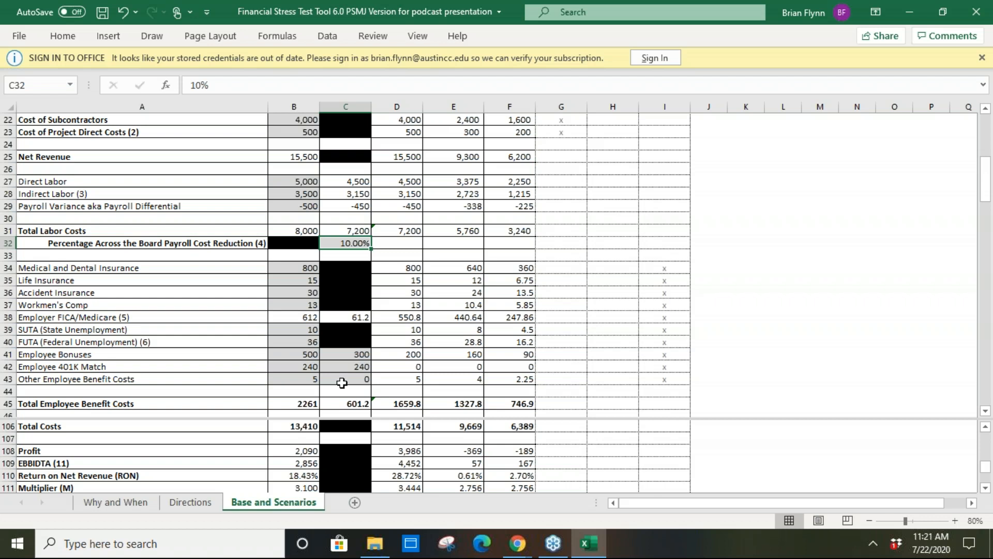
mouse_move(350, 243)
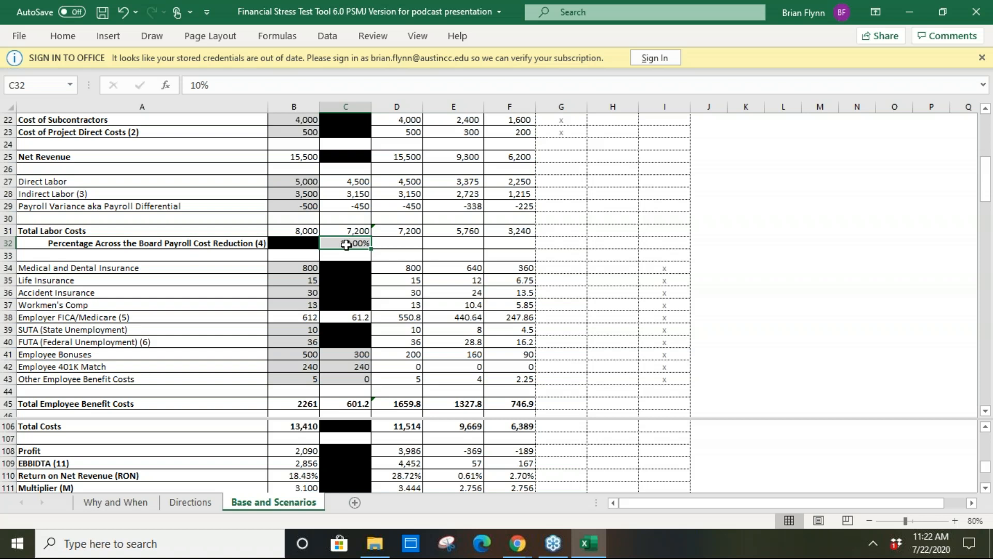
mouse_move(568, 269)
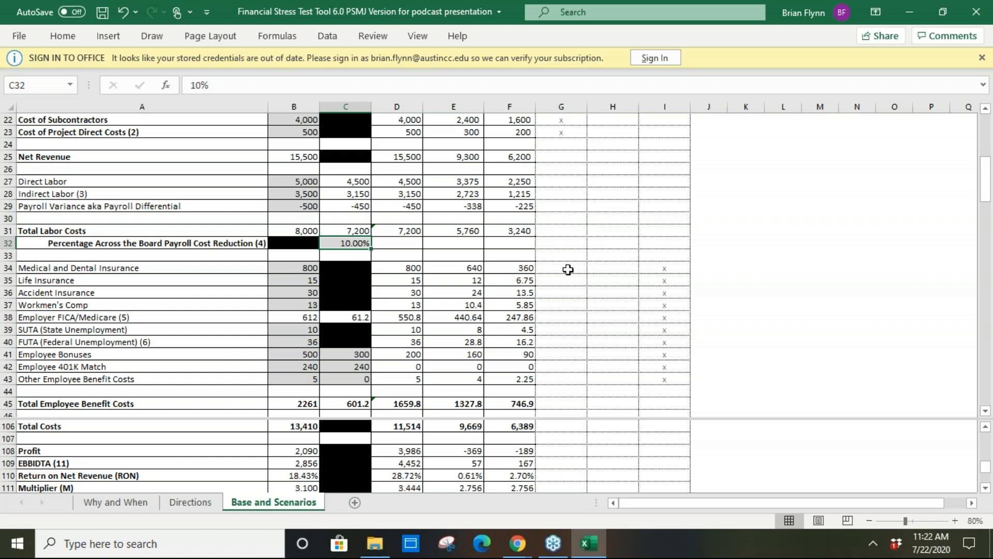
scroll("down", 3)
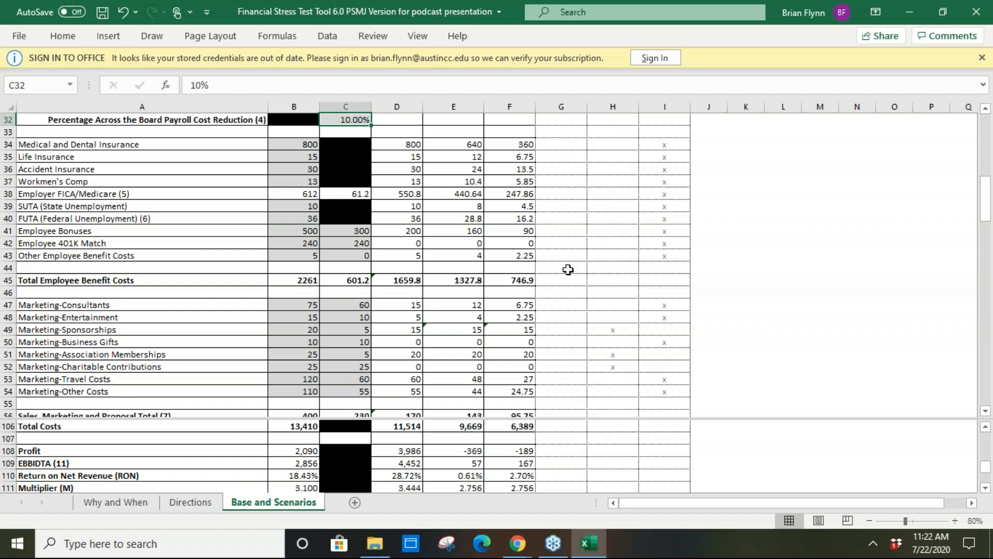
scroll("down", 3)
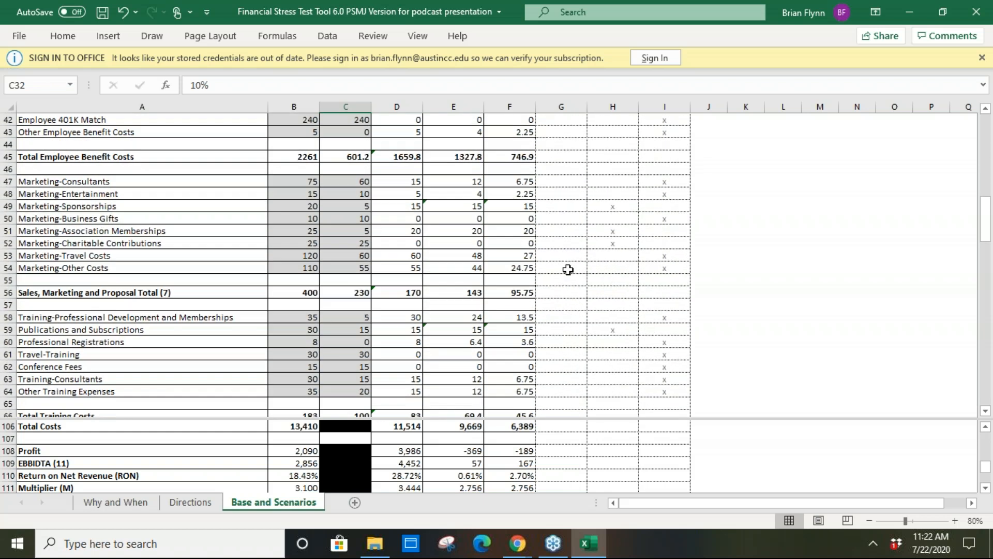
scroll("down", 3)
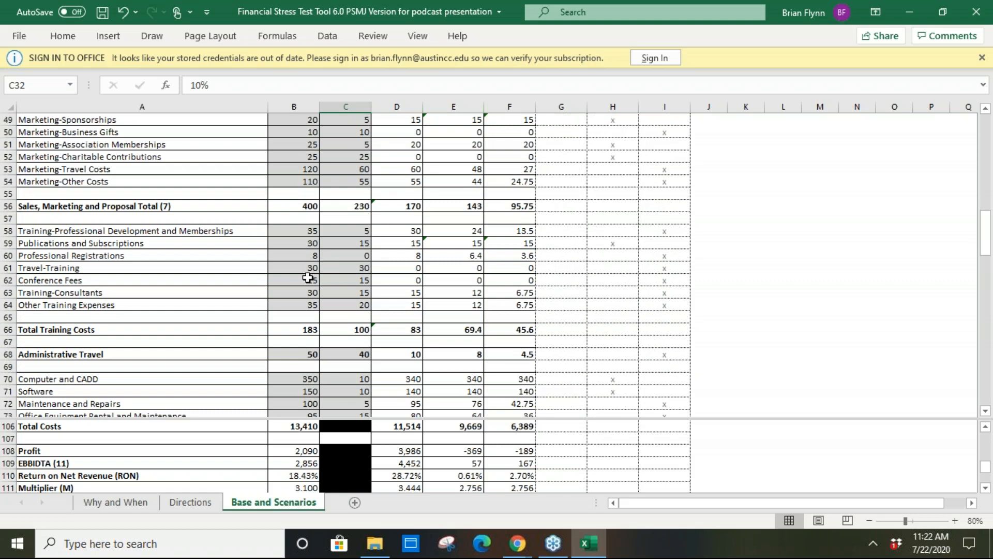
left_click(293, 280)
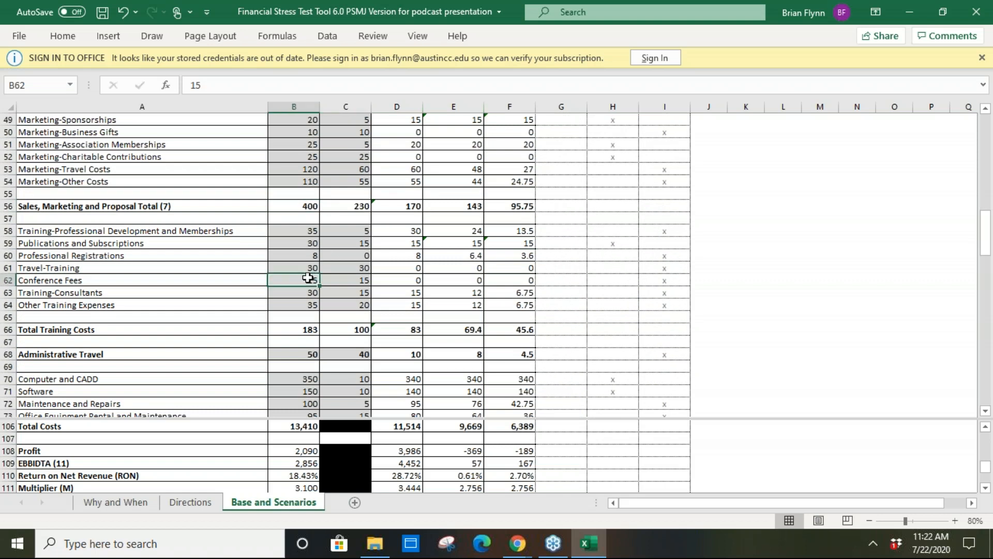
left_click(345, 280)
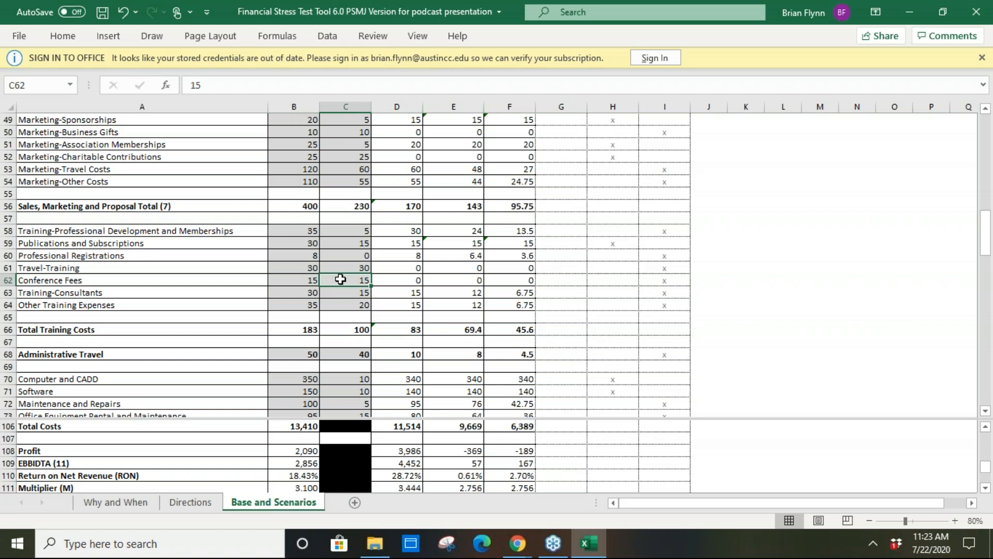
mouse_move(344, 278)
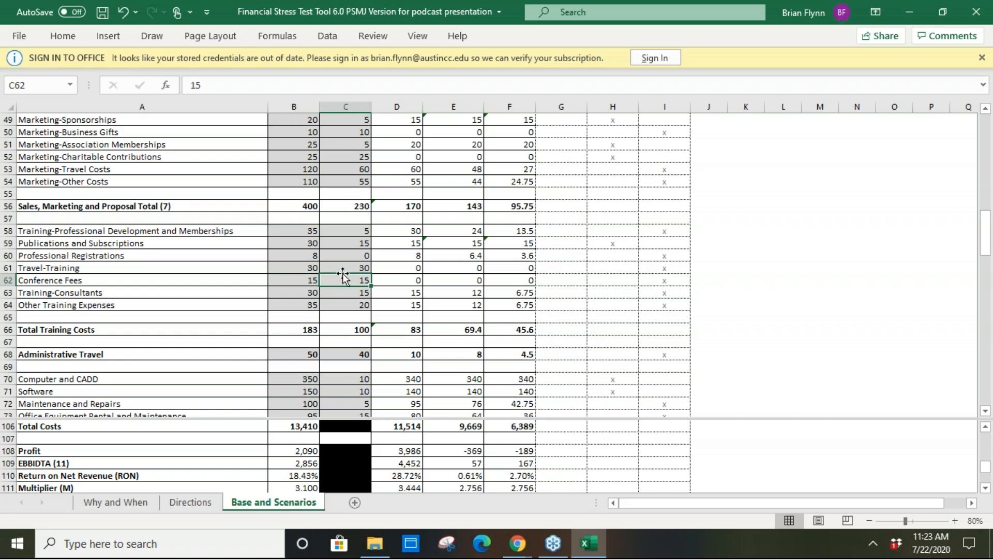
left_click(345, 267)
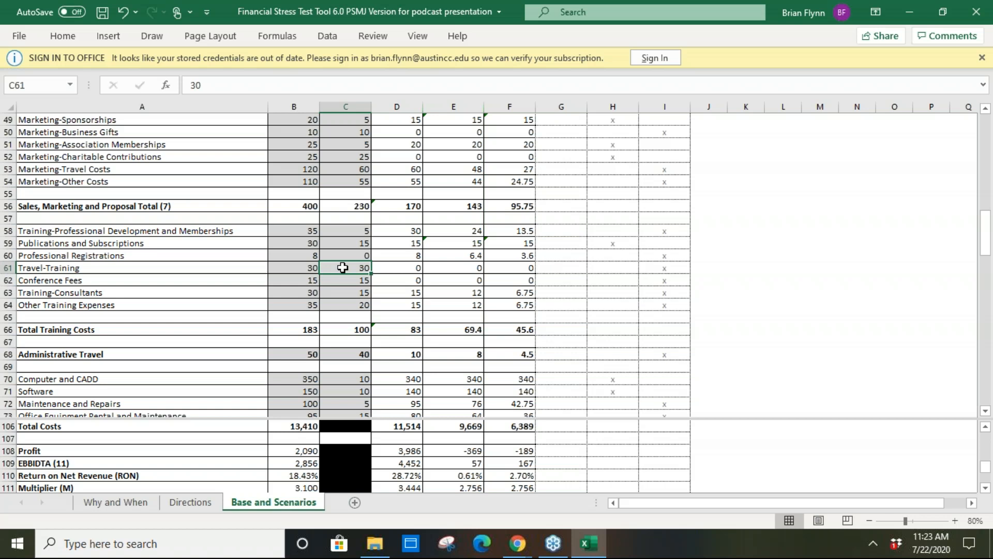
scroll("down", 3)
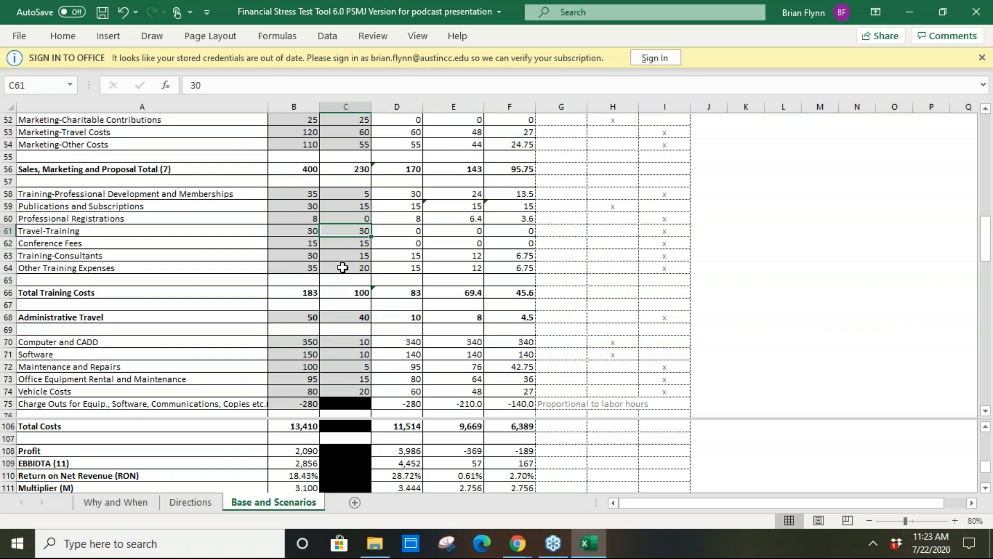
left_click(345, 341)
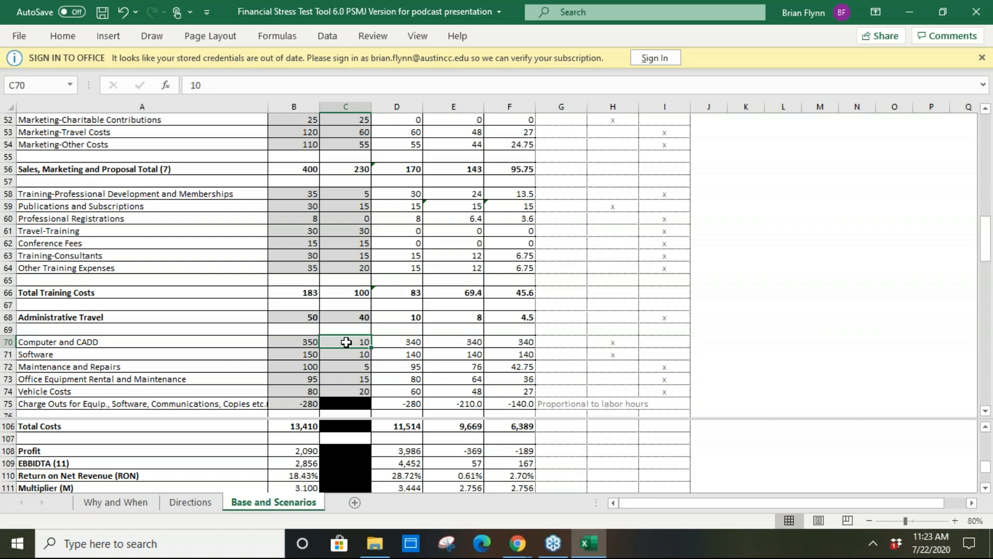
scroll("down", 3)
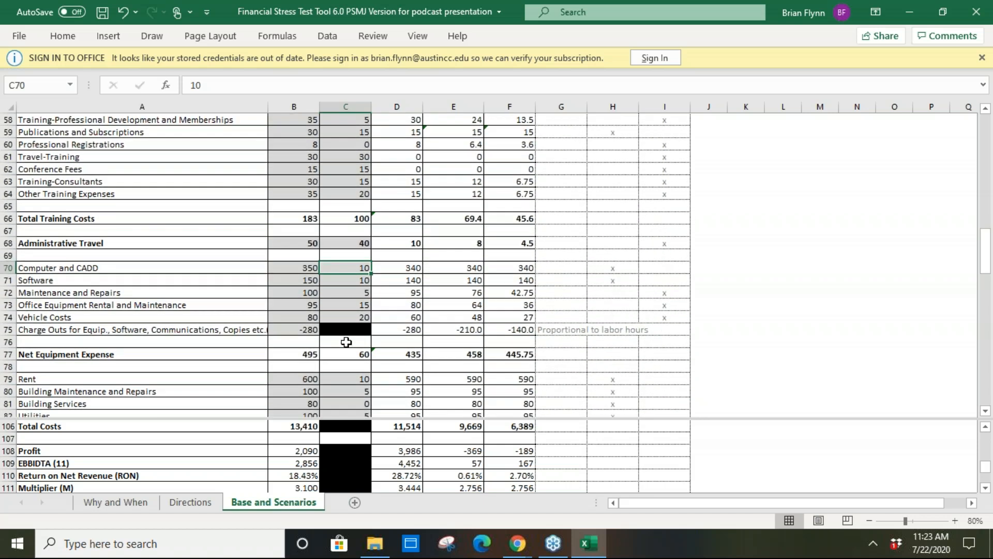
scroll("down", 3)
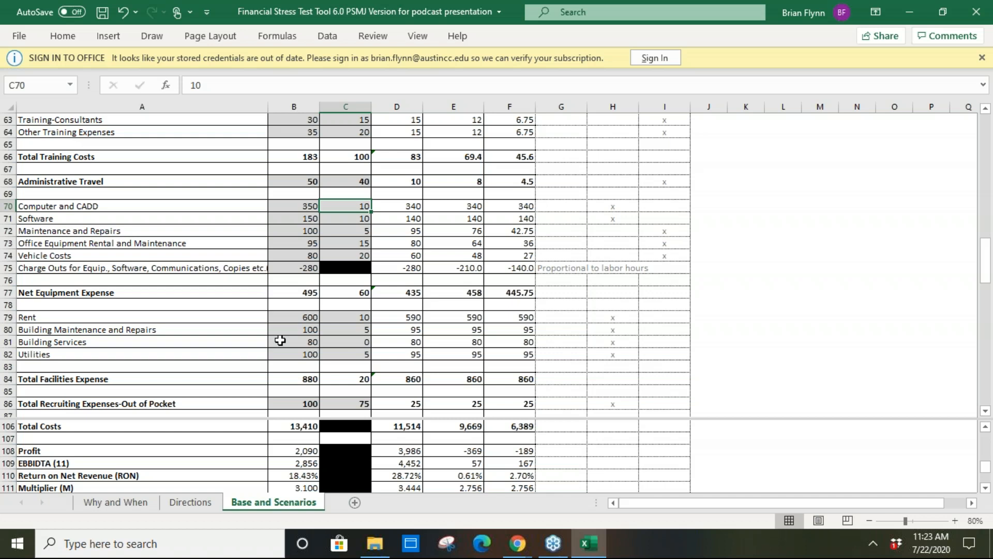
left_click(345, 317)
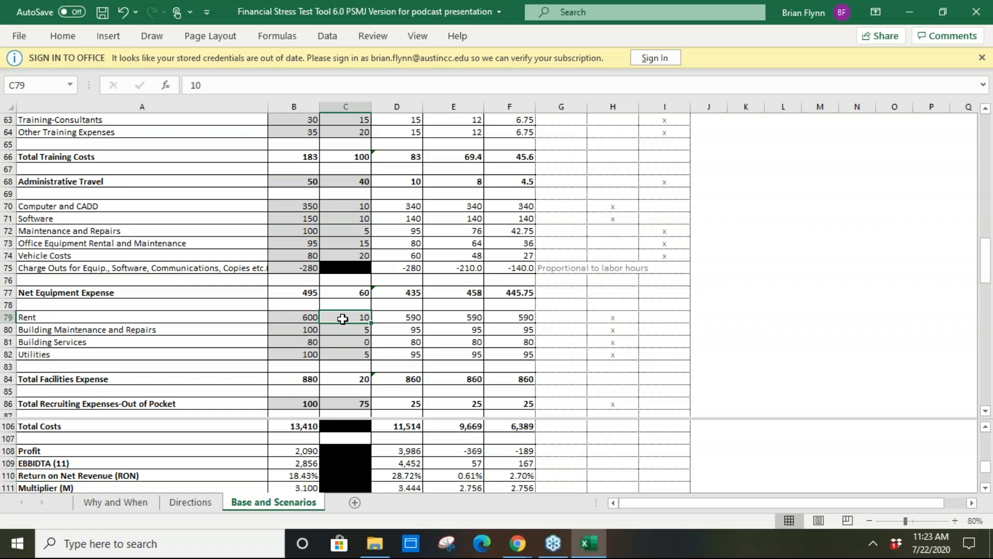
scroll("down", 3)
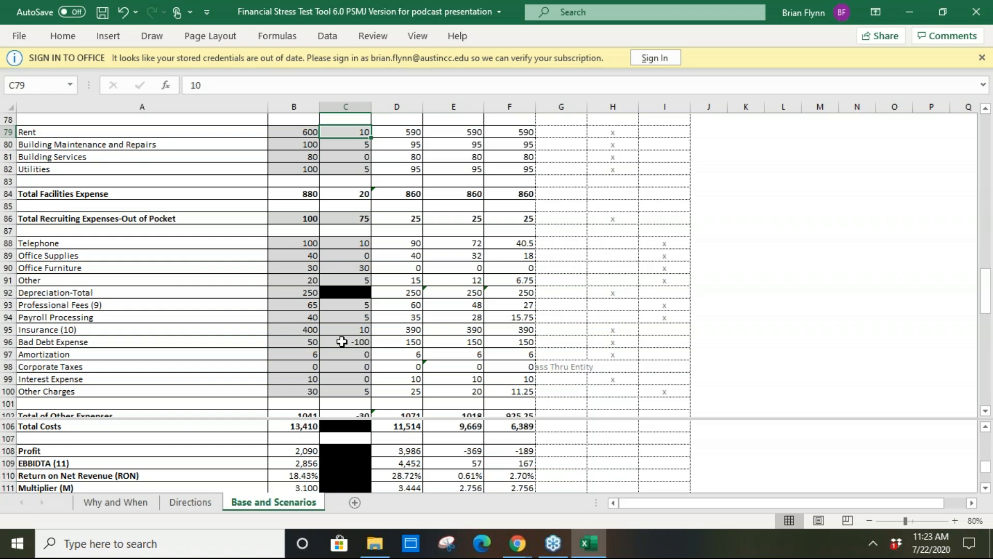
left_click(345, 342)
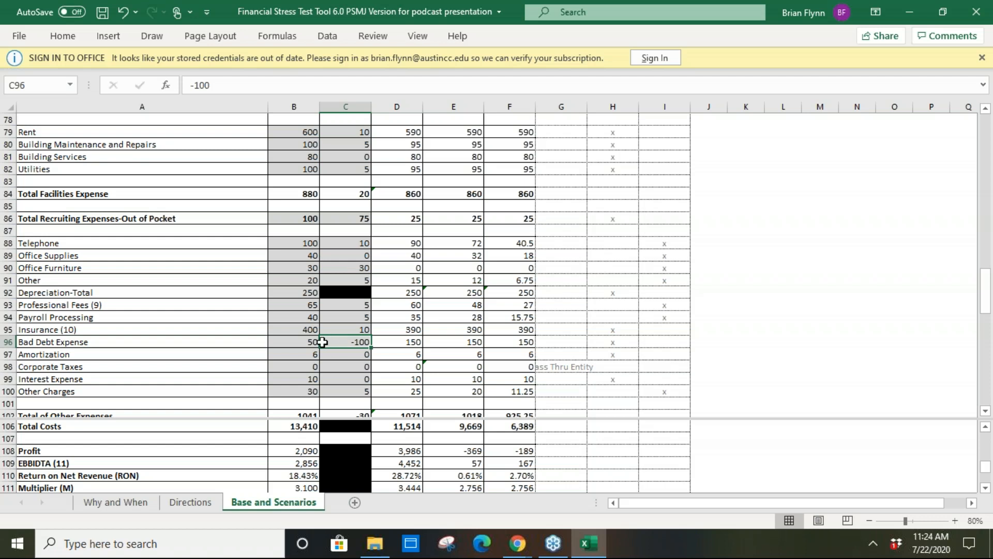
left_click(293, 341)
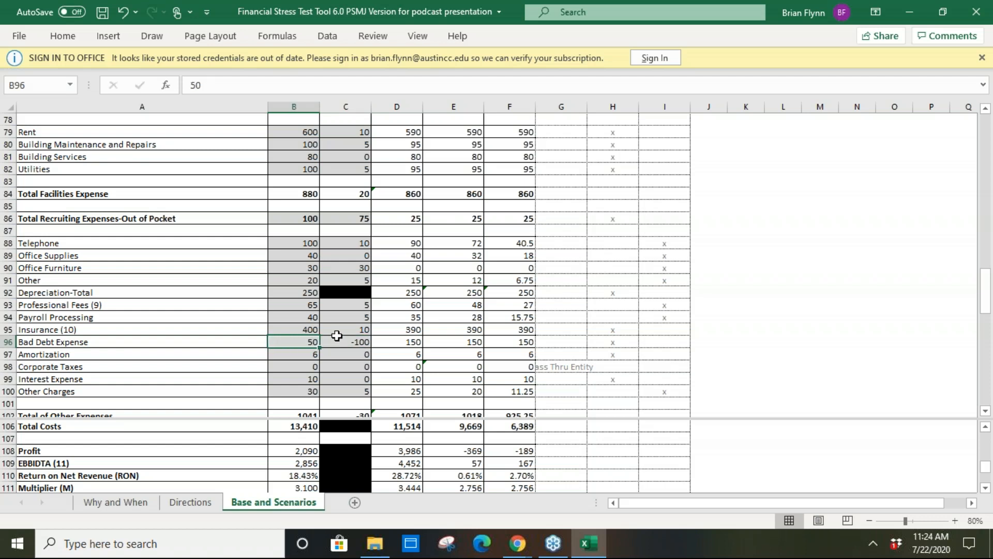
left_click(345, 342)
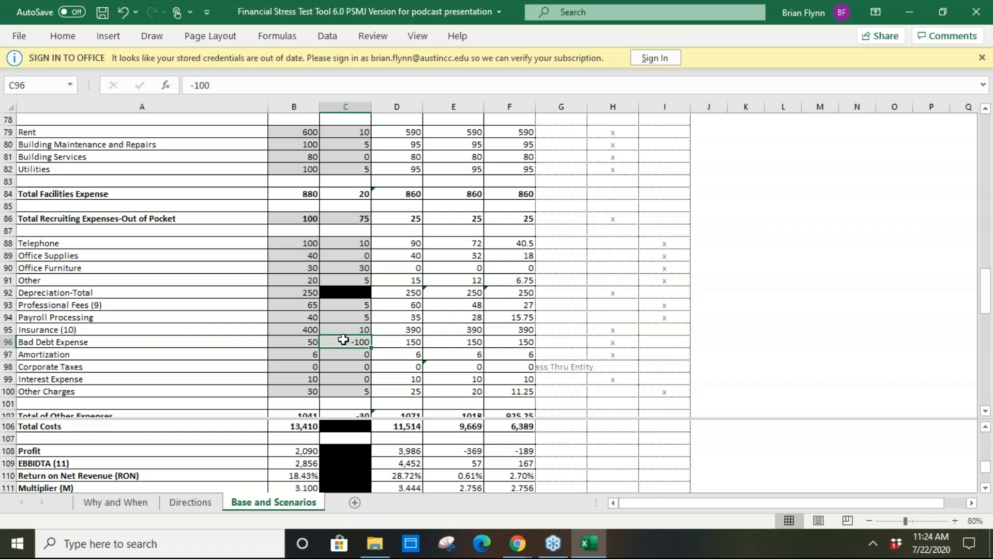
left_click(292, 342)
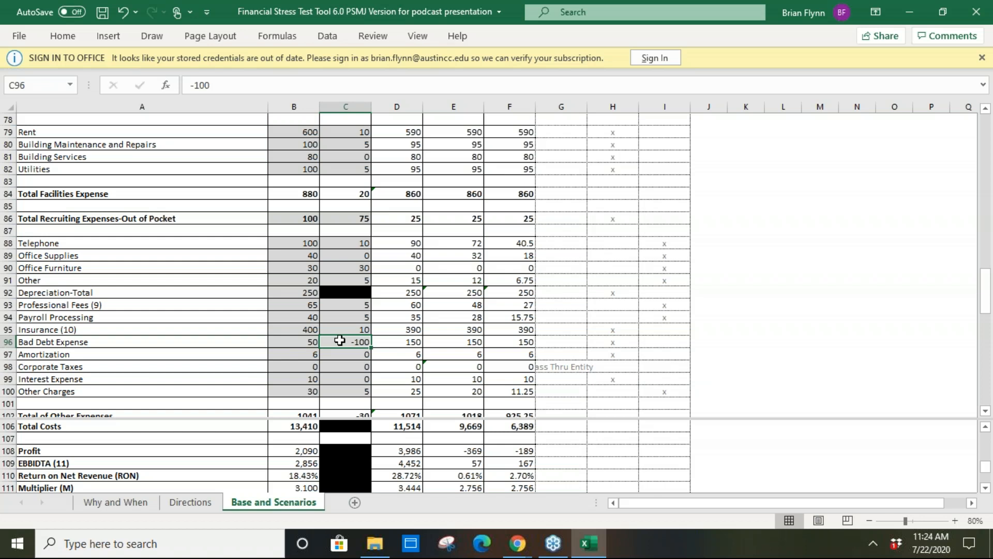
mouse_move(393, 337)
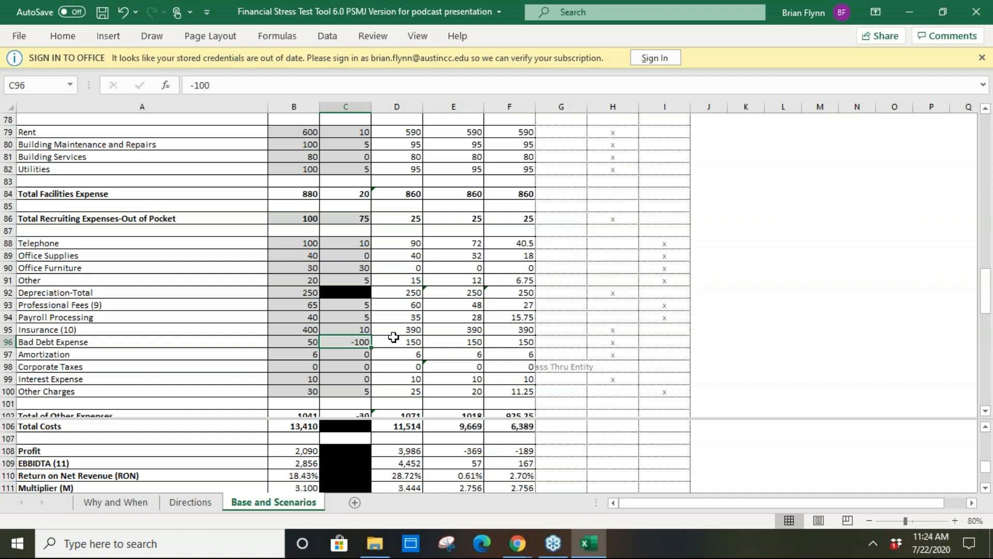
left_click(397, 341)
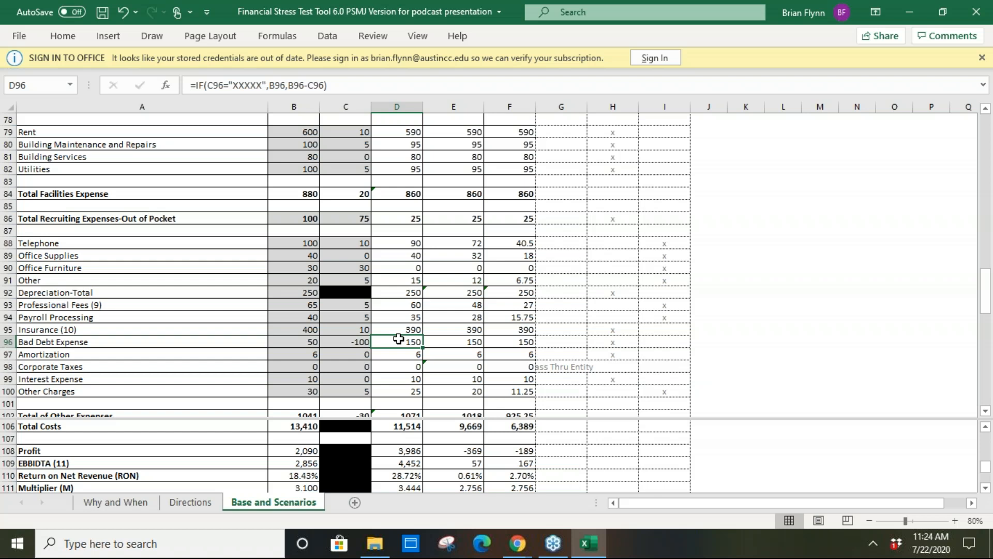
mouse_move(329, 441)
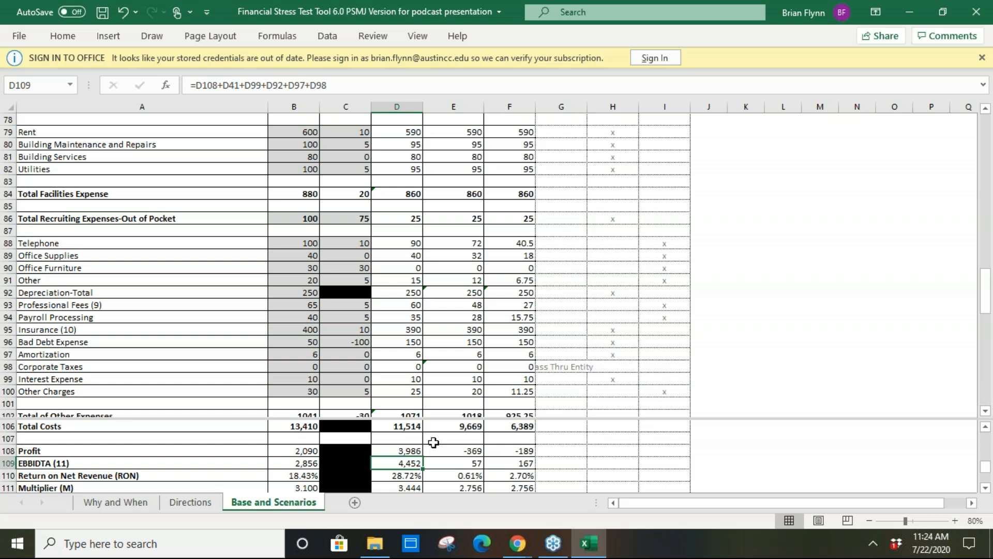
mouse_move(411, 474)
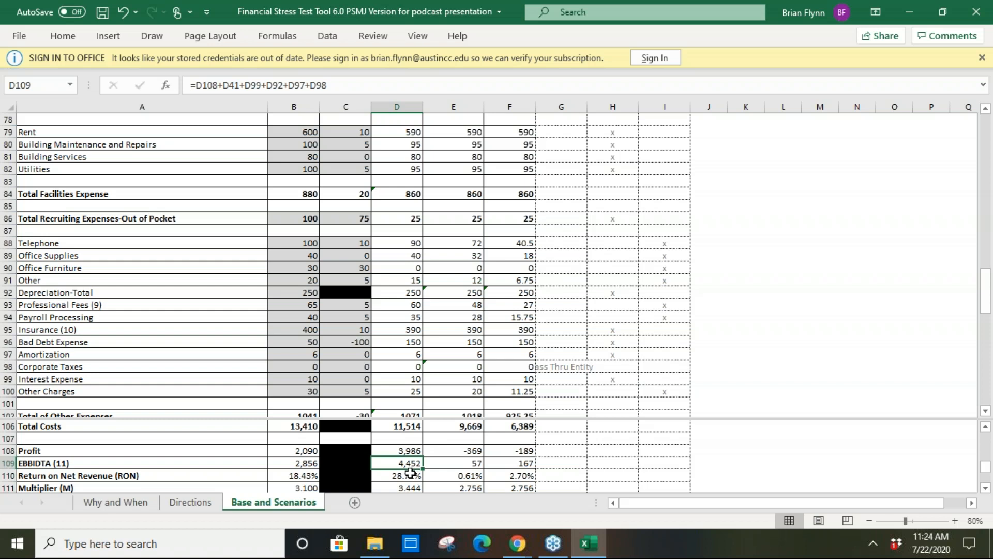
left_click(397, 475)
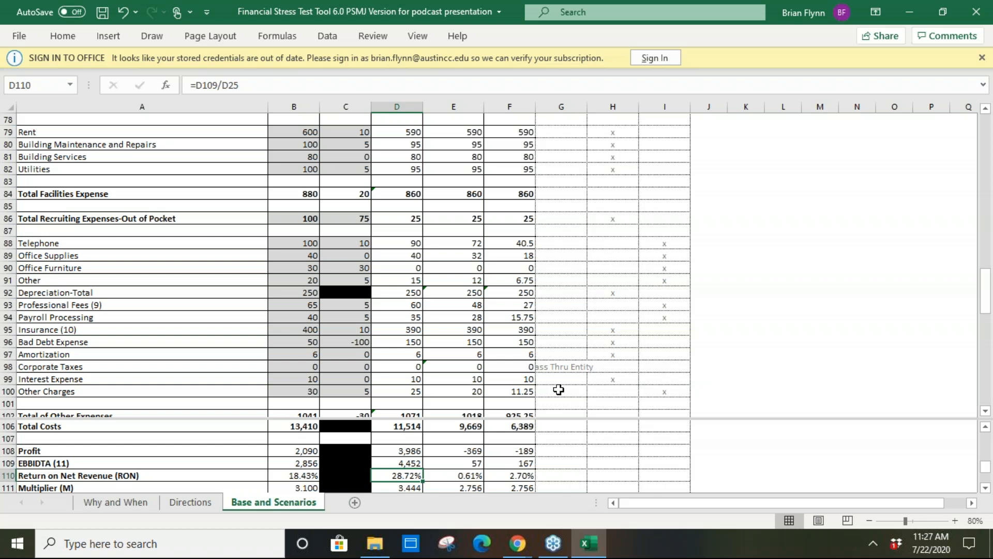
mouse_move(566, 323)
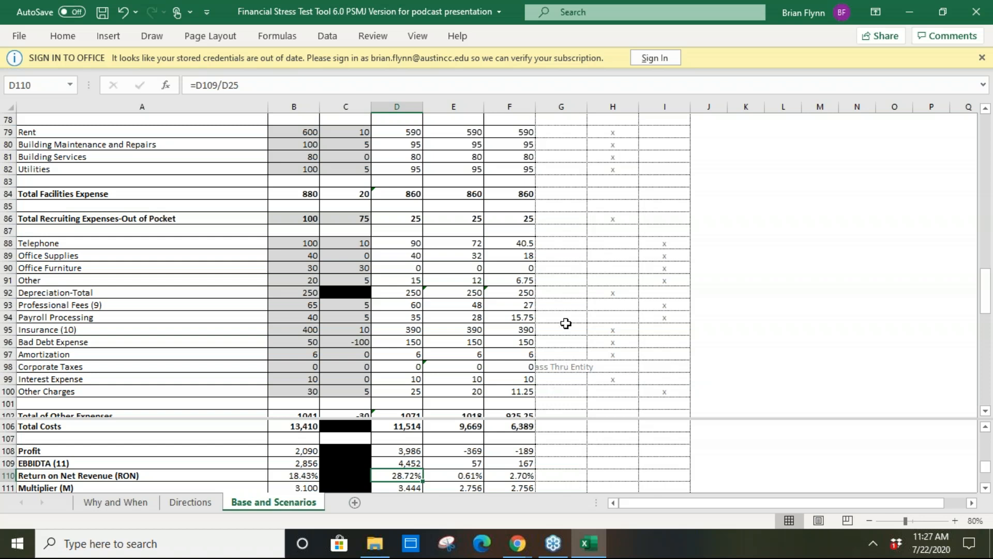
mouse_move(566, 217)
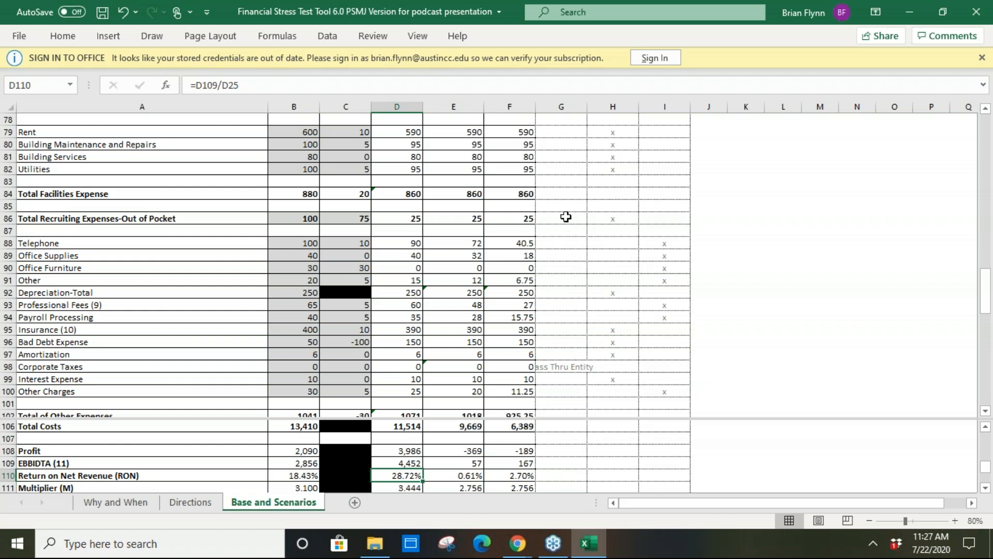
scroll("up", 3)
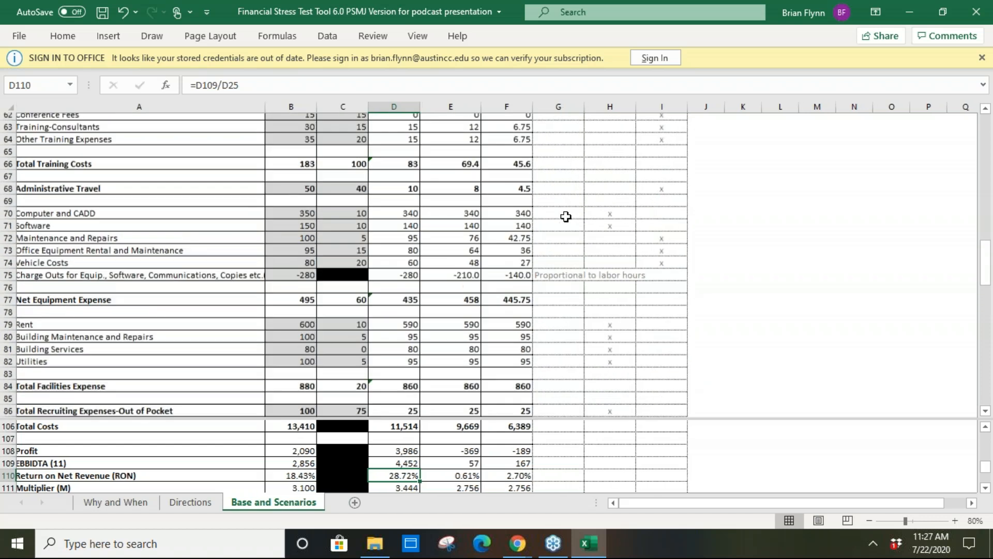
scroll("up", 3)
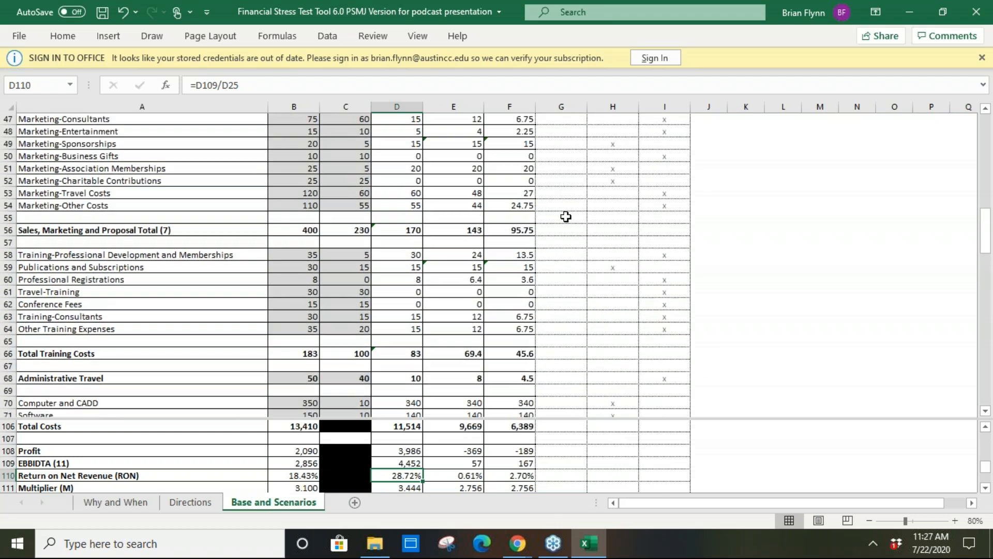
scroll("up", 3)
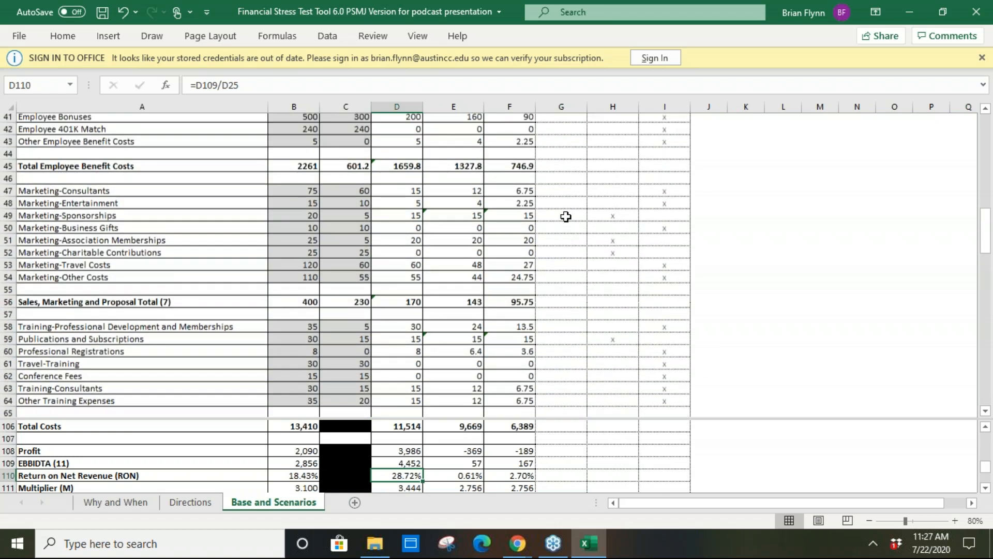
scroll("up", 3)
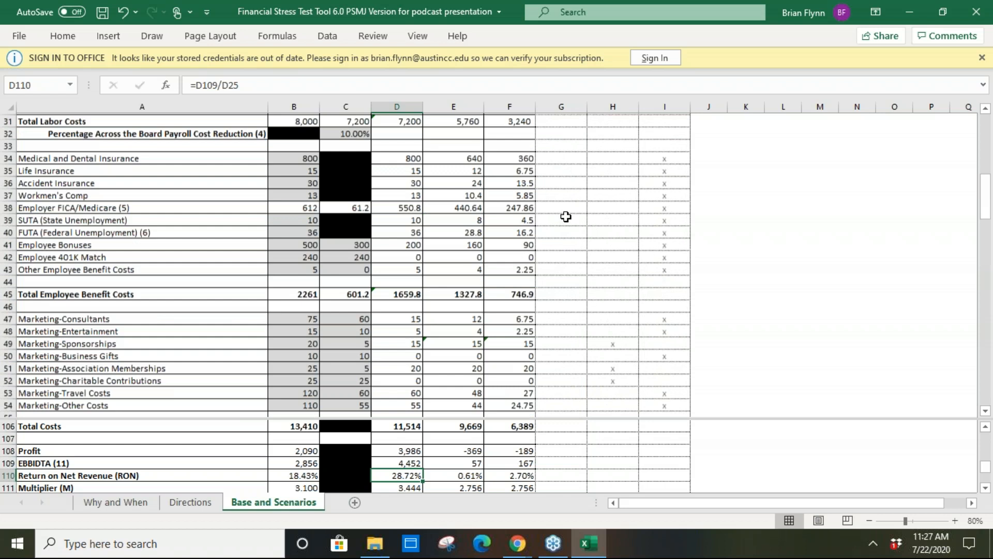
scroll("up", 3)
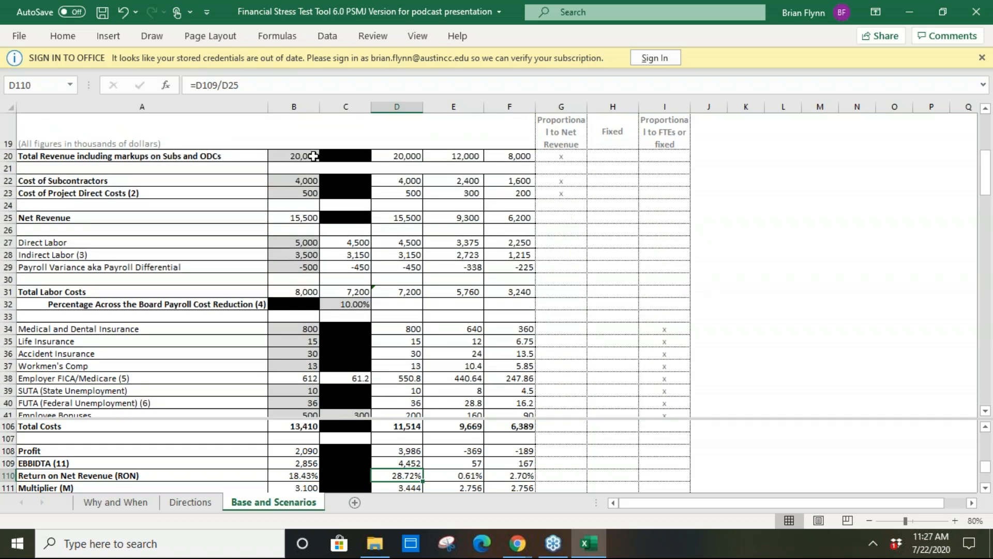
mouse_move(344, 158)
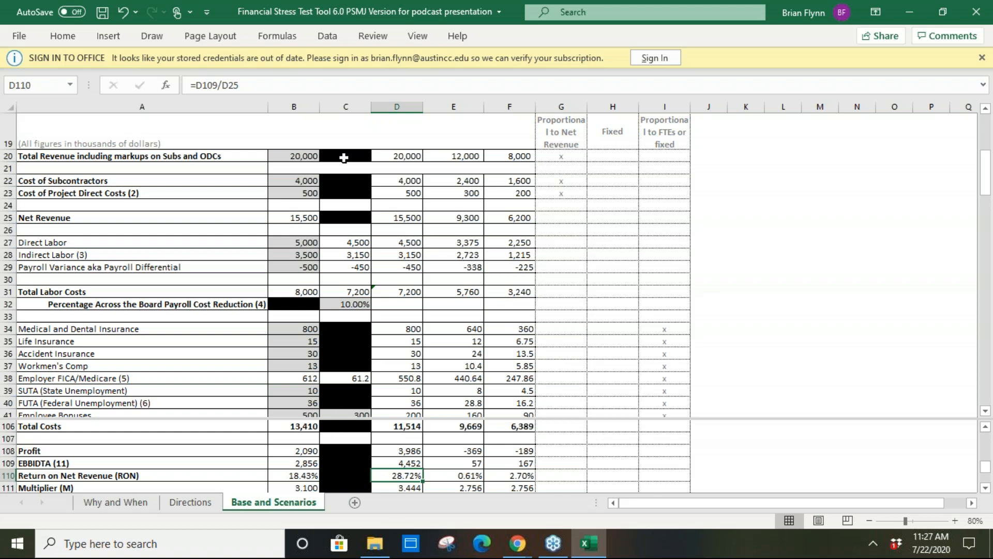
mouse_move(344, 288)
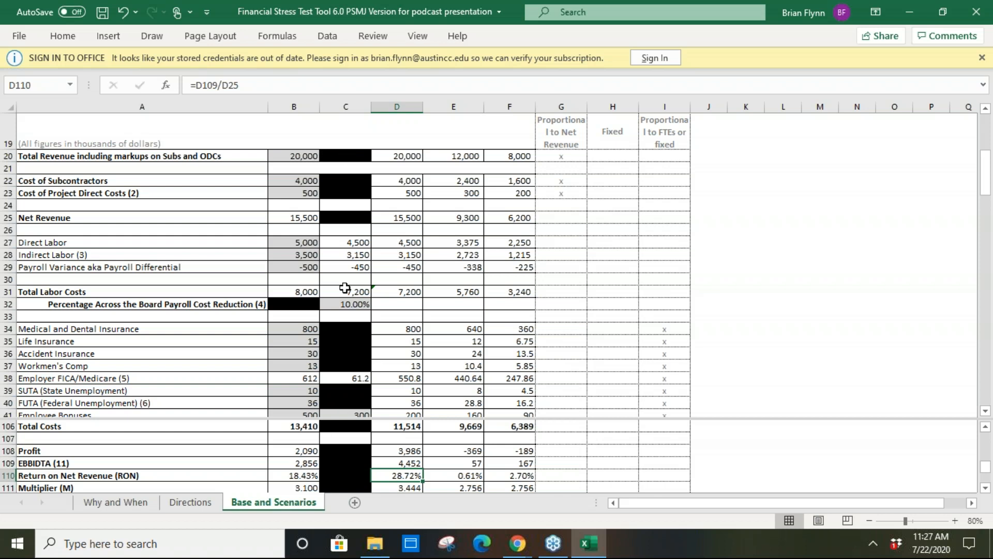
left_click(346, 304)
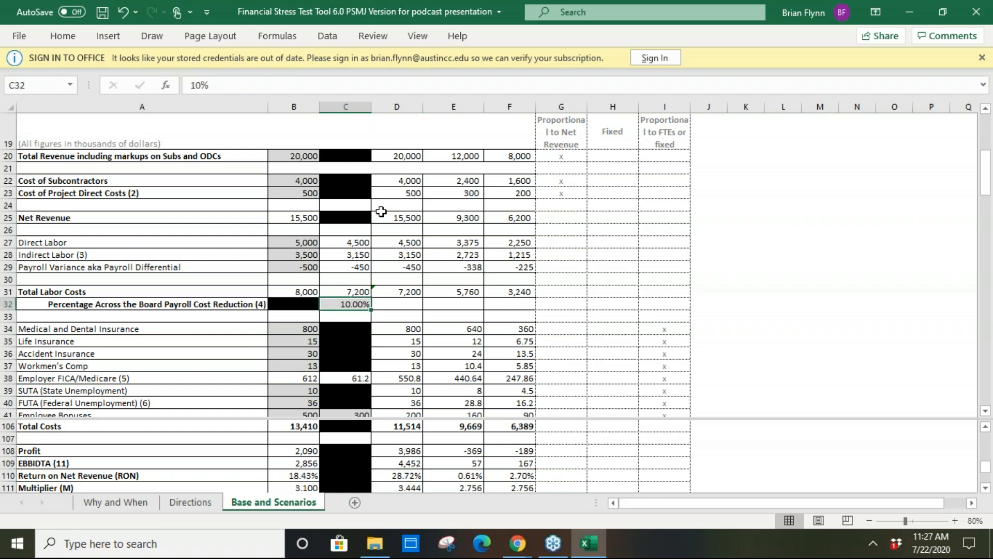
mouse_move(408, 260)
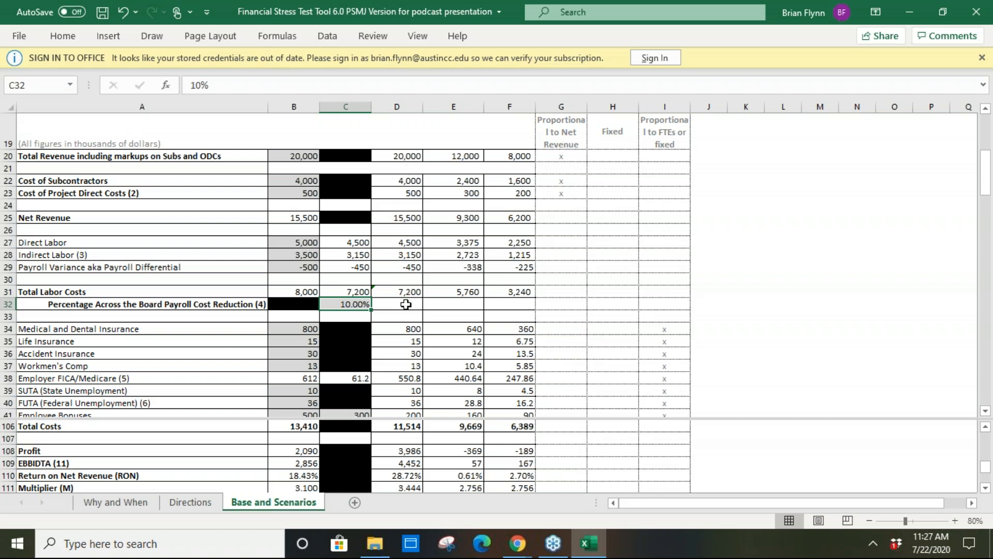
left_click(397, 304)
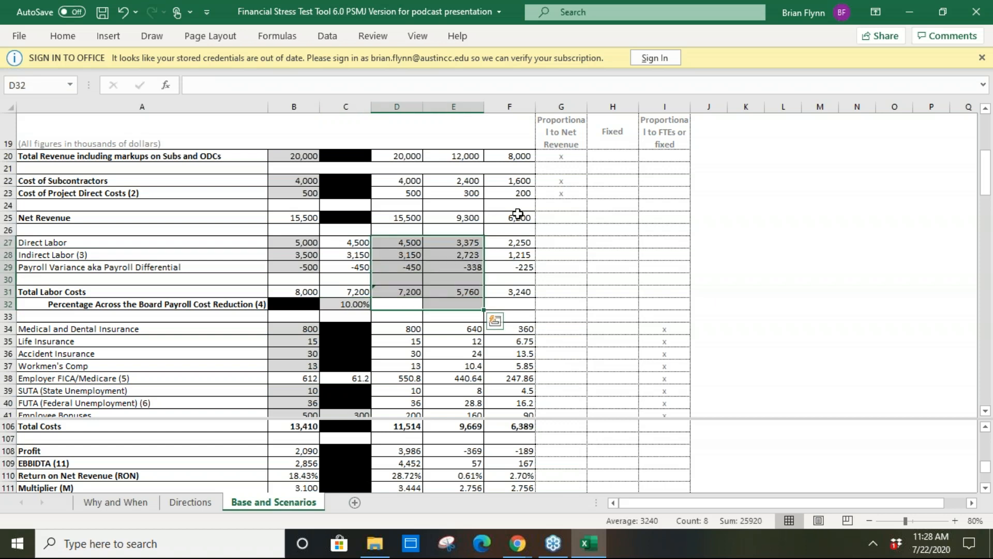
scroll("up", 3)
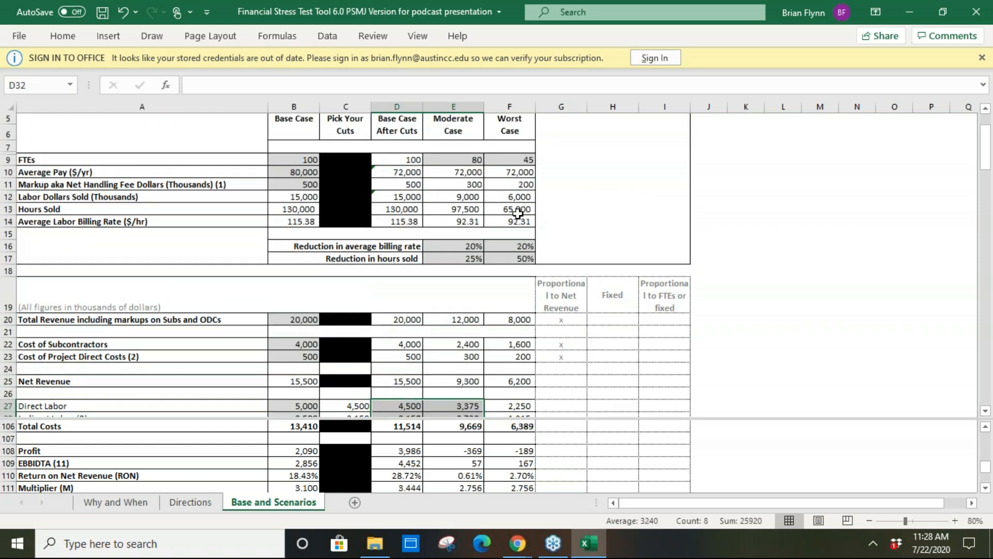
scroll("up", 3)
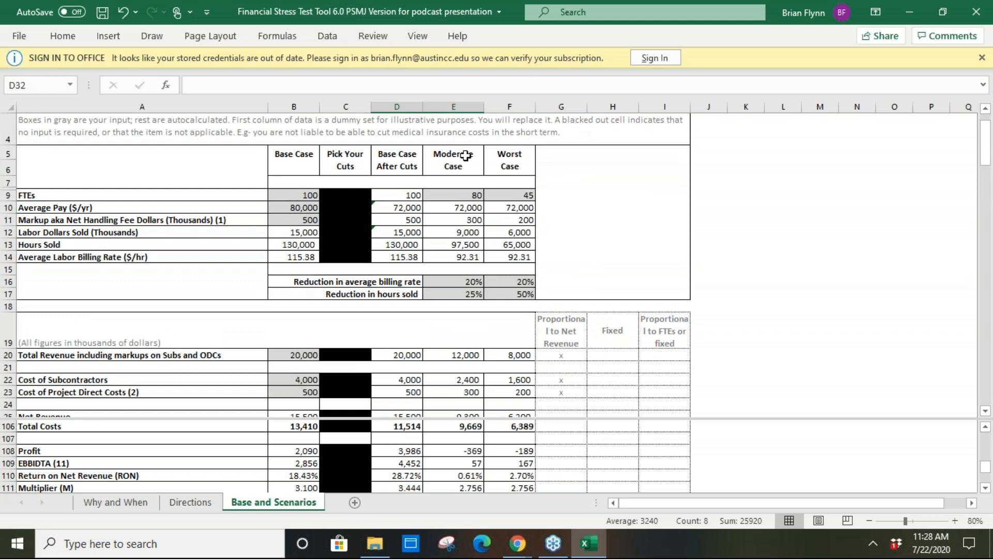
mouse_move(406, 188)
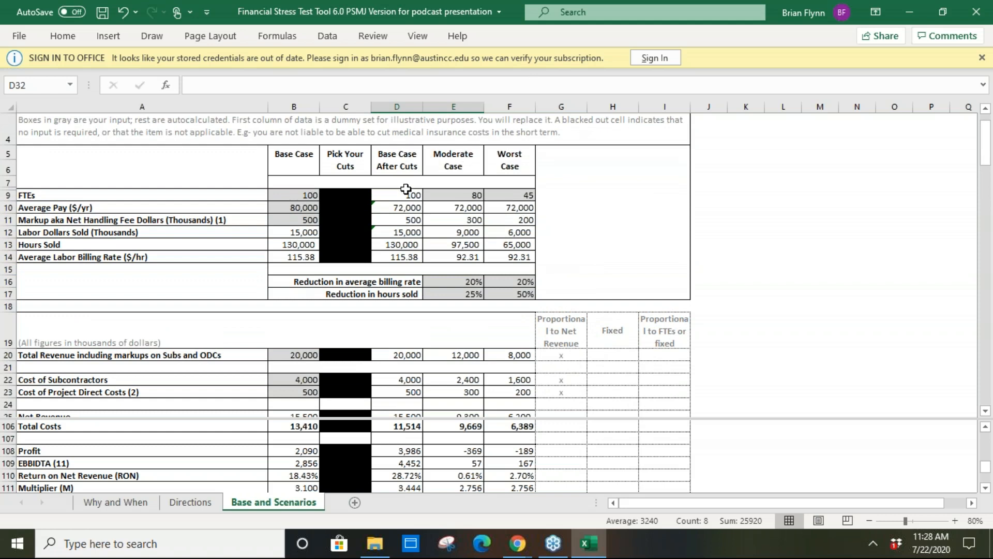
mouse_move(405, 193)
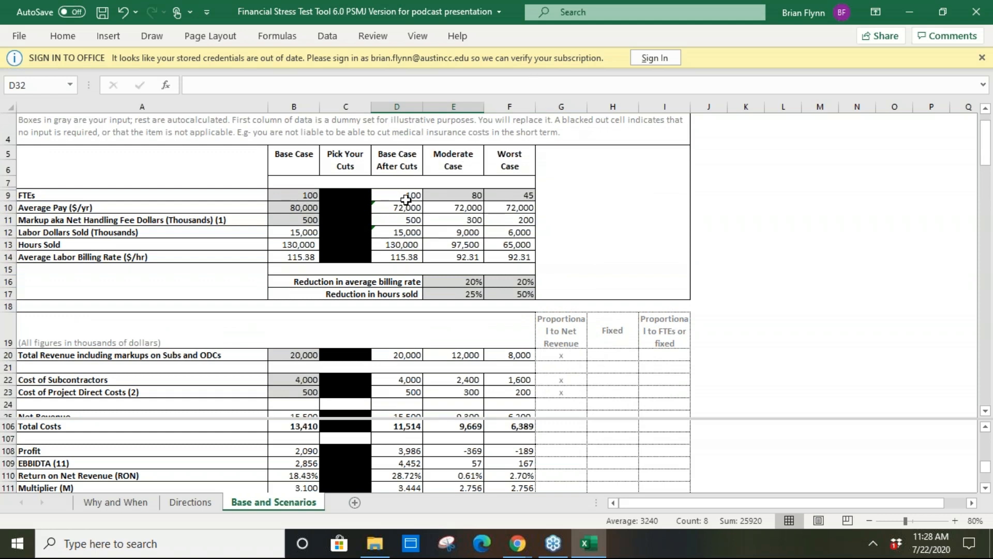
left_click(397, 207)
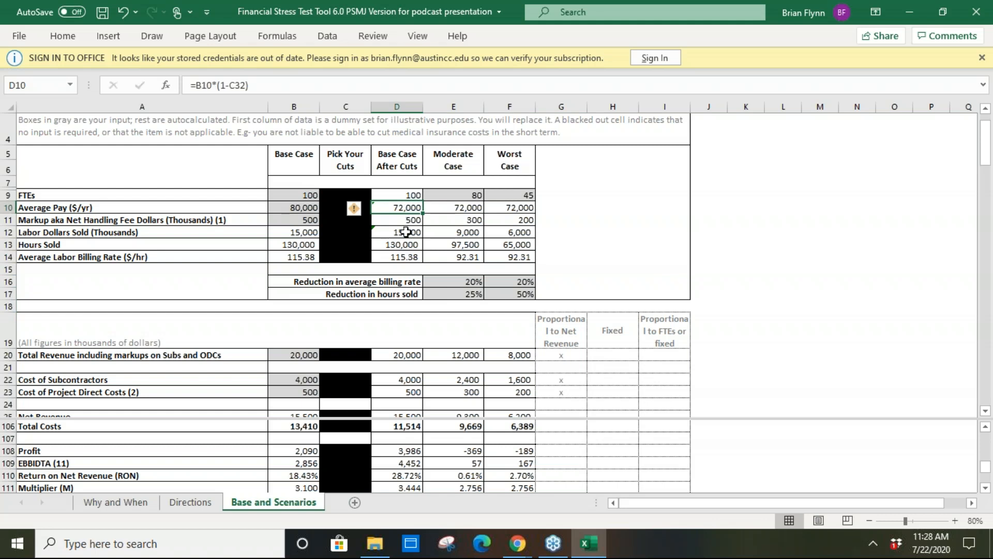
left_click(396, 232)
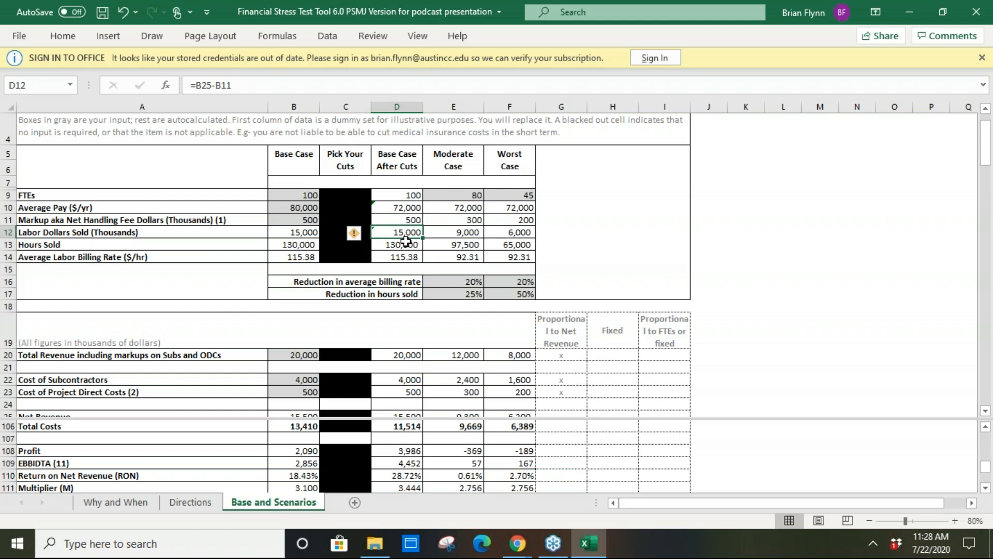
left_click(396, 257)
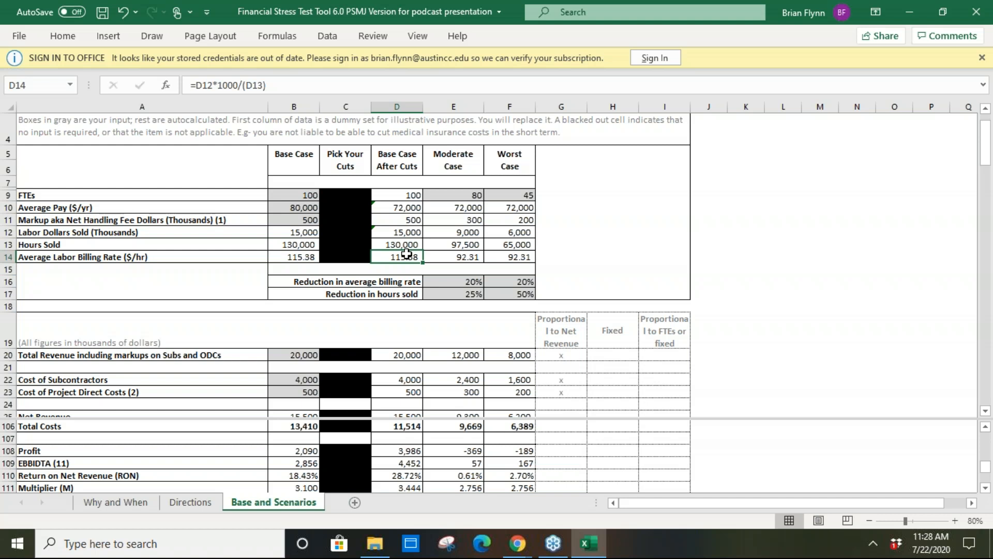
mouse_move(447, 196)
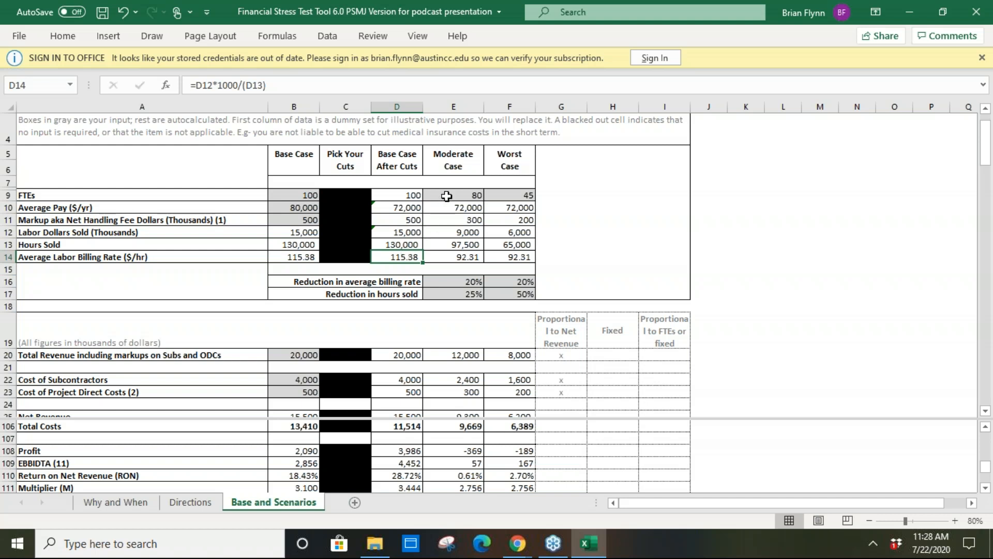
mouse_move(448, 259)
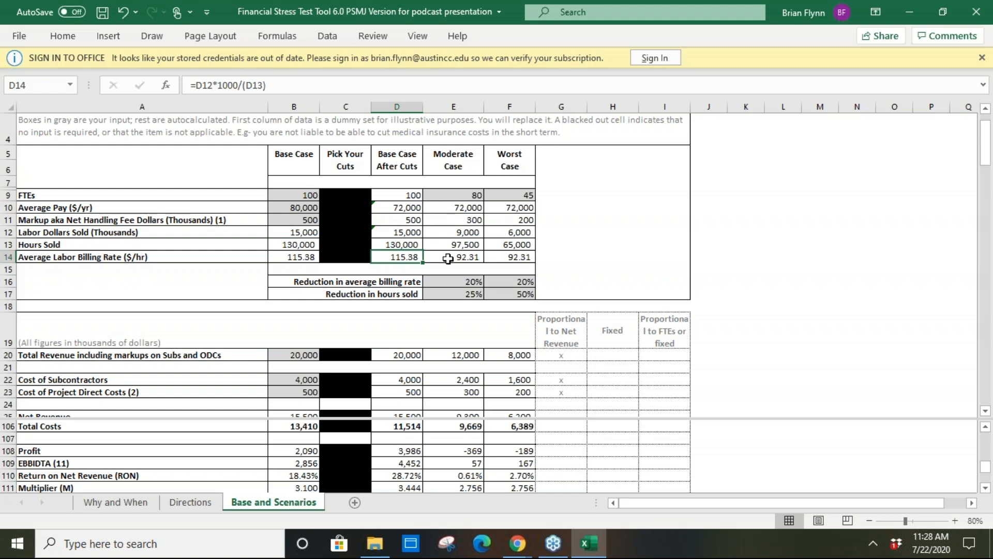
mouse_move(451, 282)
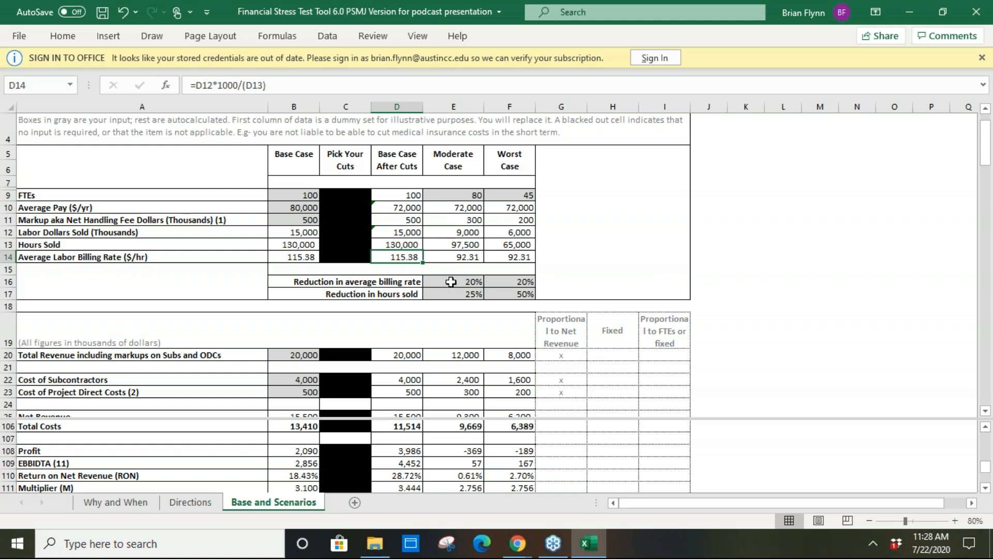
left_click(454, 281)
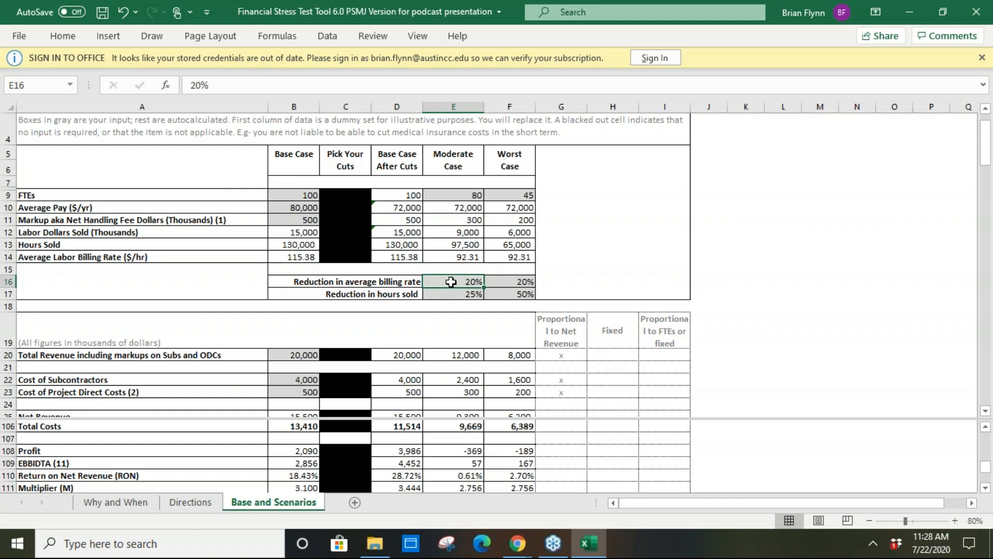
left_click(453, 293)
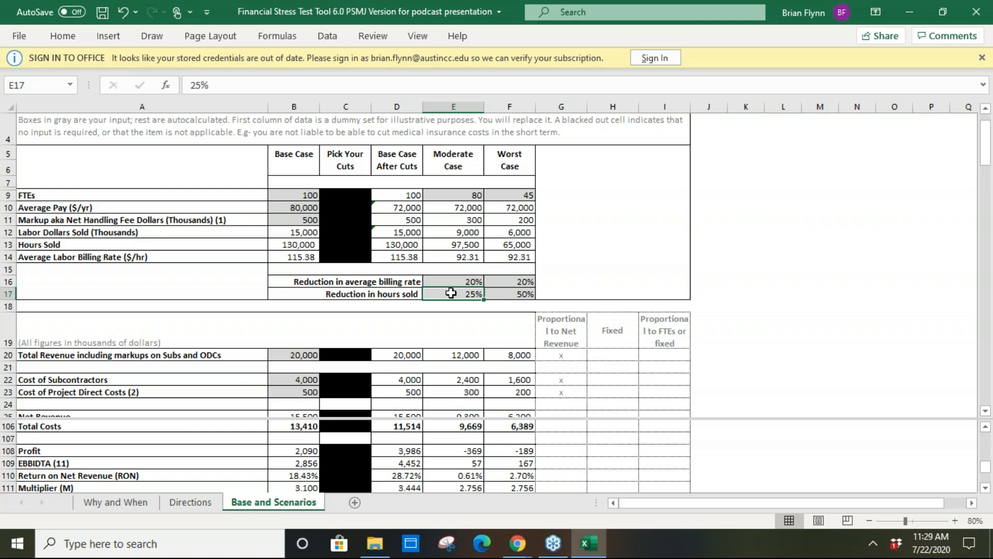
mouse_move(464, 413)
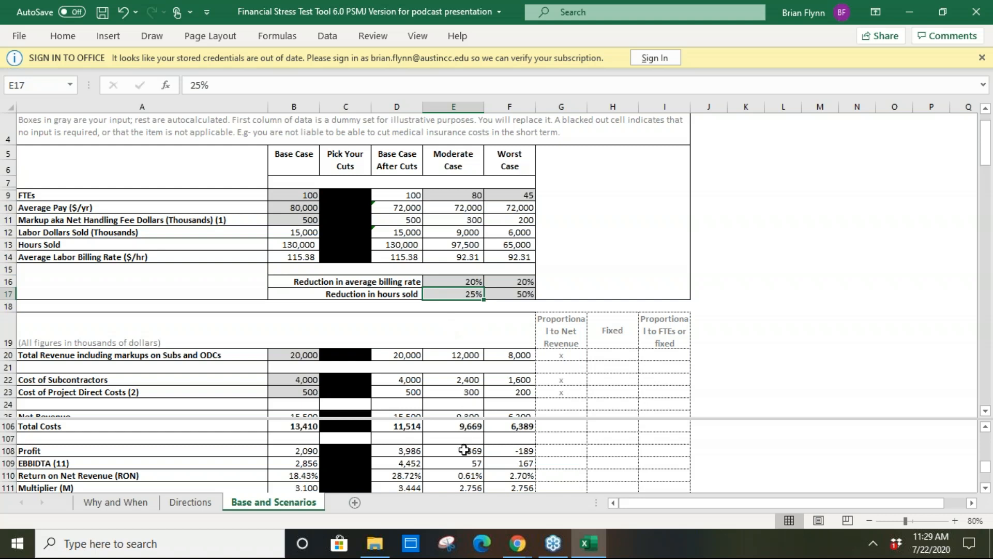
mouse_move(459, 461)
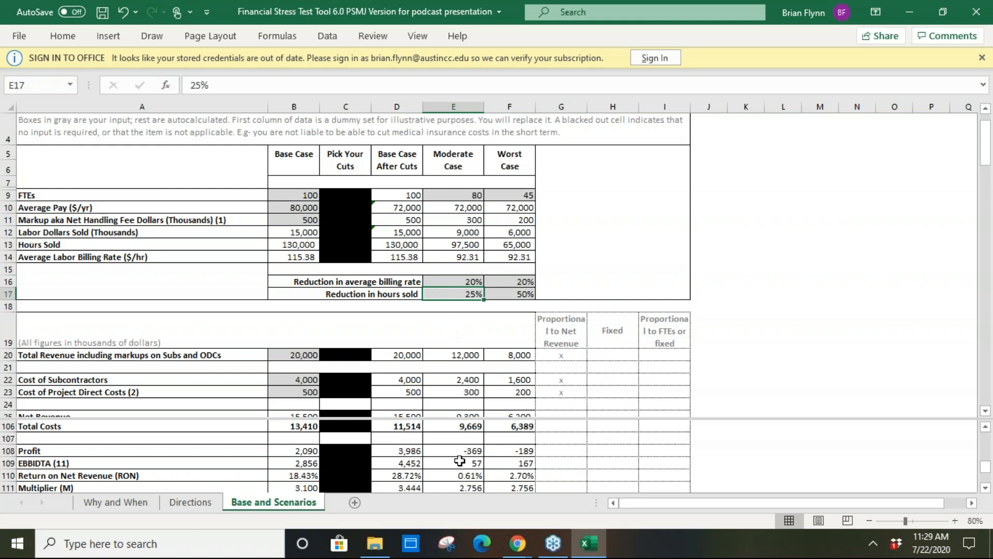
left_click(453, 462)
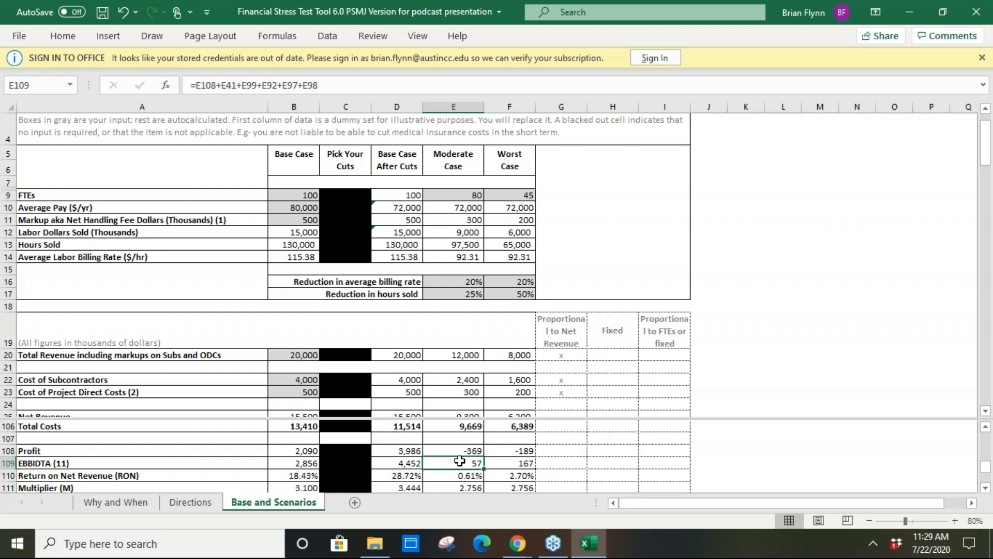
mouse_move(460, 473)
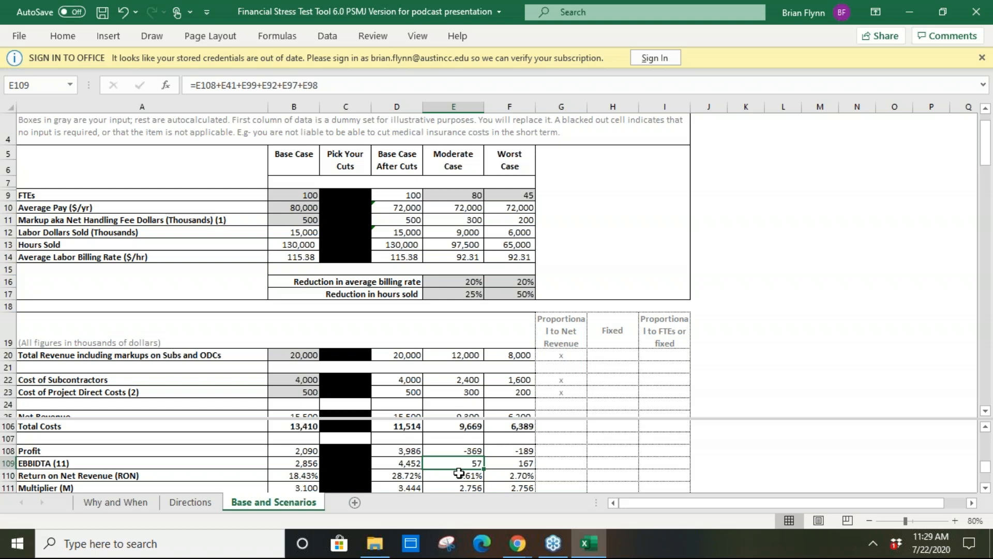
left_click(452, 475)
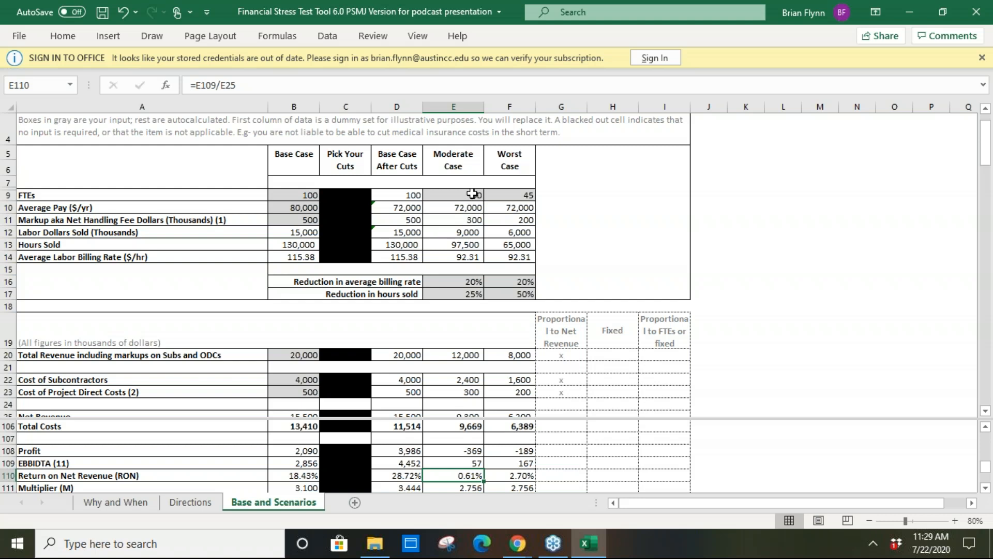
left_click(453, 194)
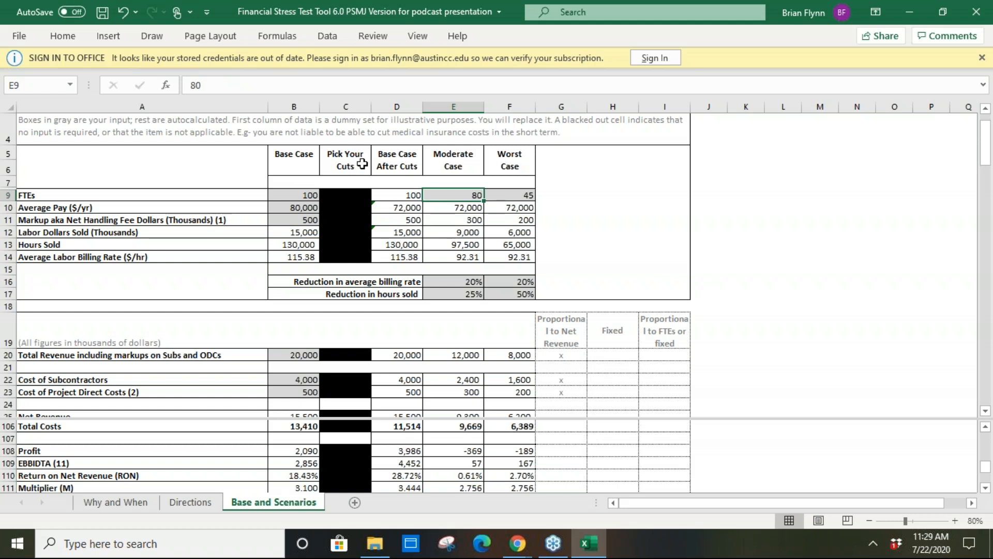
mouse_move(453, 204)
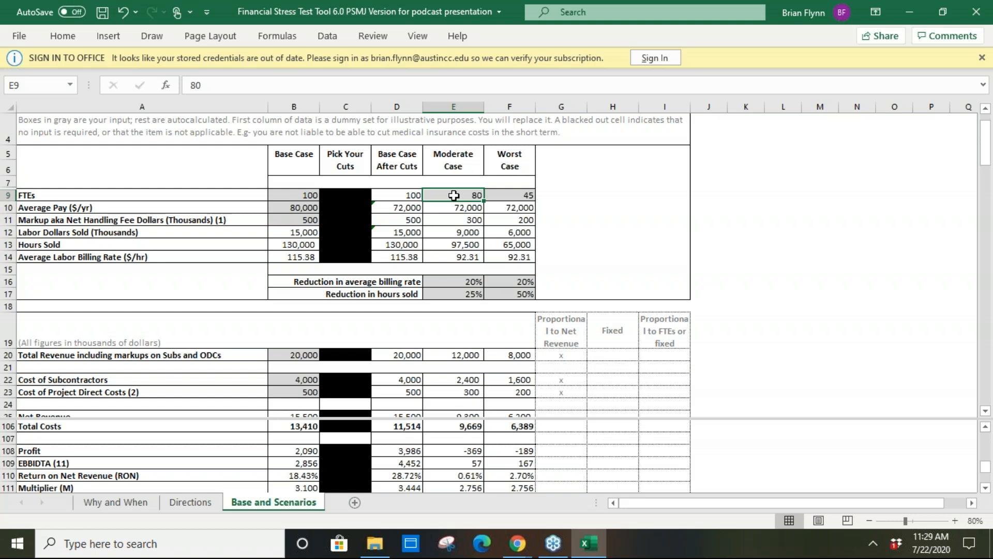
Enter 100 as Moderate Case FTEs and check the now-negative EBITDA of -1,818.
type("1")
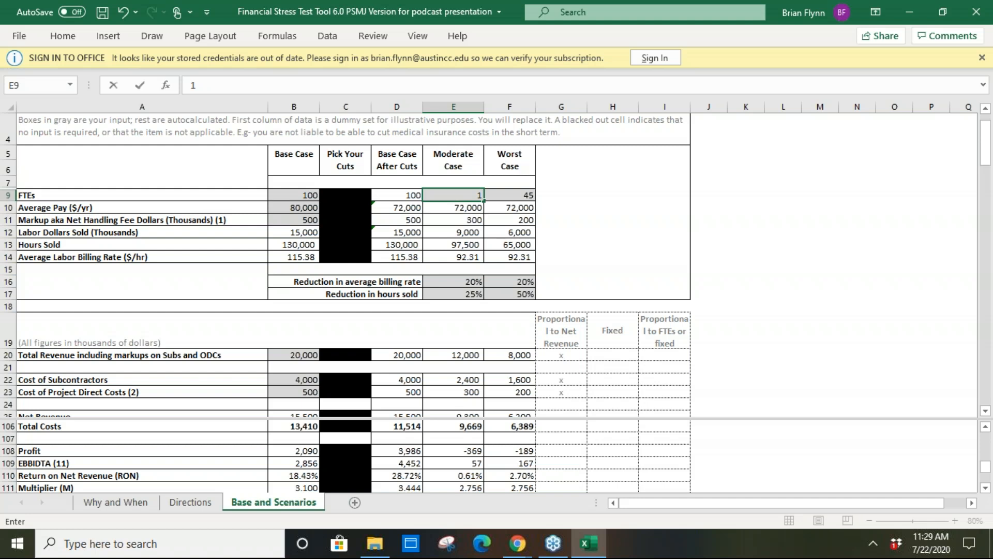
type("100")
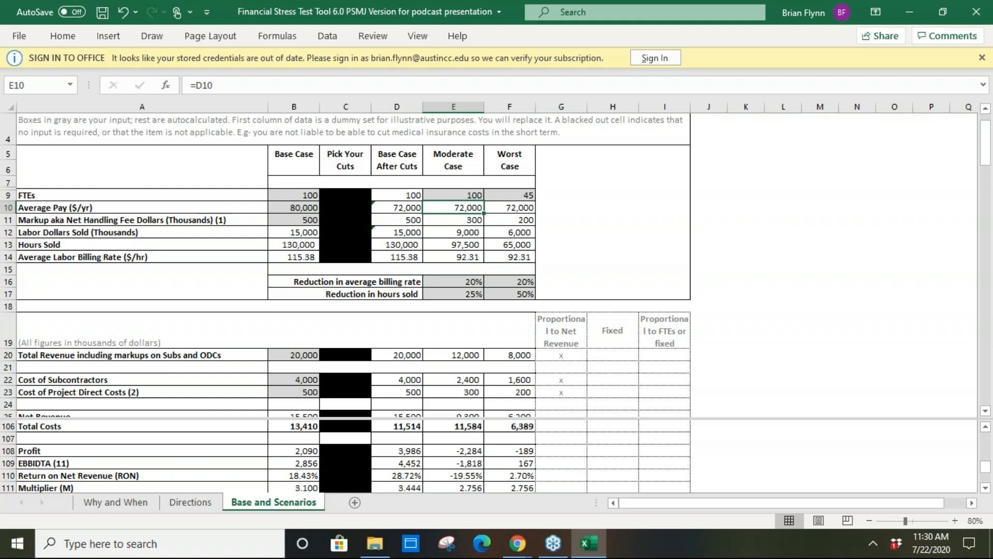
mouse_move(444, 464)
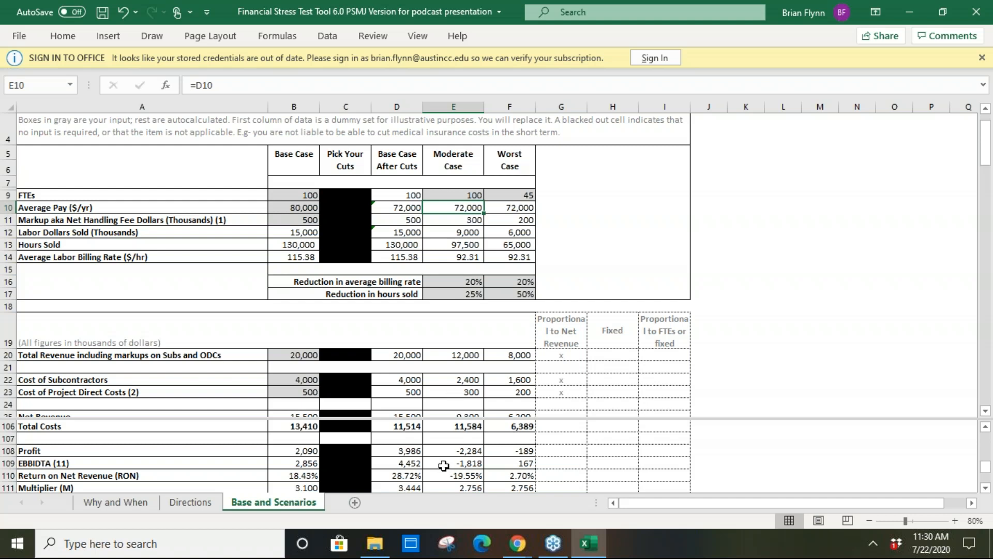
left_click(453, 464)
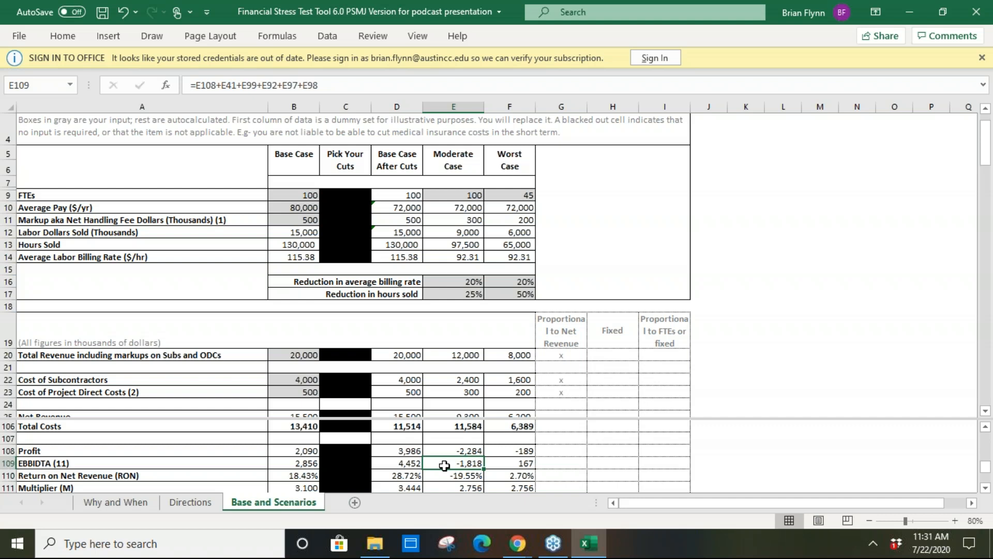
mouse_move(469, 245)
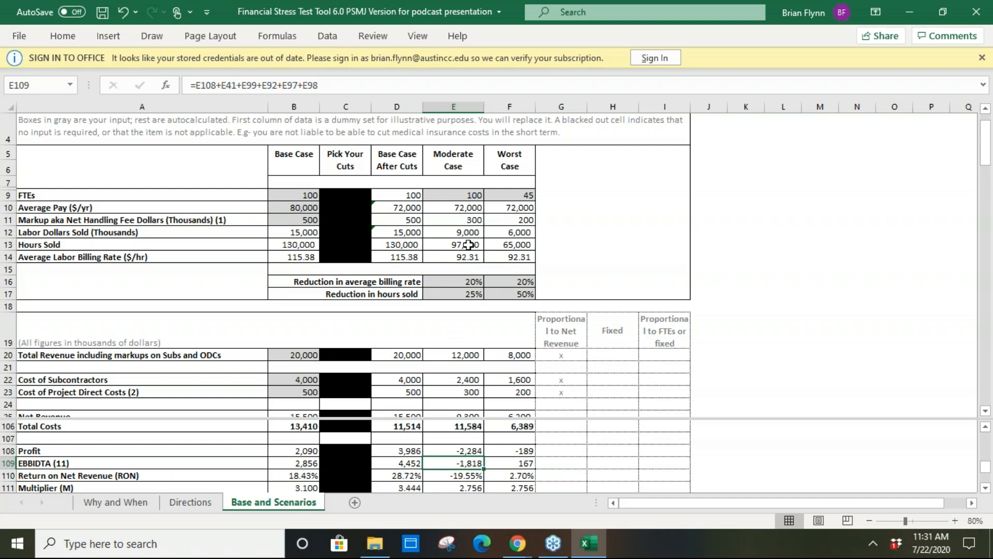
left_click(509, 195)
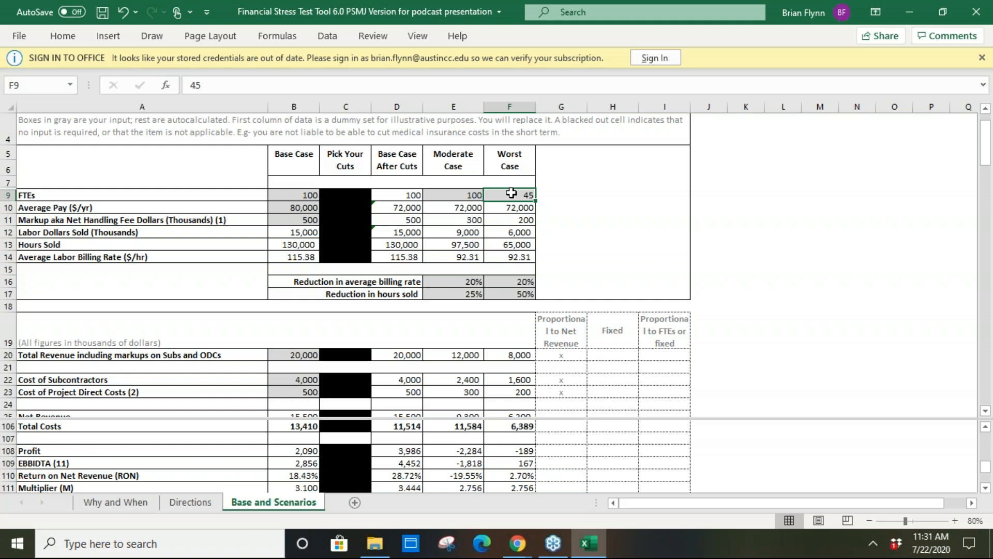
mouse_move(515, 274)
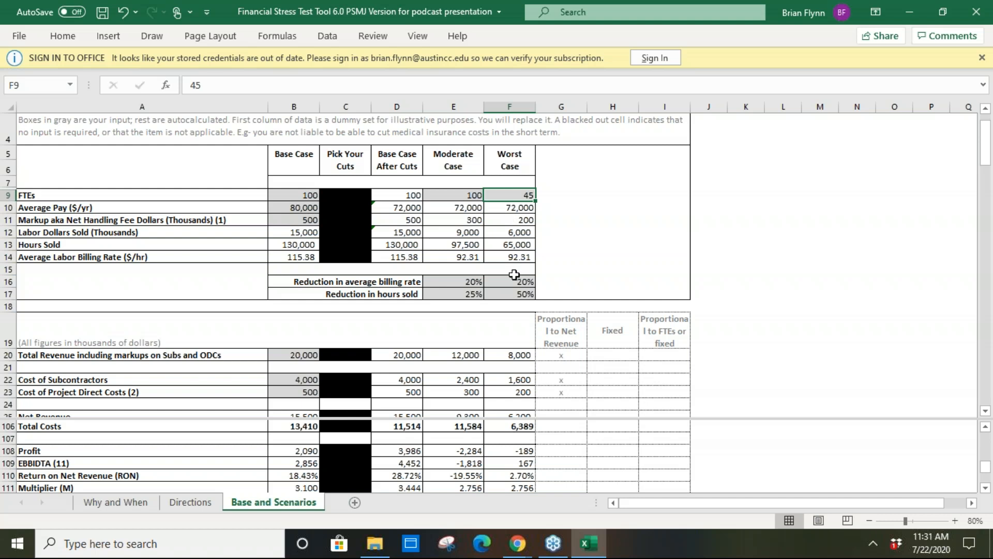
mouse_move(577, 254)
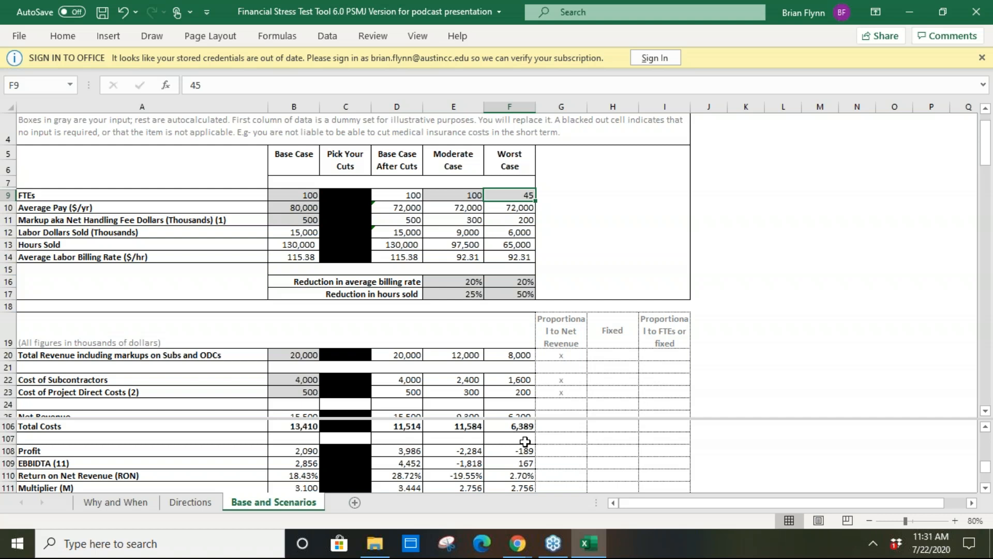
mouse_move(607, 222)
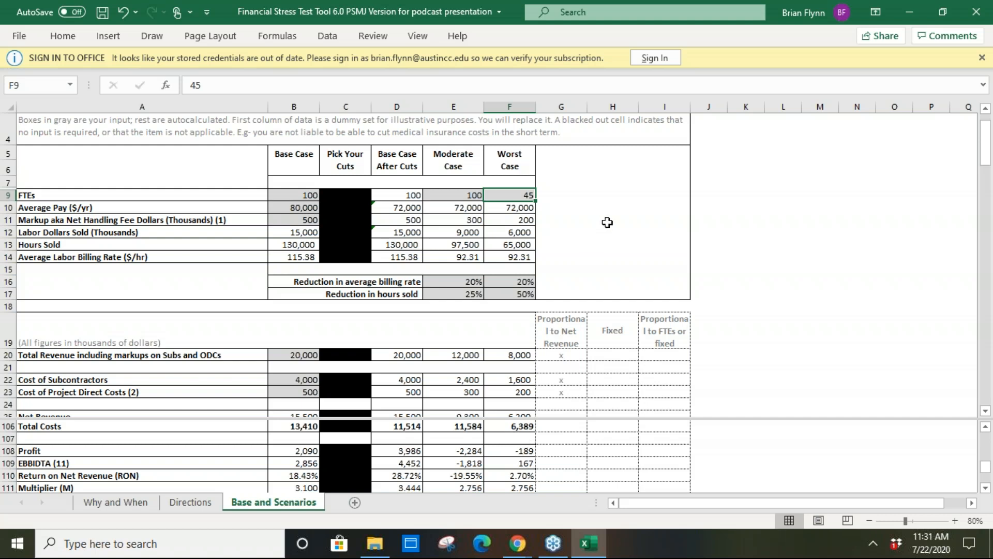
mouse_move(546, 197)
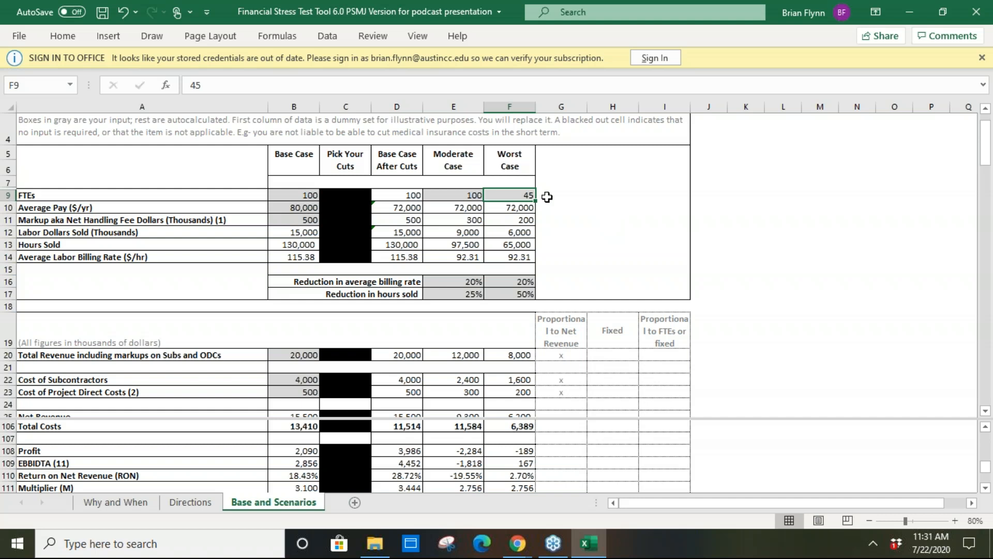
mouse_move(448, 192)
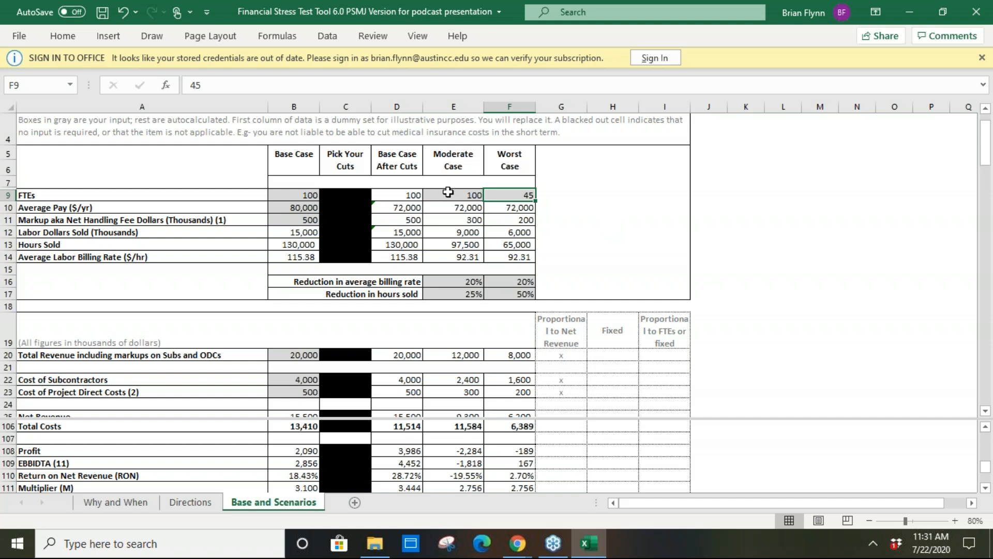
left_click(453, 195)
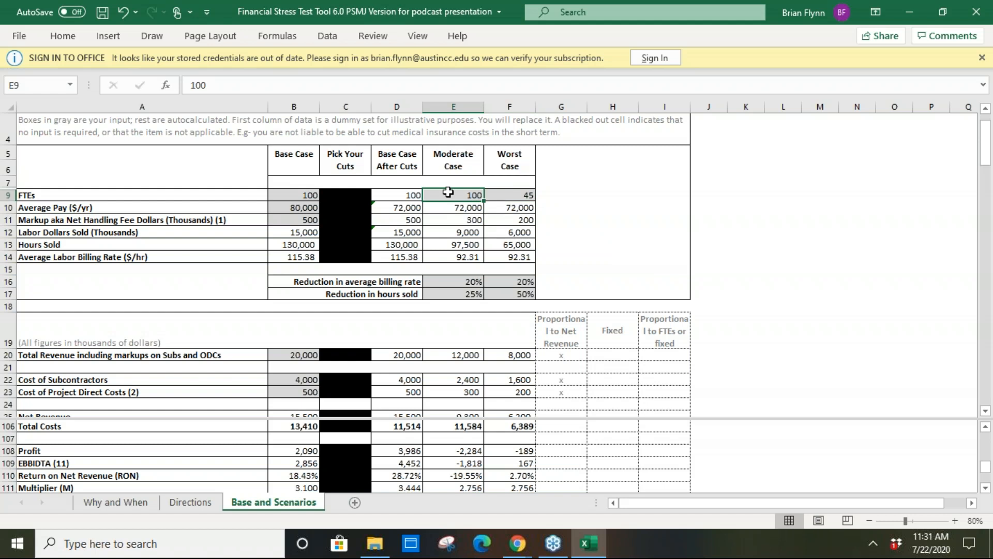
mouse_move(474, 462)
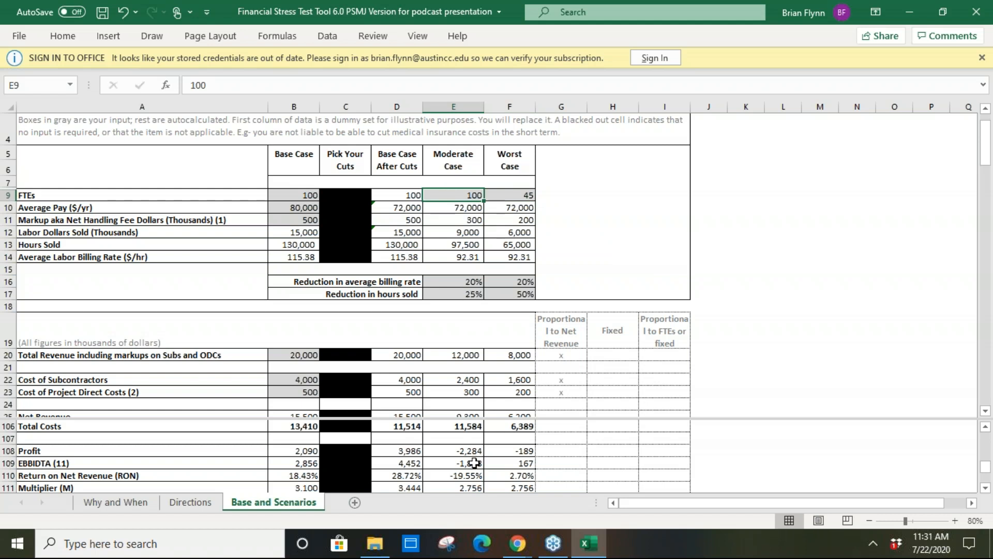
mouse_move(596, 229)
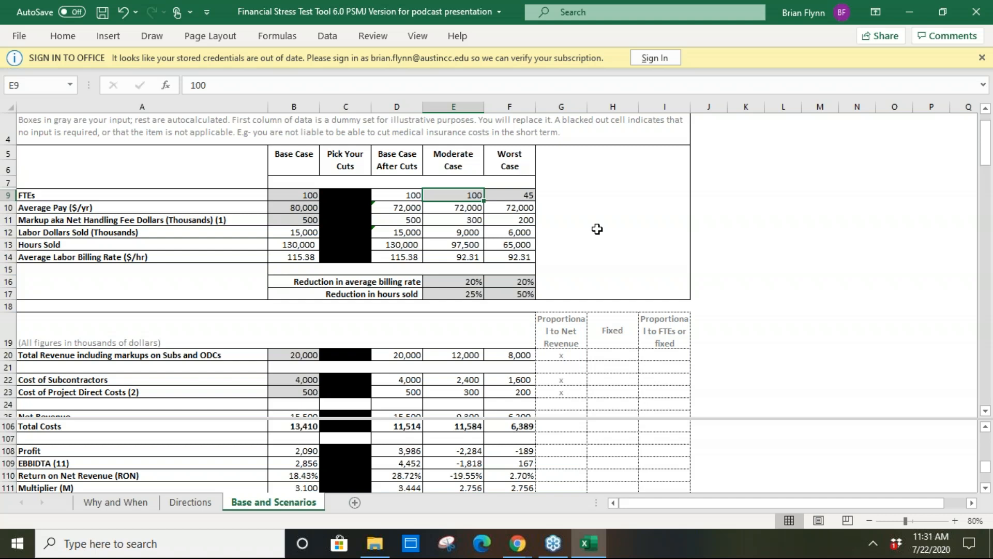
mouse_move(471, 193)
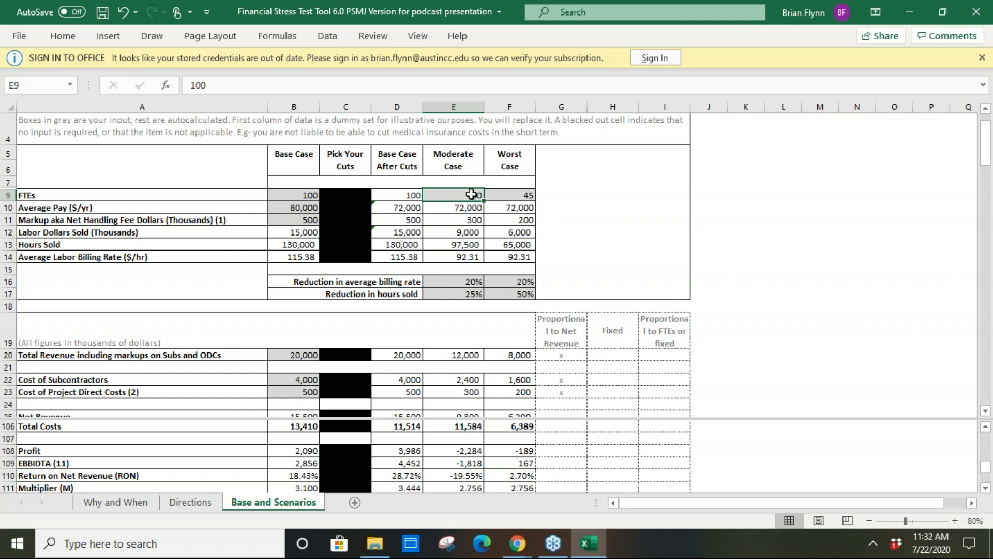
Enter 80 as Moderate Case FTEs, bringing total costs to 9,669 and EBITDA to 57.
type("80")
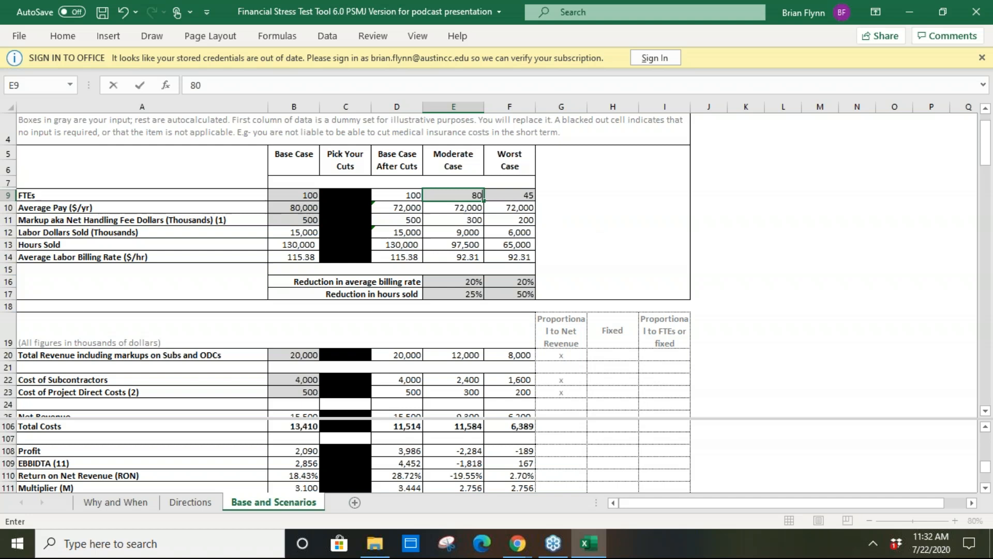
key("Return")
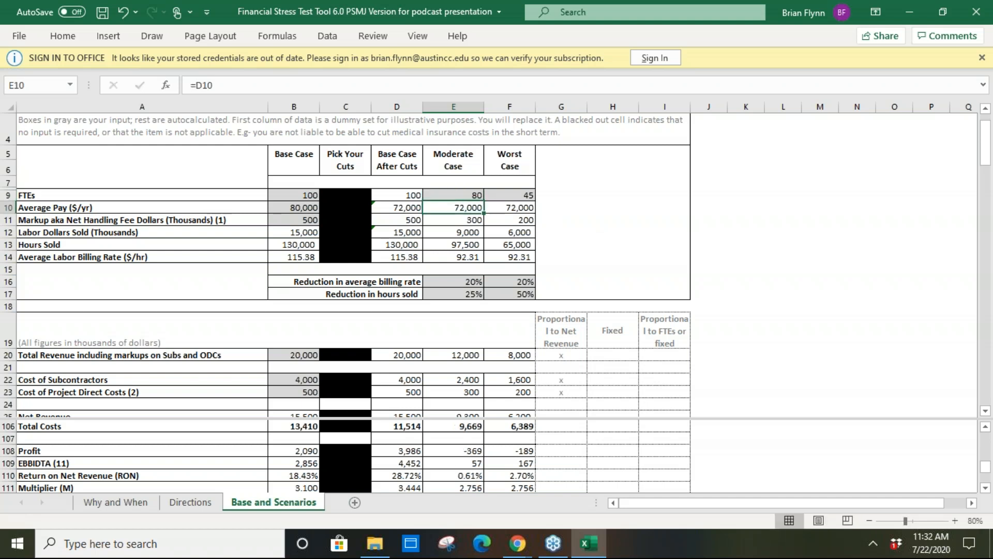
mouse_move(600, 274)
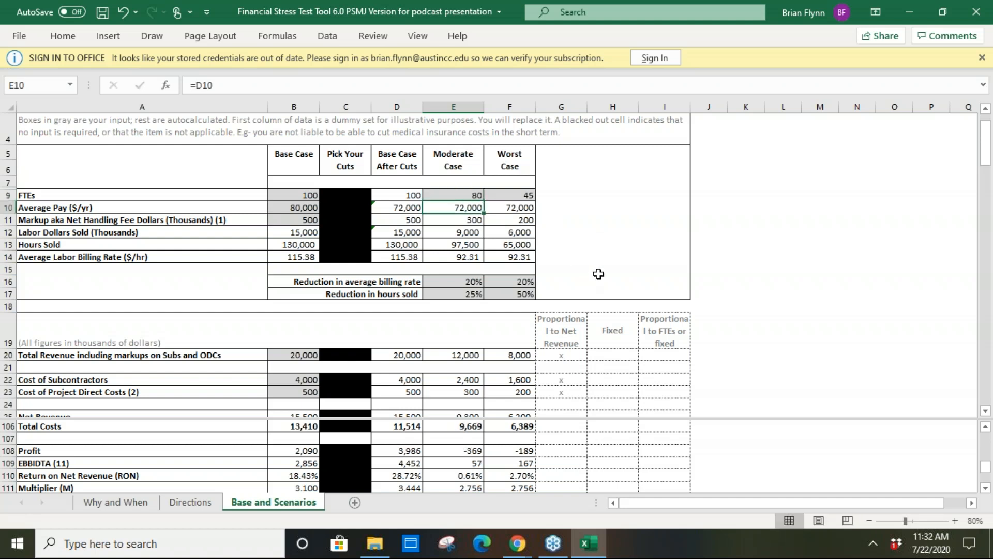
left_click(612, 268)
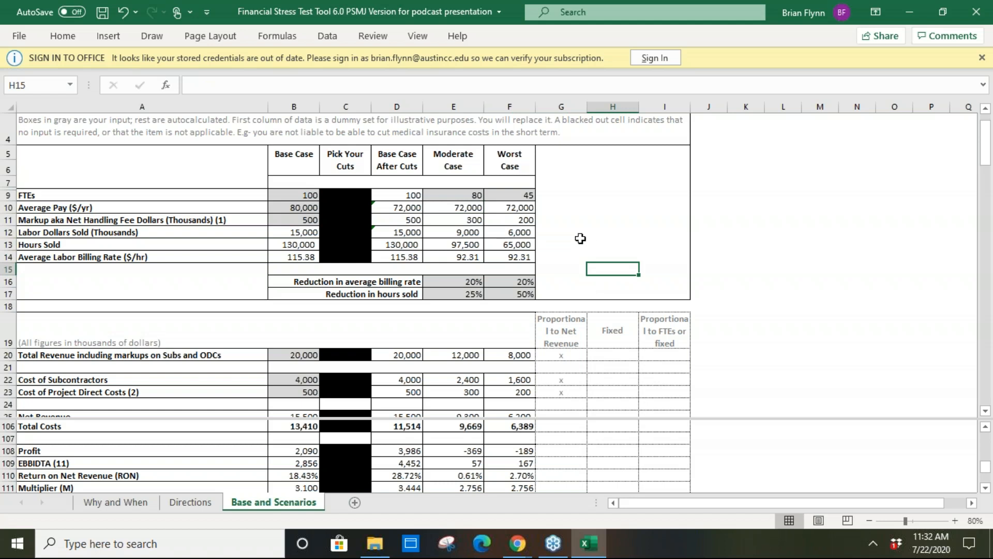
mouse_move(514, 232)
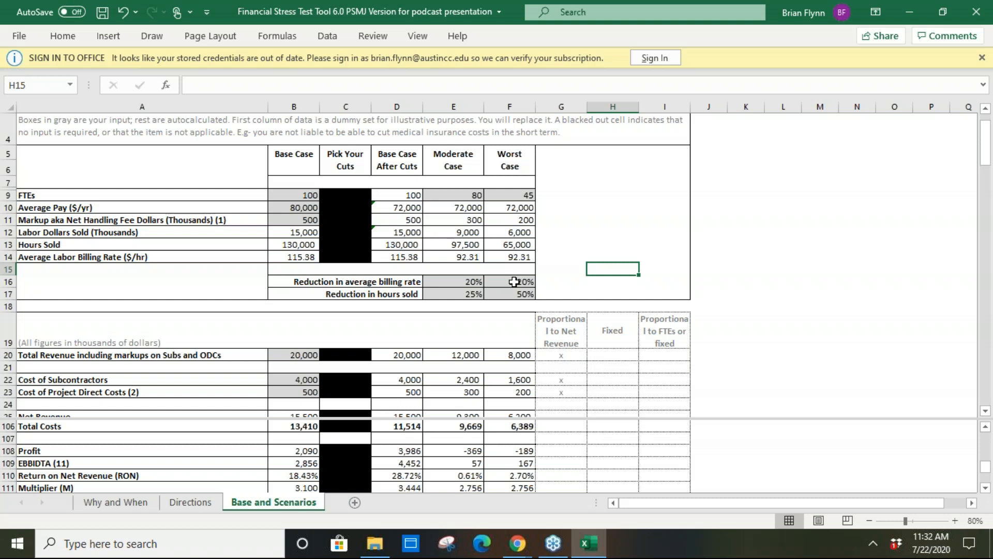
left_click(509, 281)
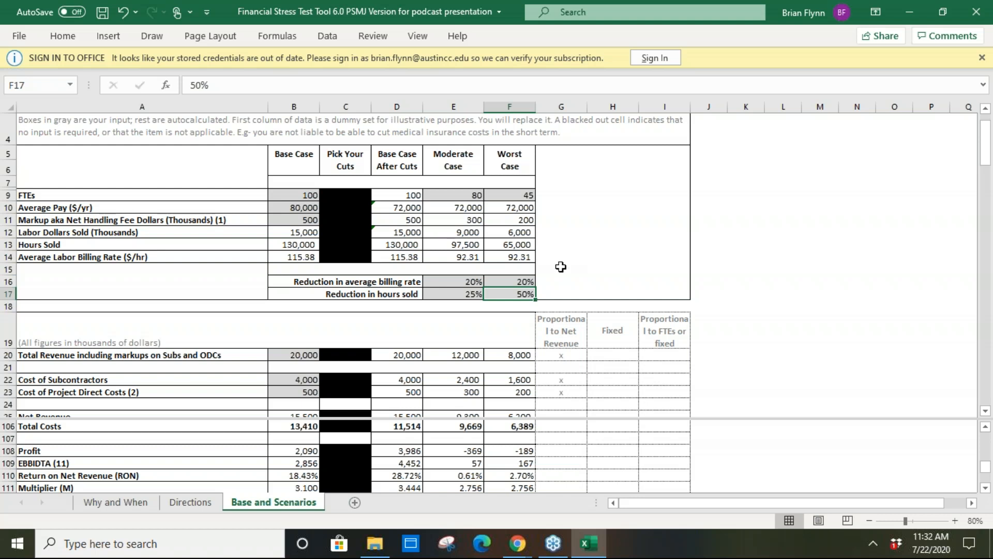
left_click(453, 282)
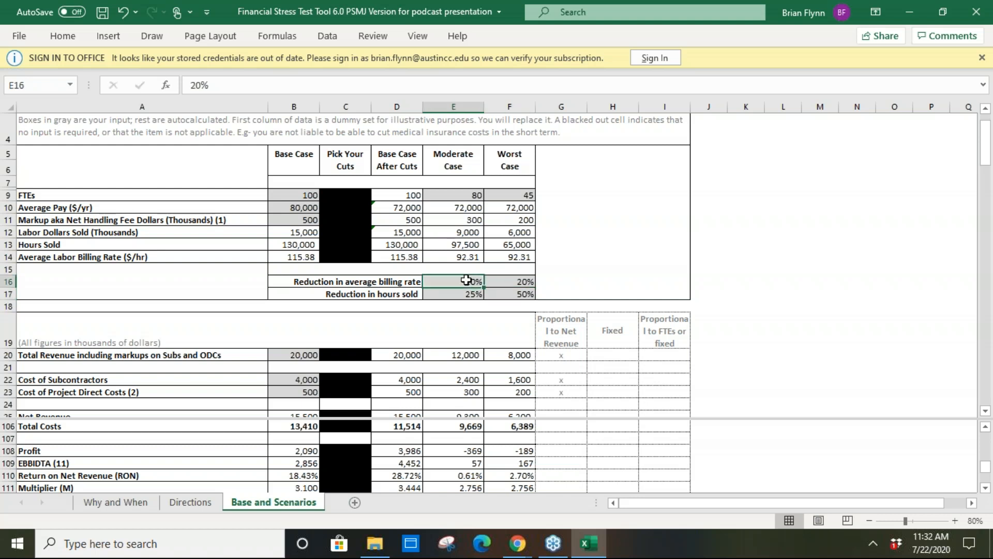
mouse_move(578, 239)
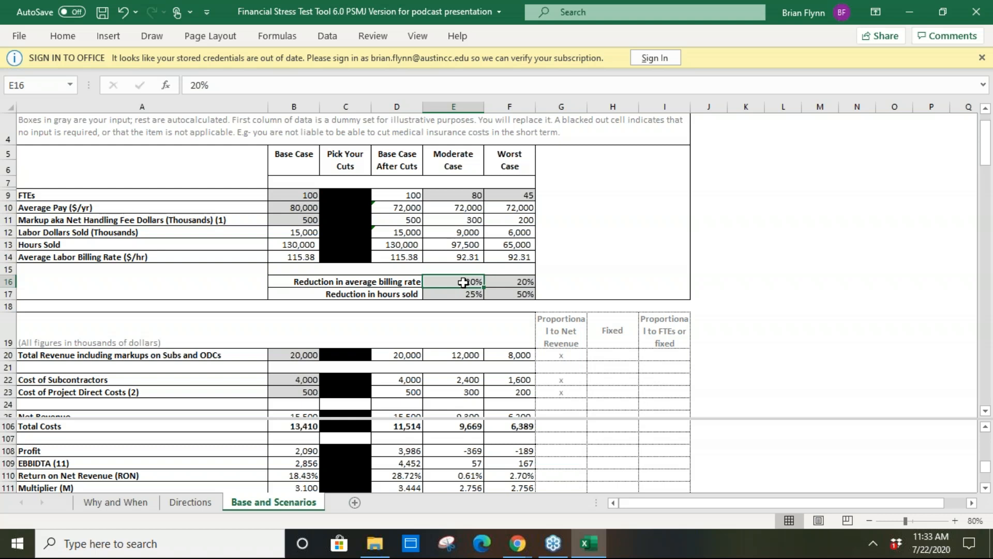
mouse_move(465, 291)
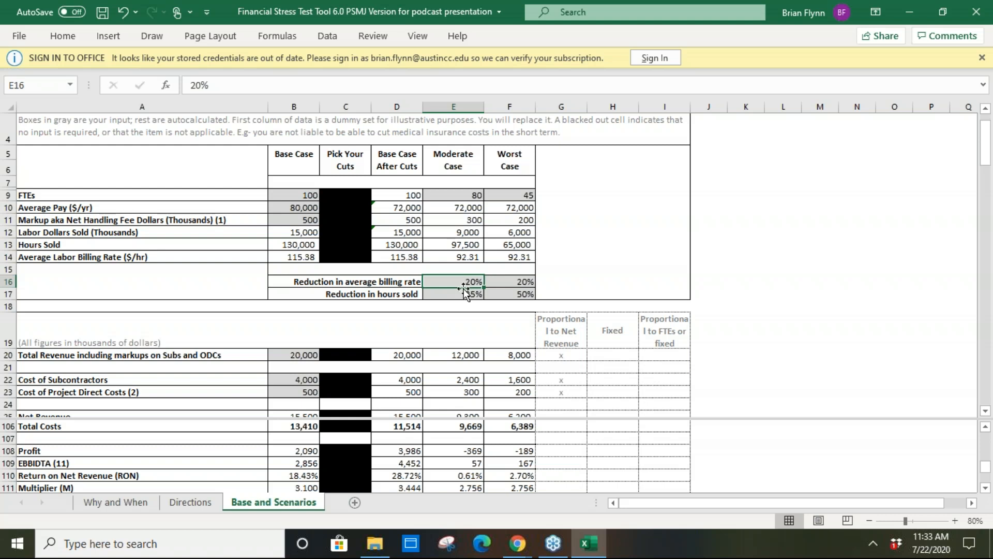
left_click(453, 293)
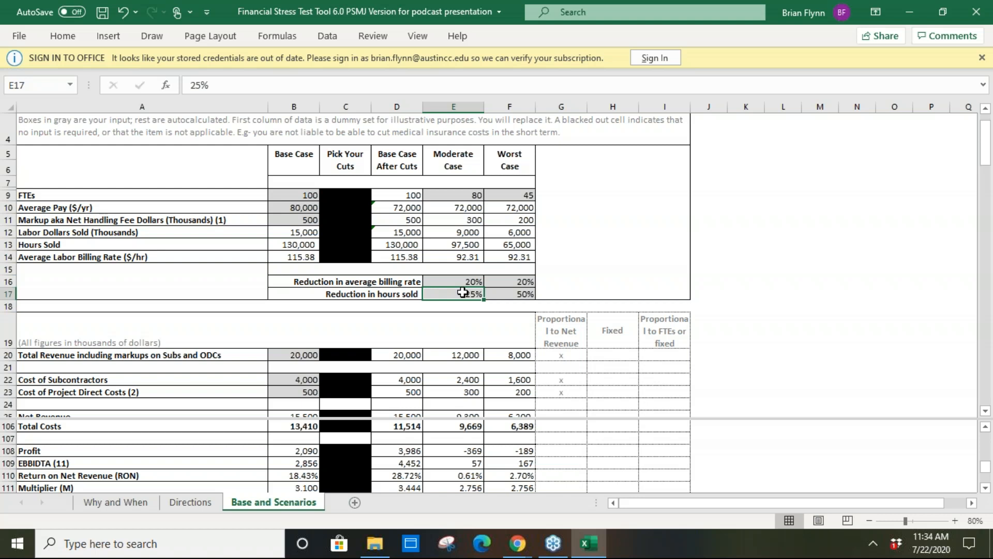
mouse_move(510, 328)
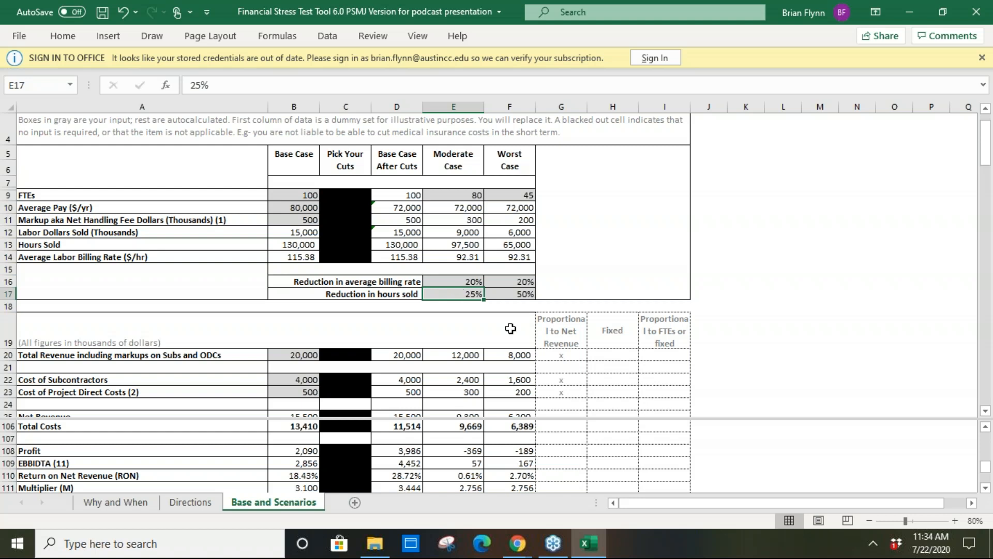
left_click(560, 330)
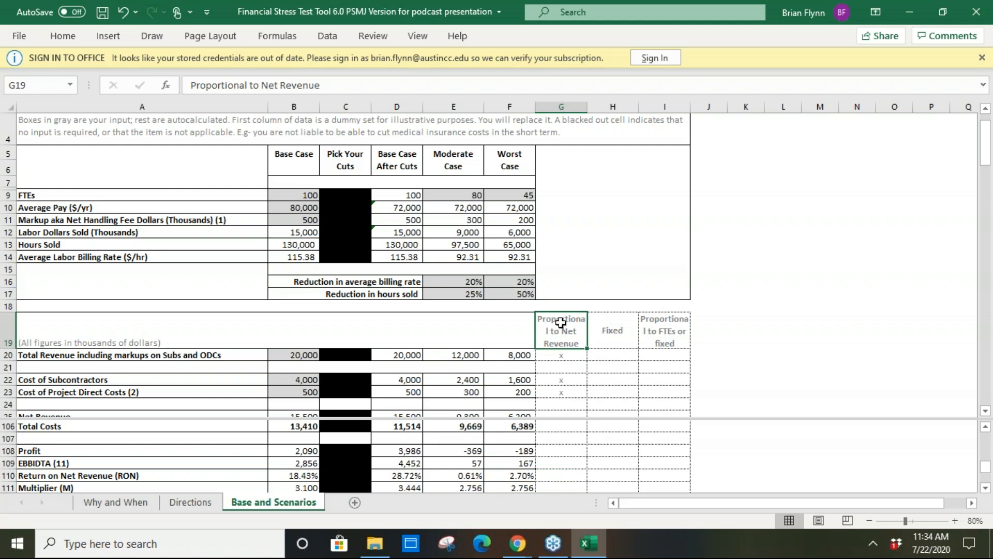
left_click(611, 331)
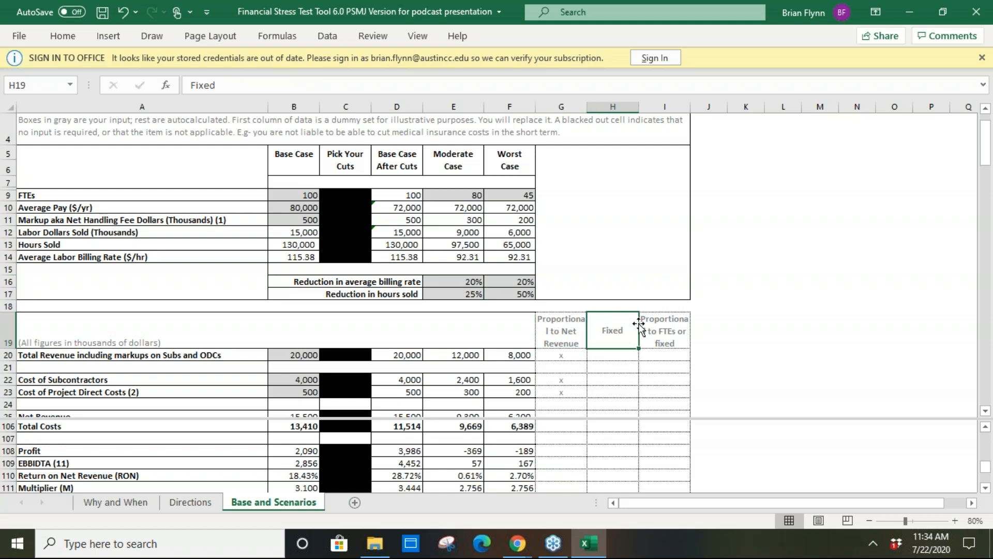
left_click(560, 330)
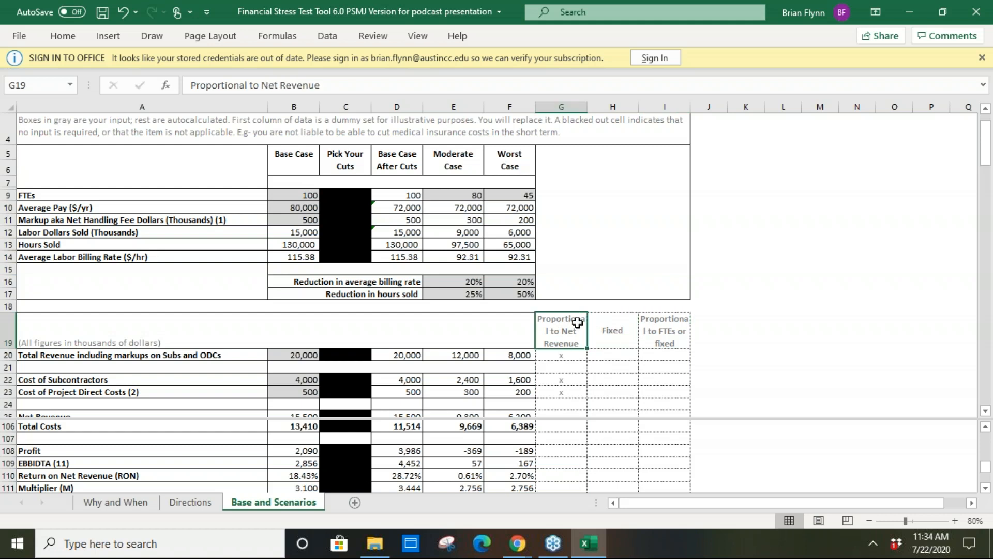
left_click(612, 329)
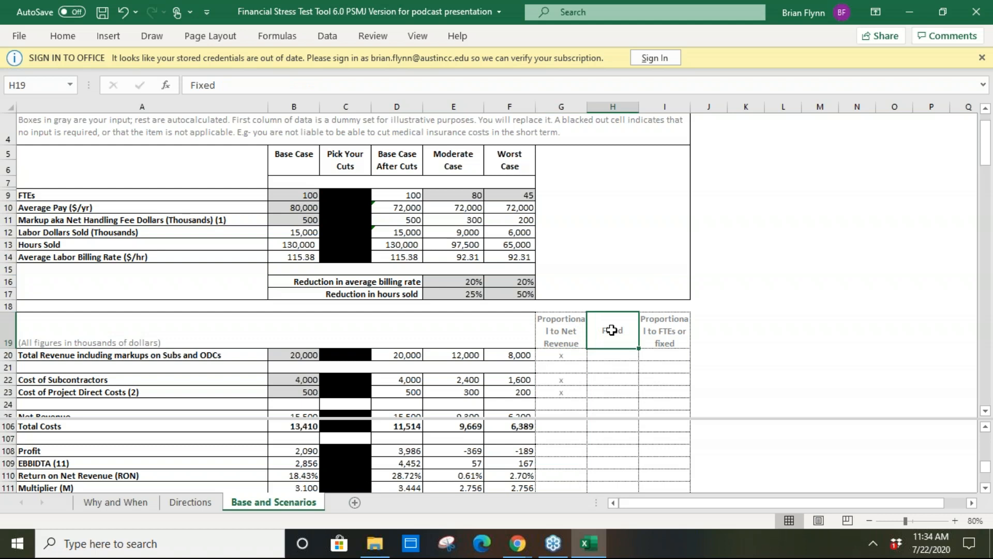
left_click(665, 329)
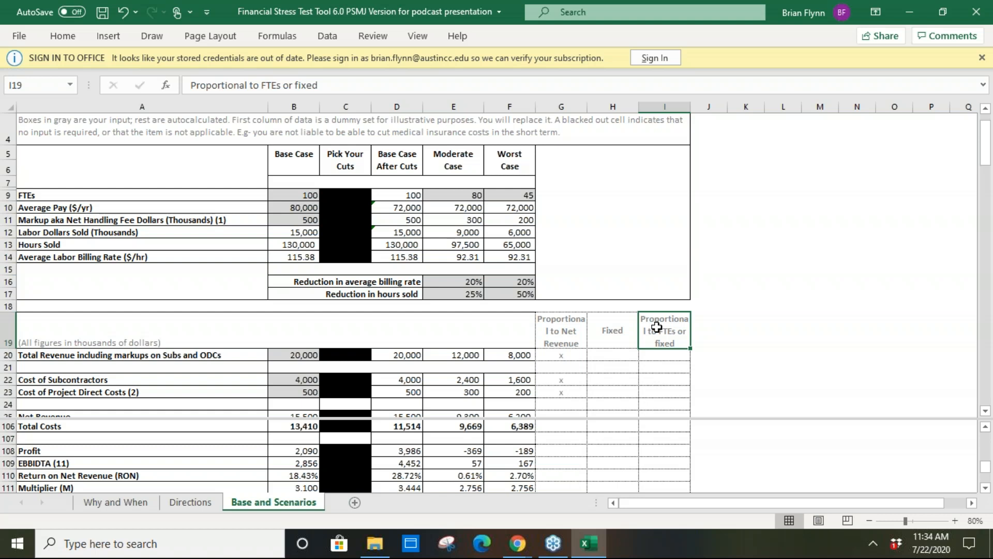
mouse_move(714, 388)
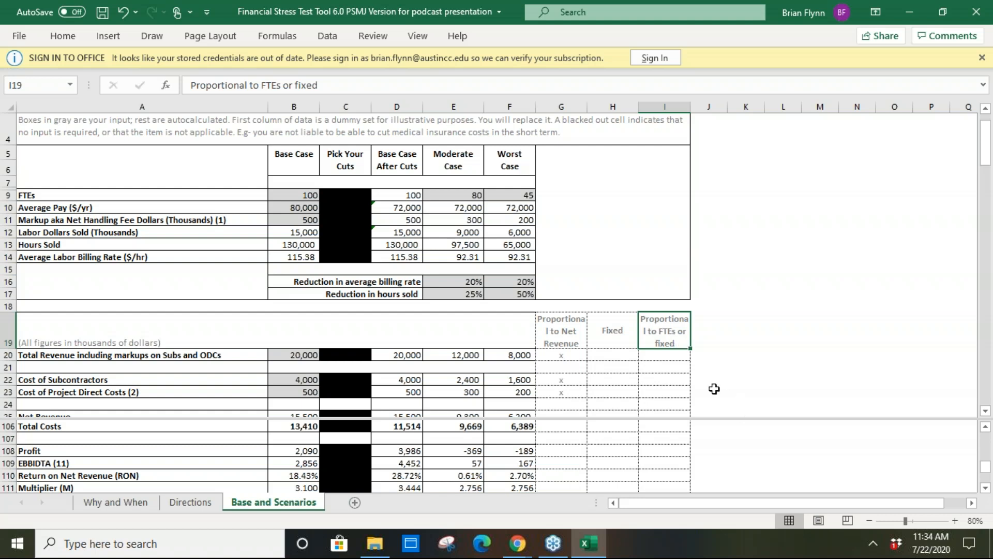
mouse_move(683, 386)
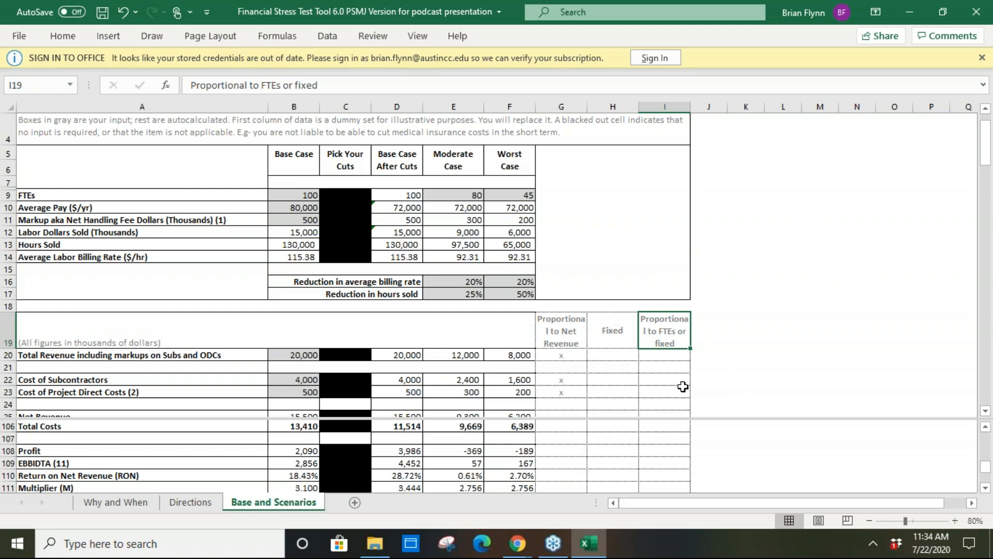
scroll("down", 3)
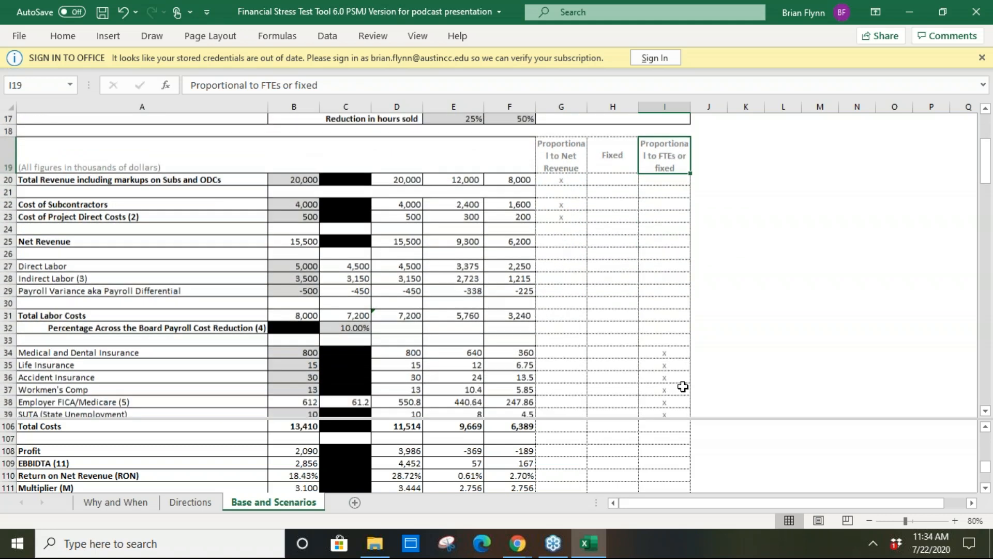
scroll("down", 3)
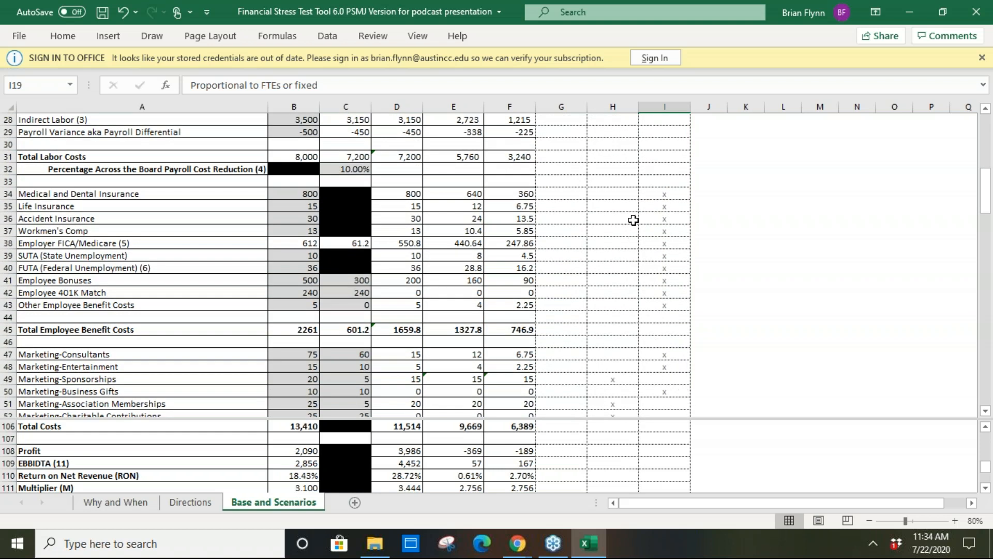
left_click(664, 193)
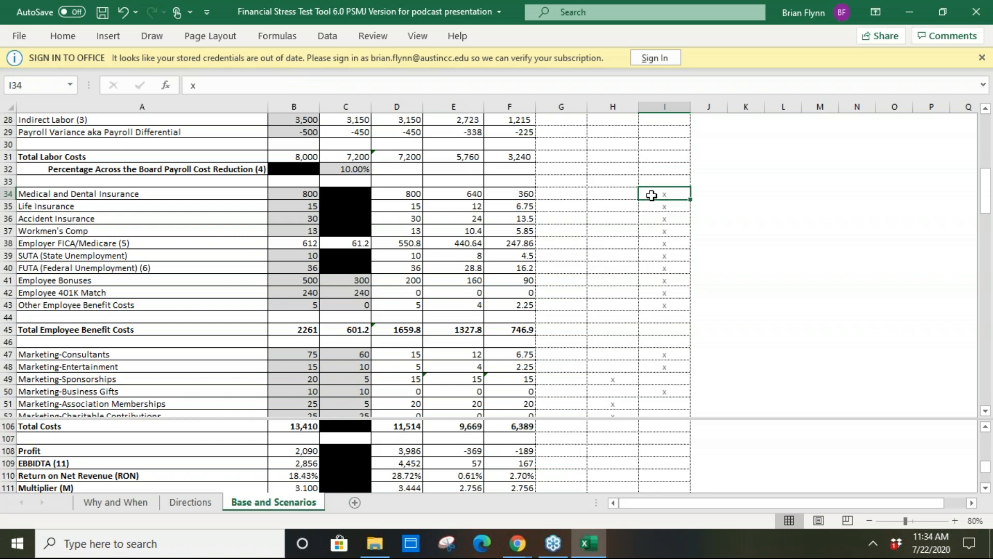
mouse_move(651, 205)
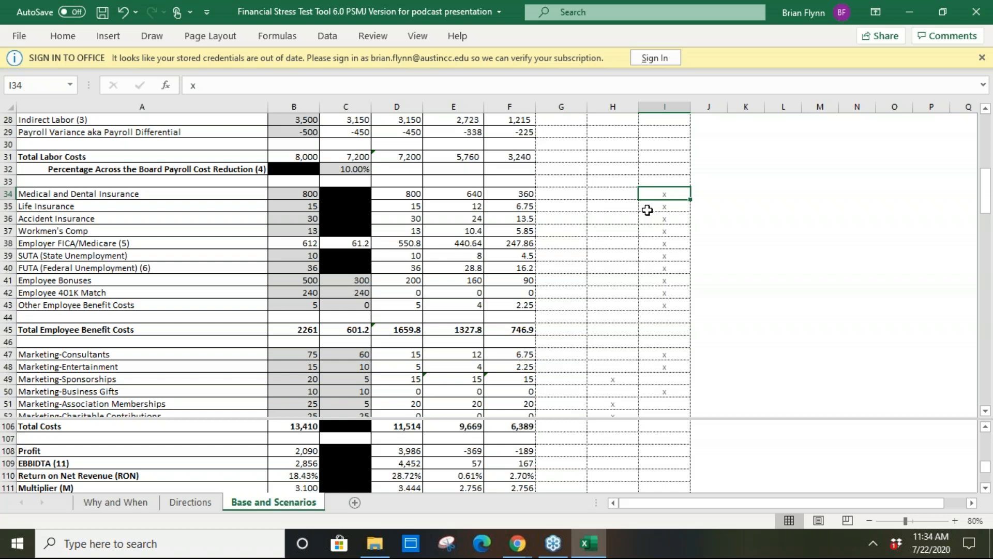
mouse_move(641, 214)
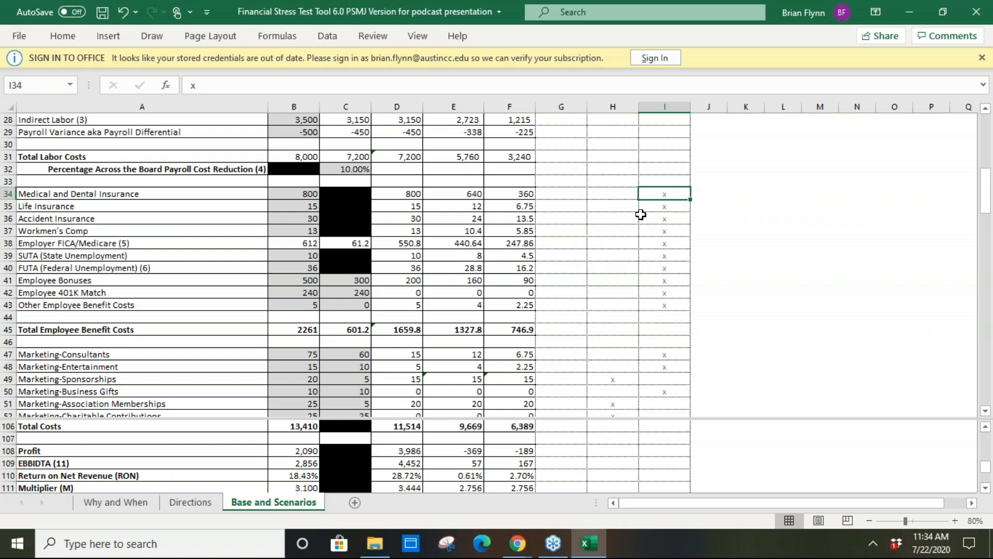
left_click(665, 206)
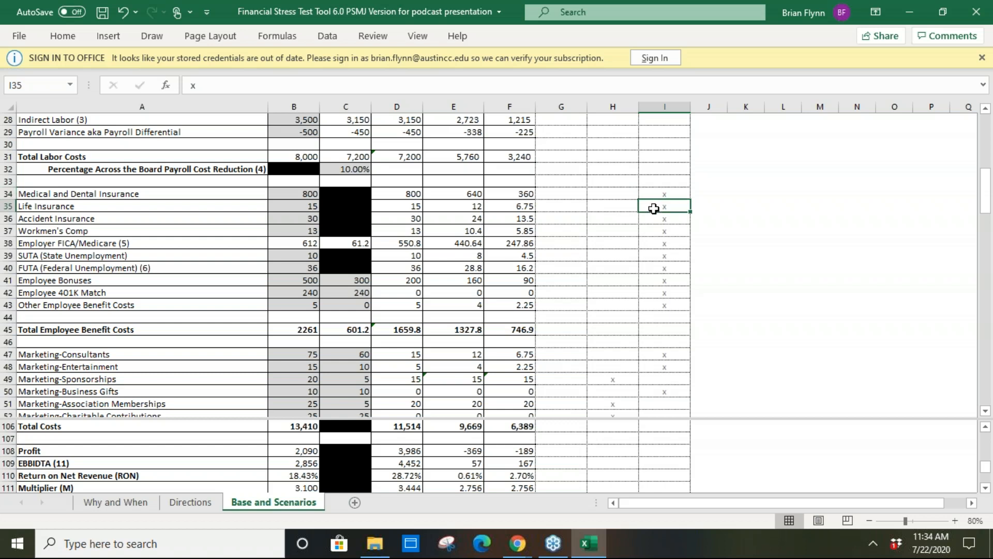
mouse_move(631, 272)
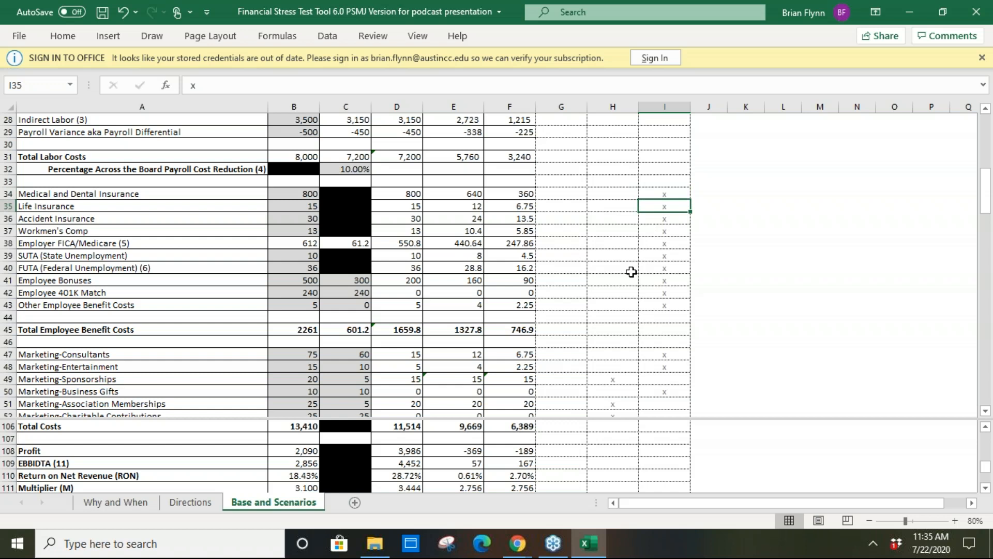
mouse_move(627, 268)
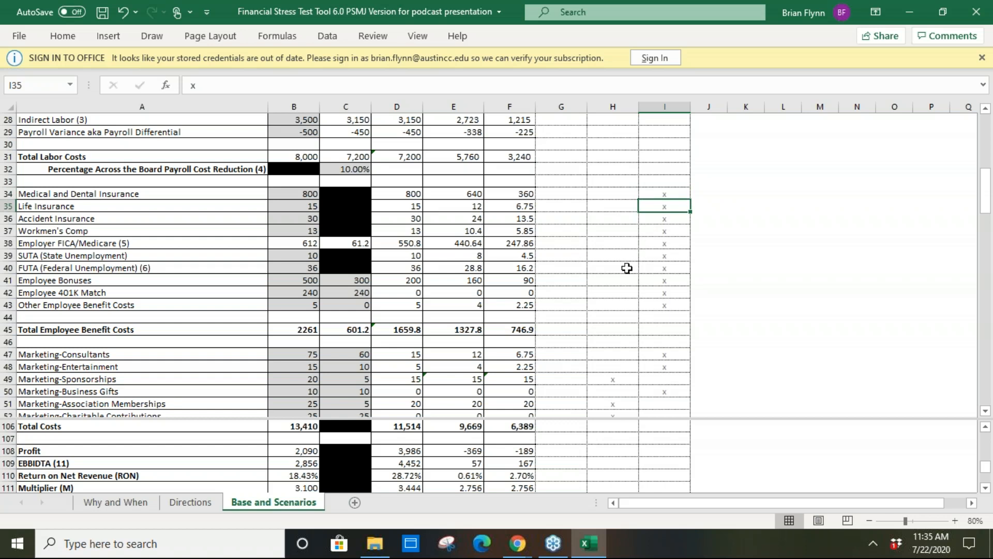
scroll("down", 3)
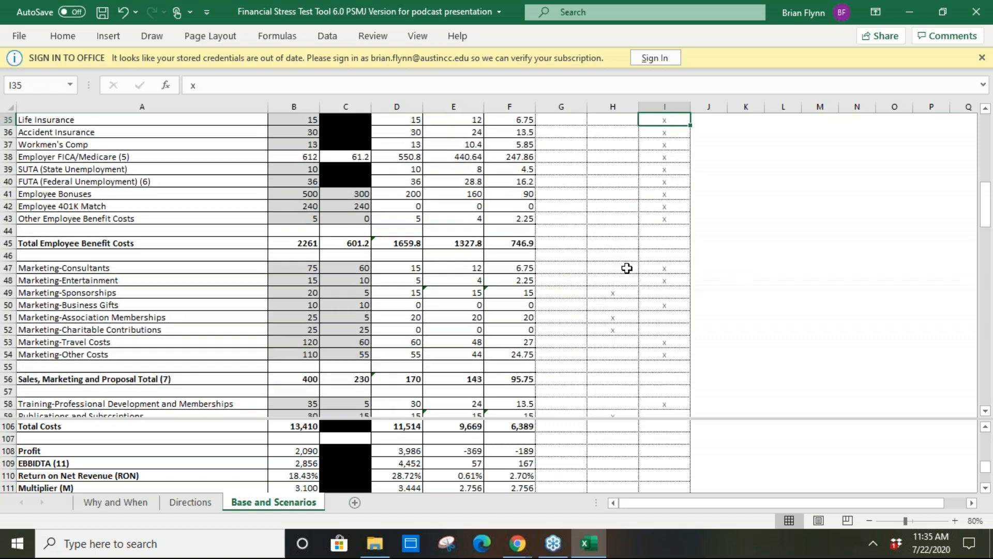
scroll("down", 3)
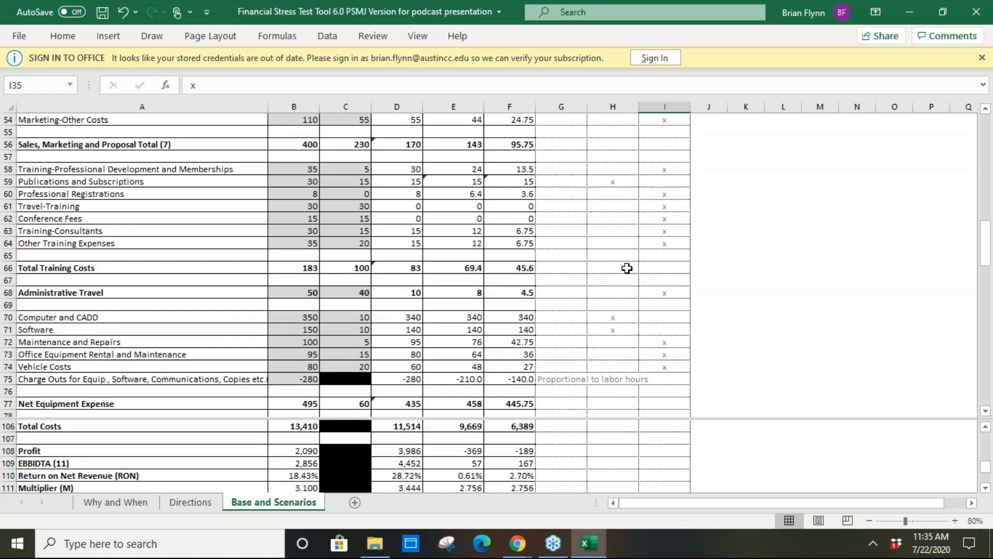
scroll("down", 3)
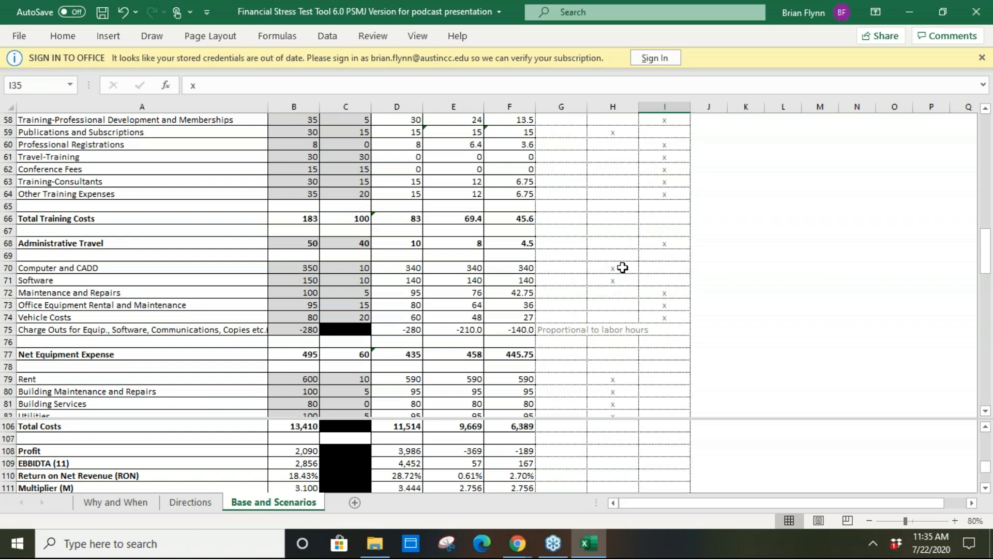
left_click(611, 267)
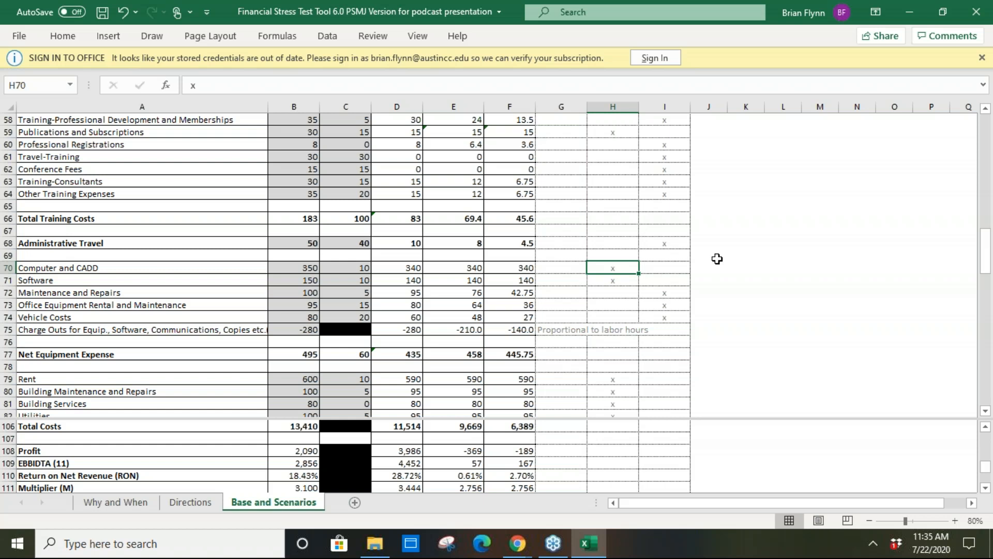
mouse_move(730, 163)
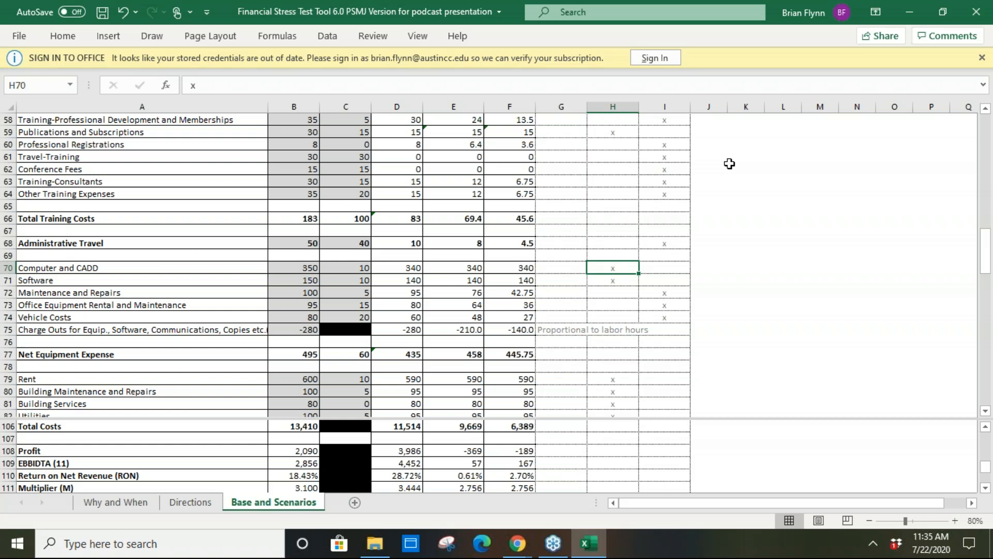
scroll("up", 3)
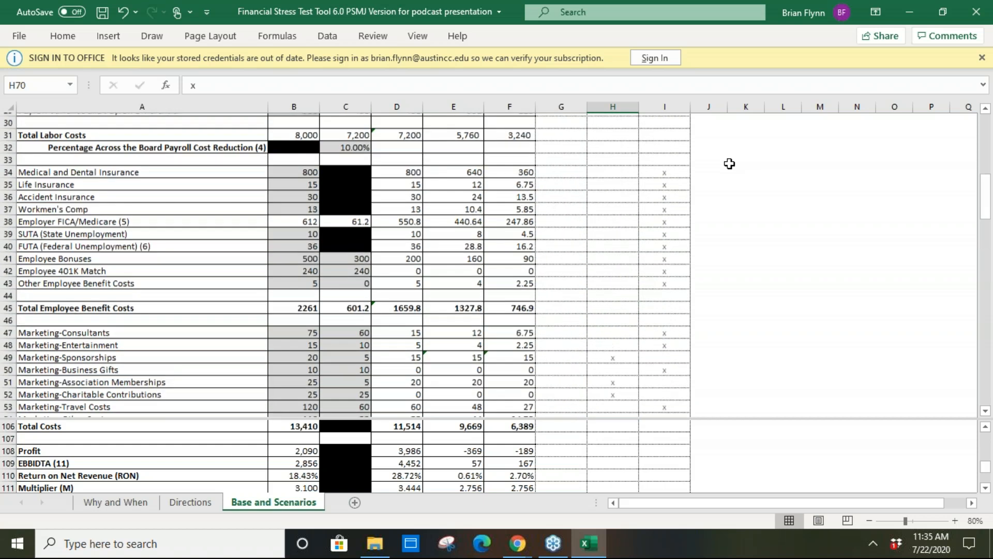
scroll("up", 3)
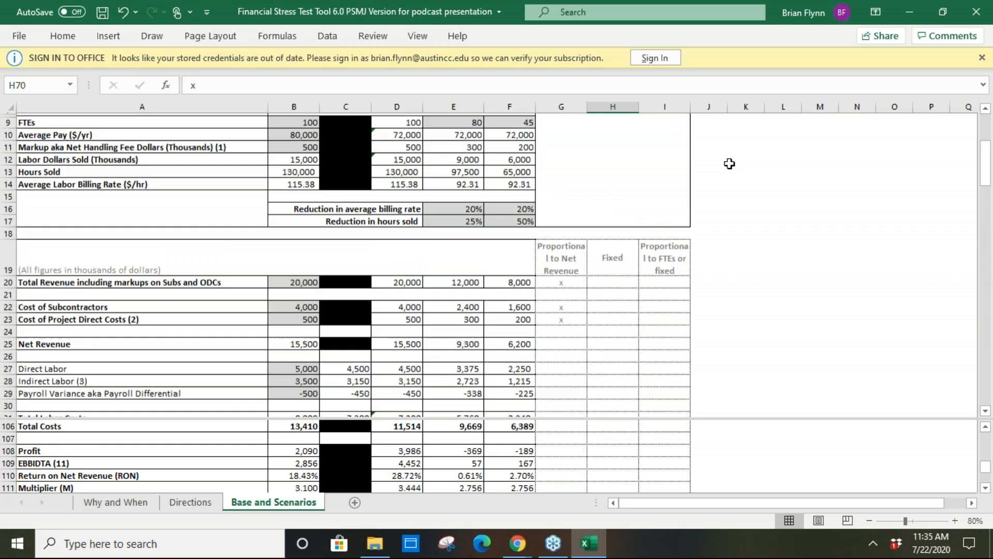
scroll("up", 3)
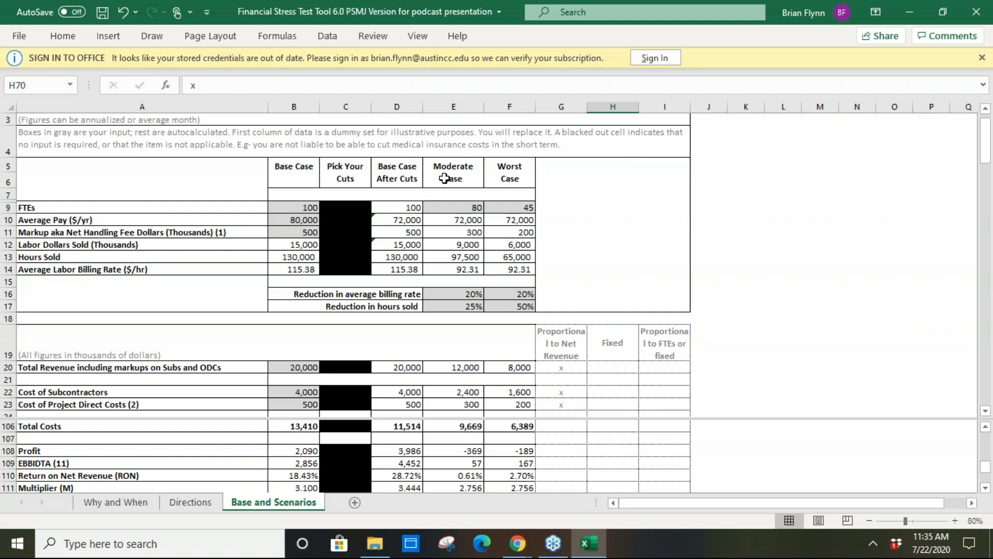
mouse_move(452, 187)
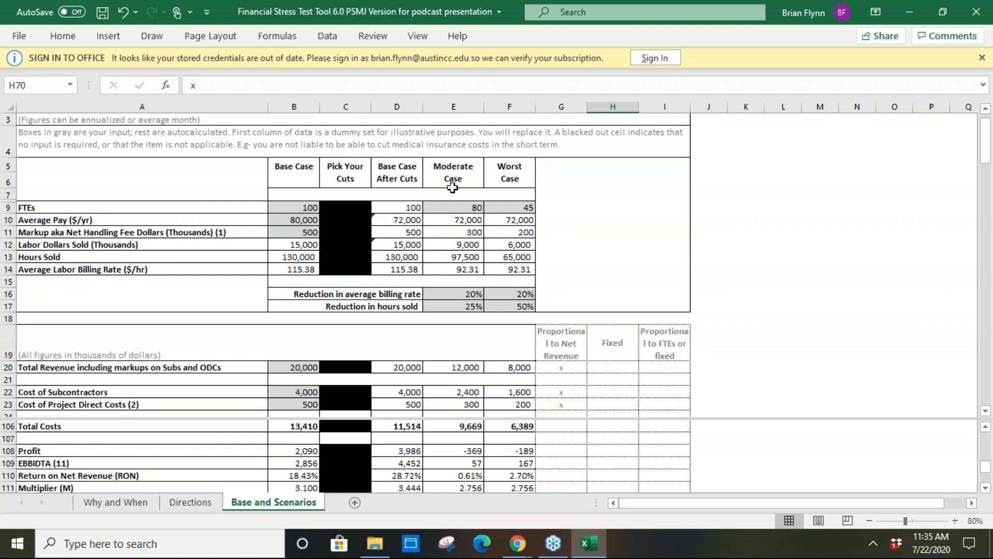
mouse_move(448, 255)
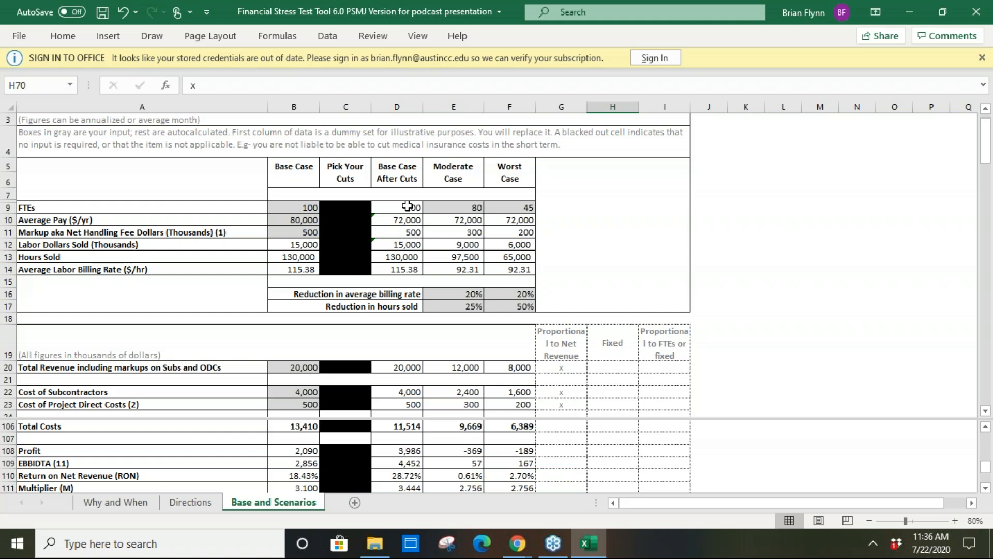
left_click(453, 293)
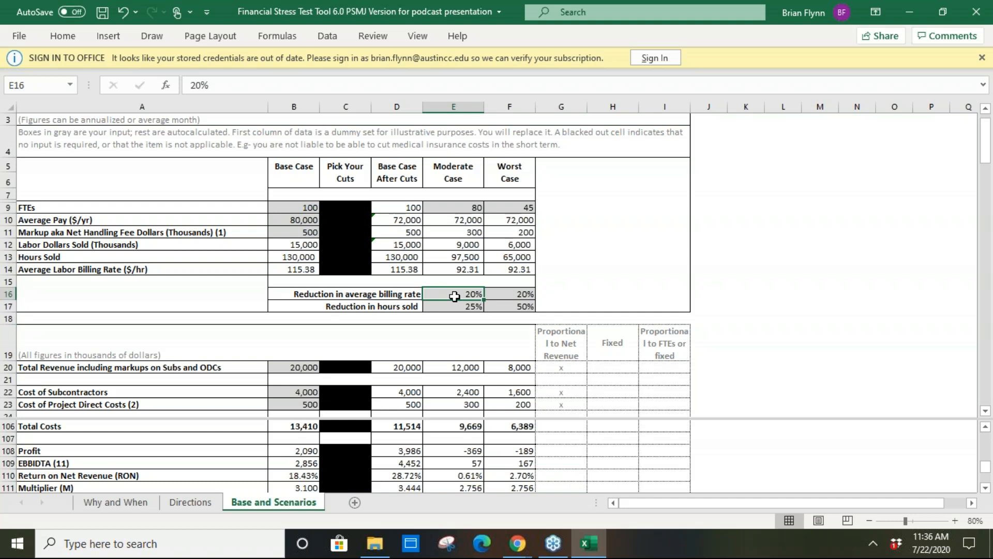
mouse_move(668, 349)
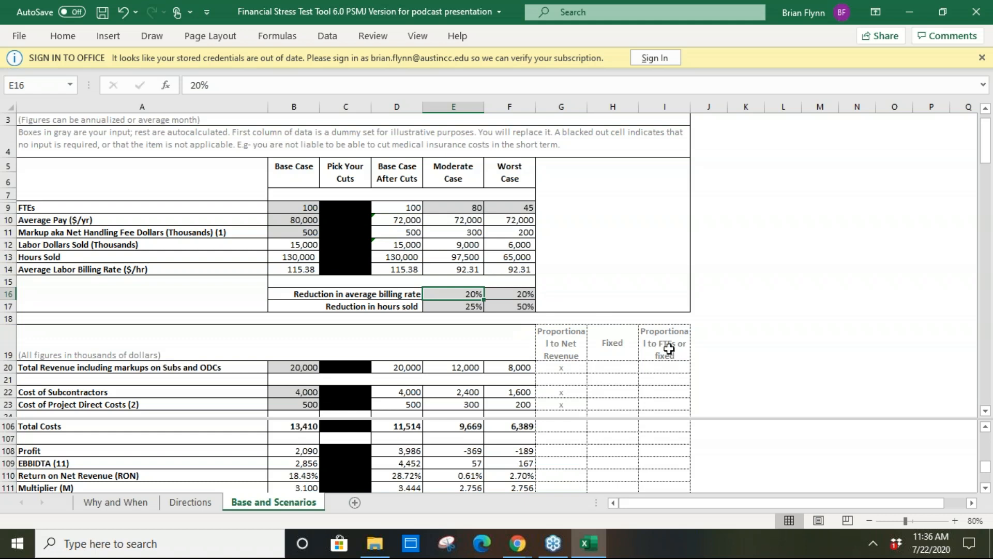
left_click(664, 343)
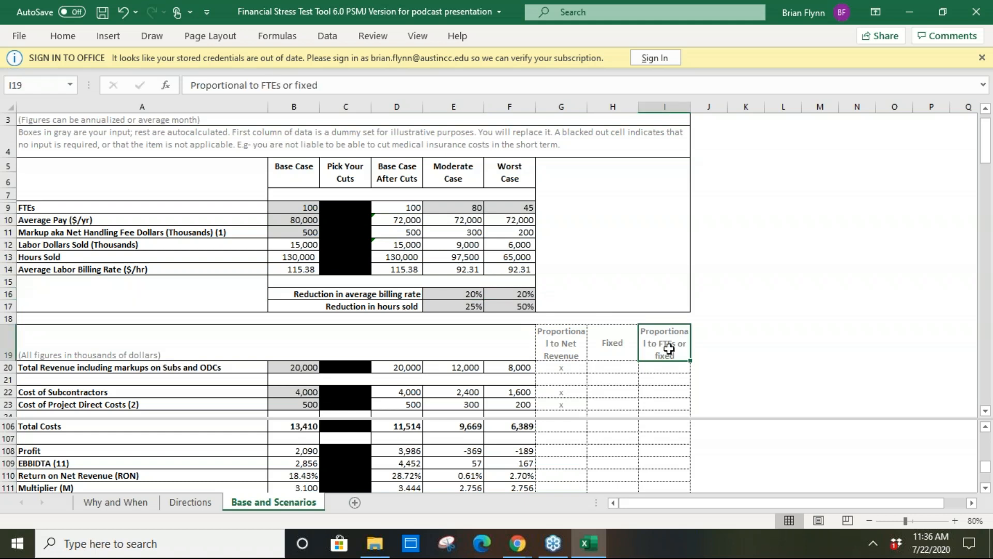
mouse_move(664, 351)
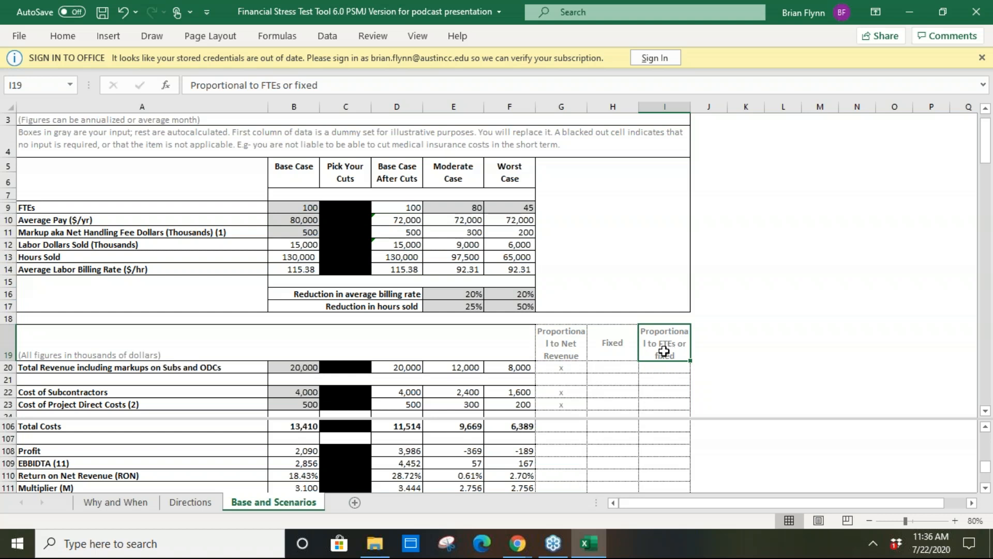
left_click(612, 343)
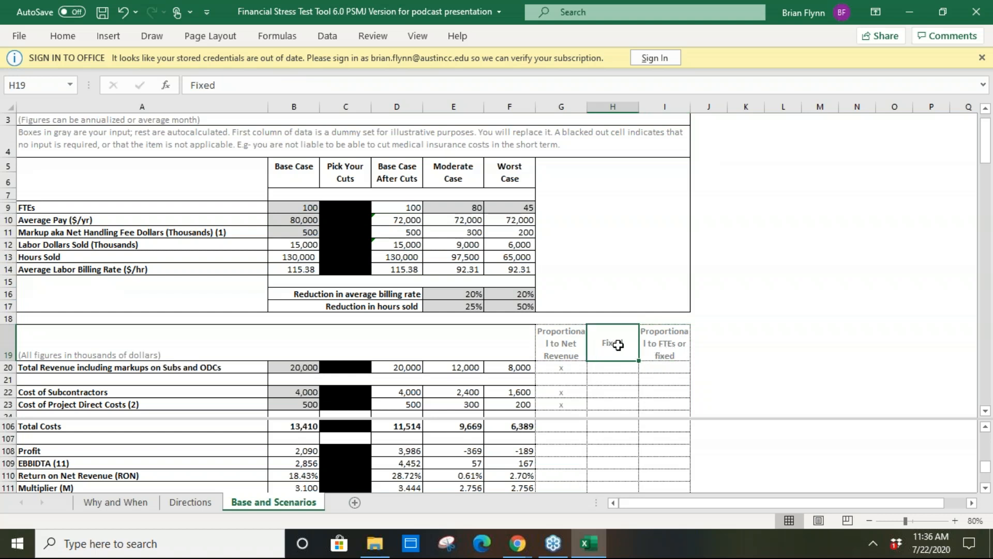
left_click(665, 342)
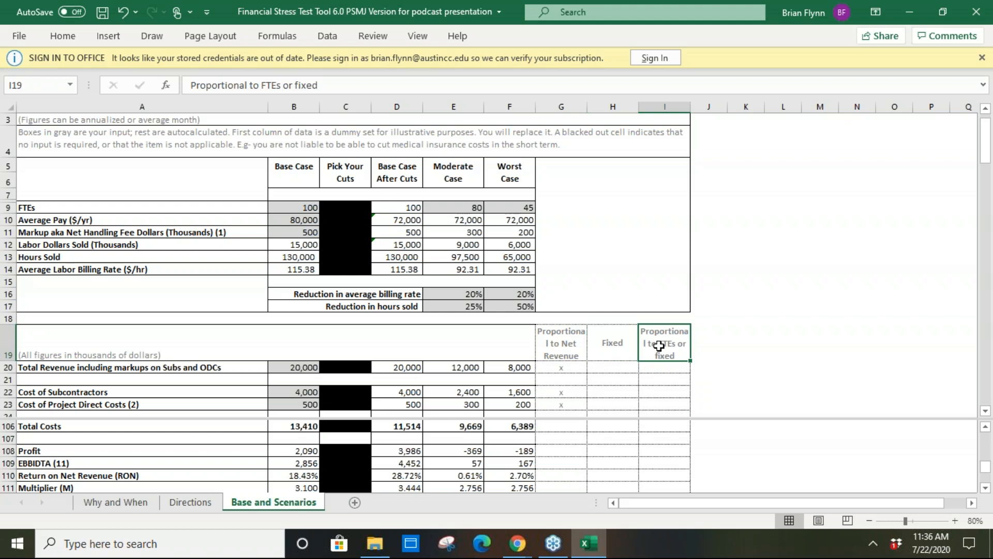
mouse_move(729, 287)
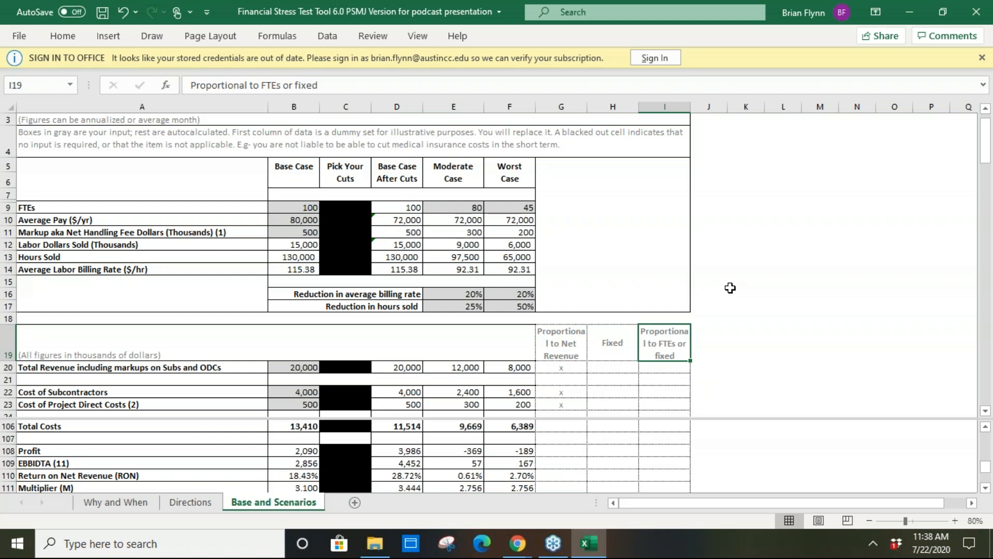
scroll("down", 3)
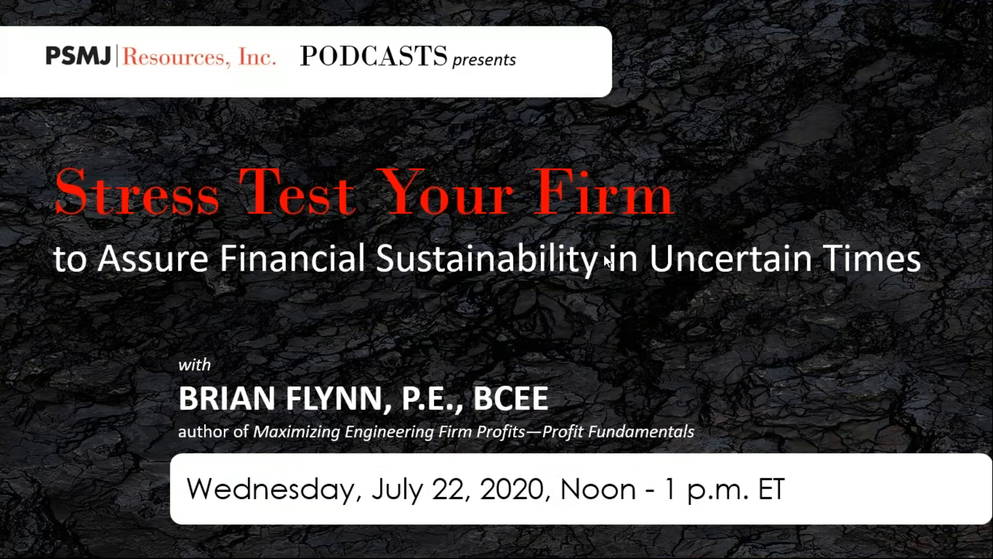
mouse_move(73, 515)
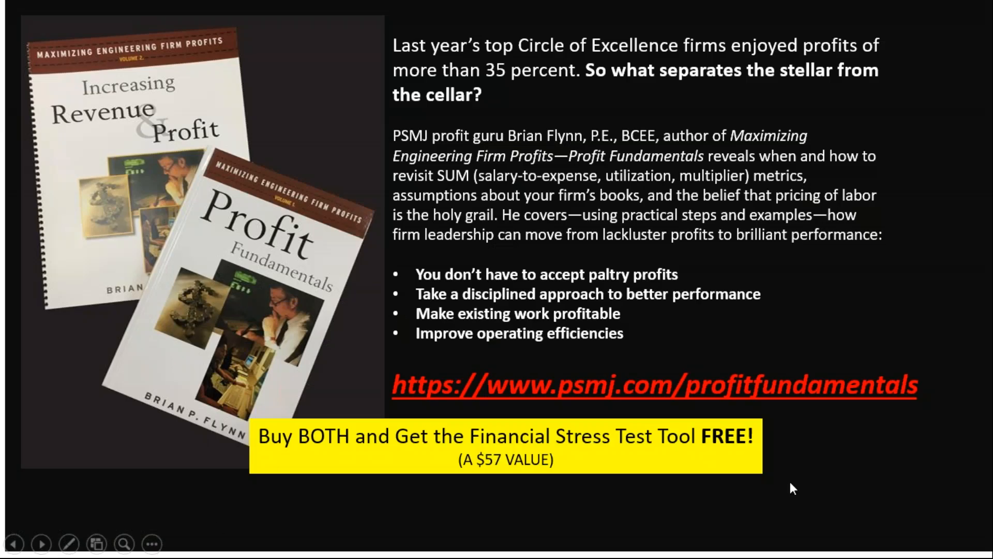
mouse_move(866, 475)
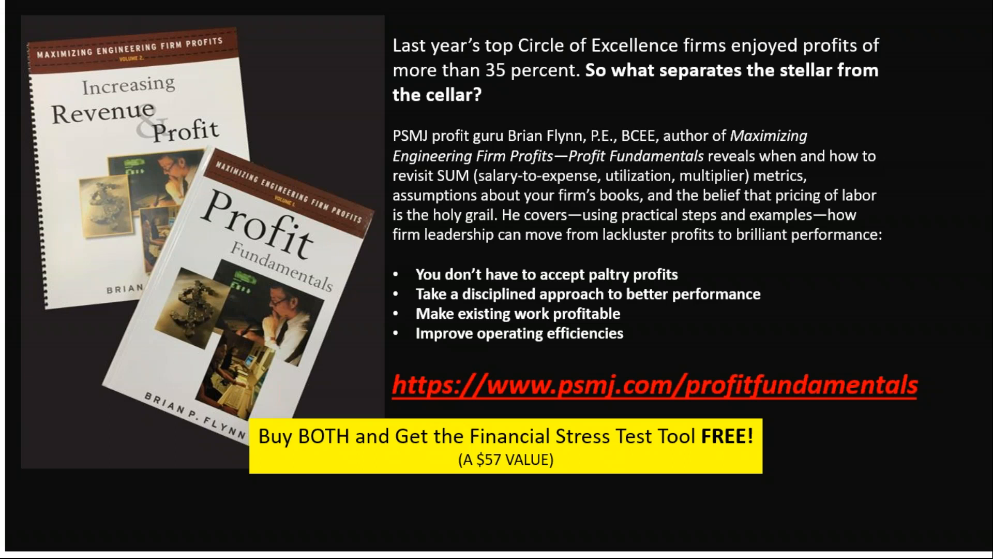
mouse_move(817, 267)
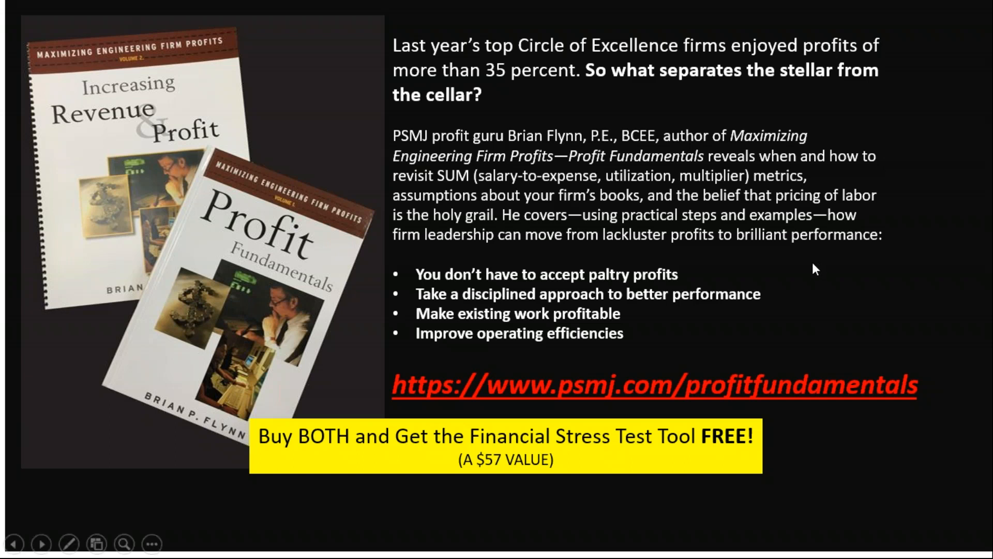
mouse_move(800, 292)
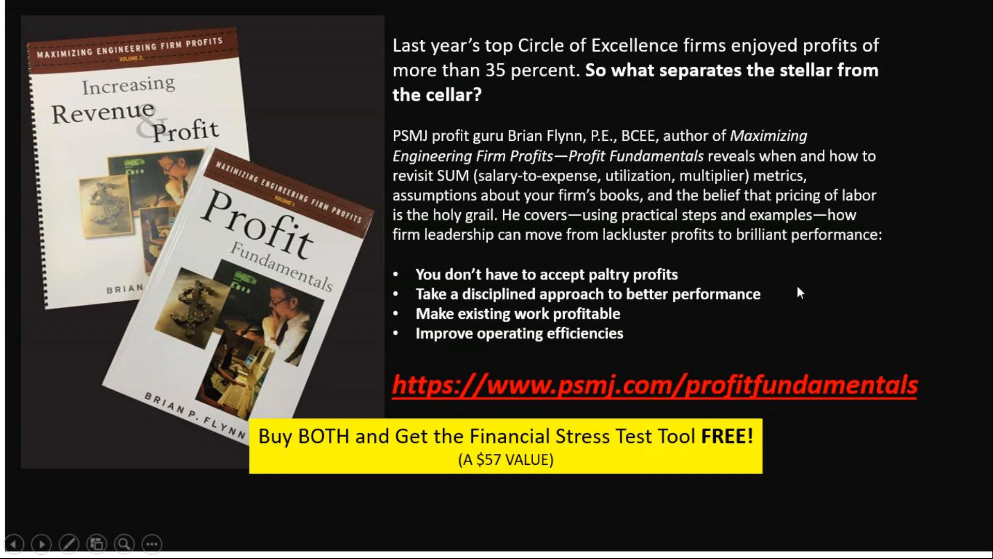
mouse_move(848, 277)
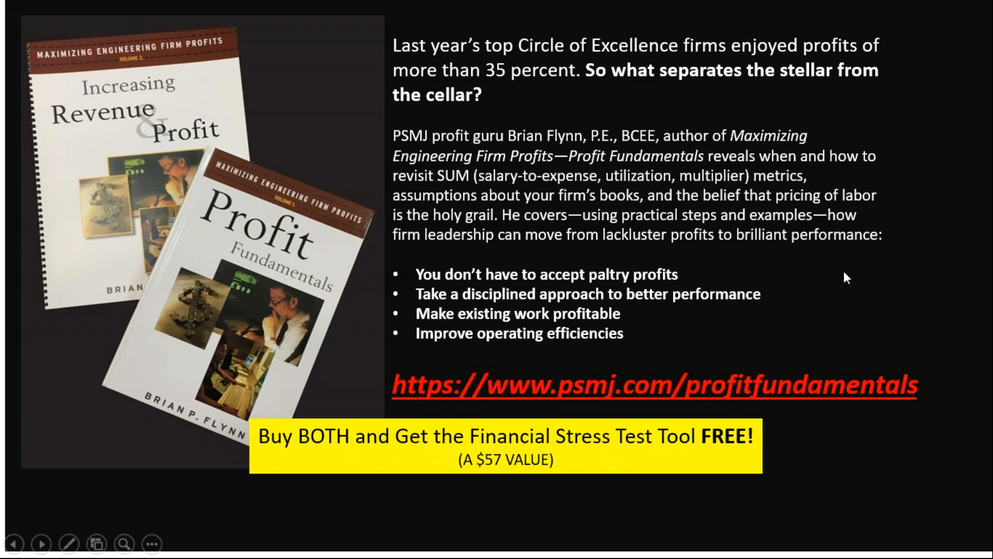
mouse_move(880, 252)
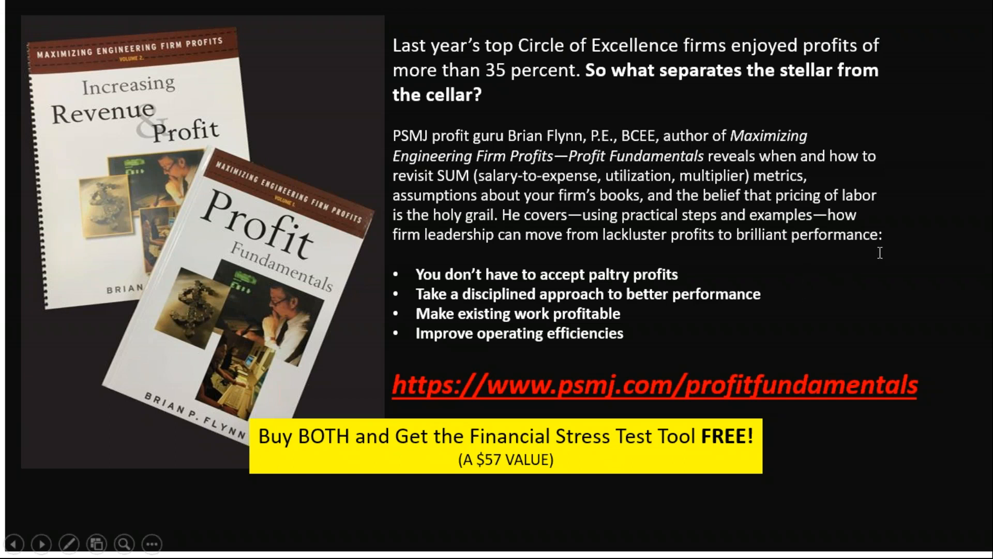
mouse_move(964, 197)
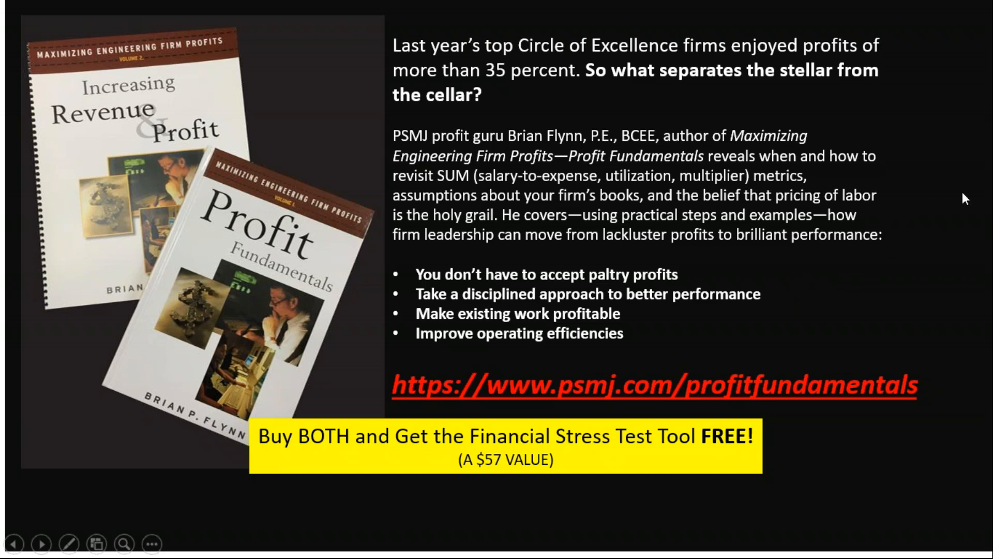
mouse_move(768, 314)
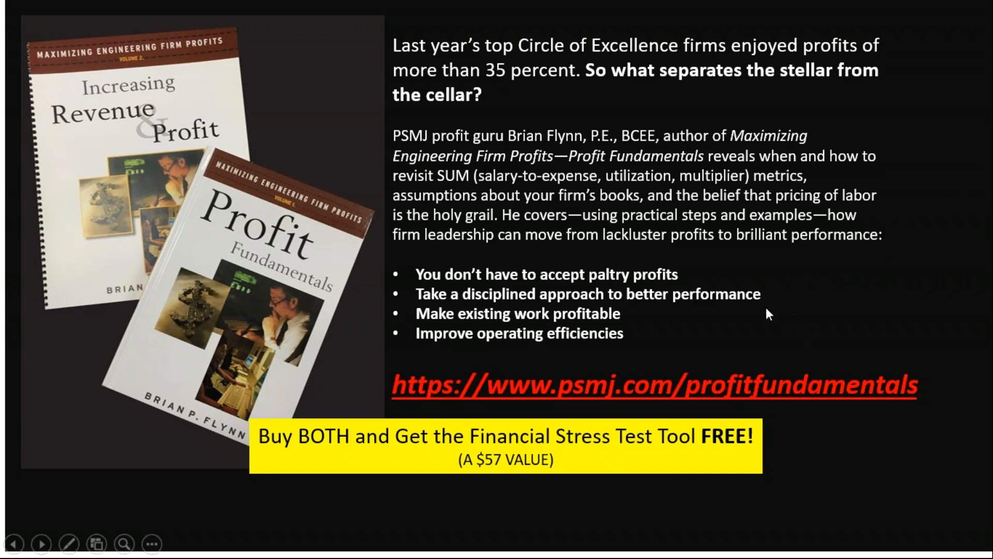
mouse_move(768, 314)
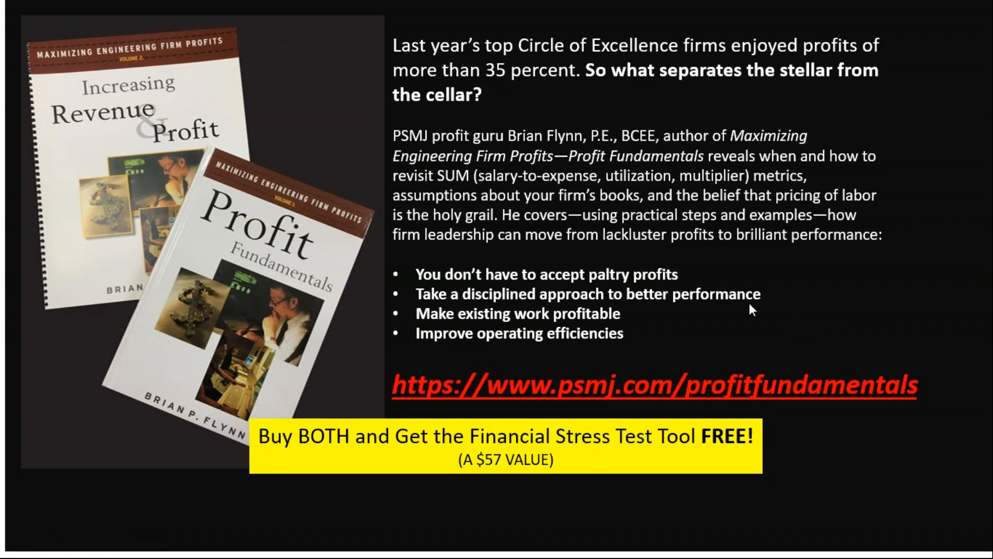
mouse_move(759, 276)
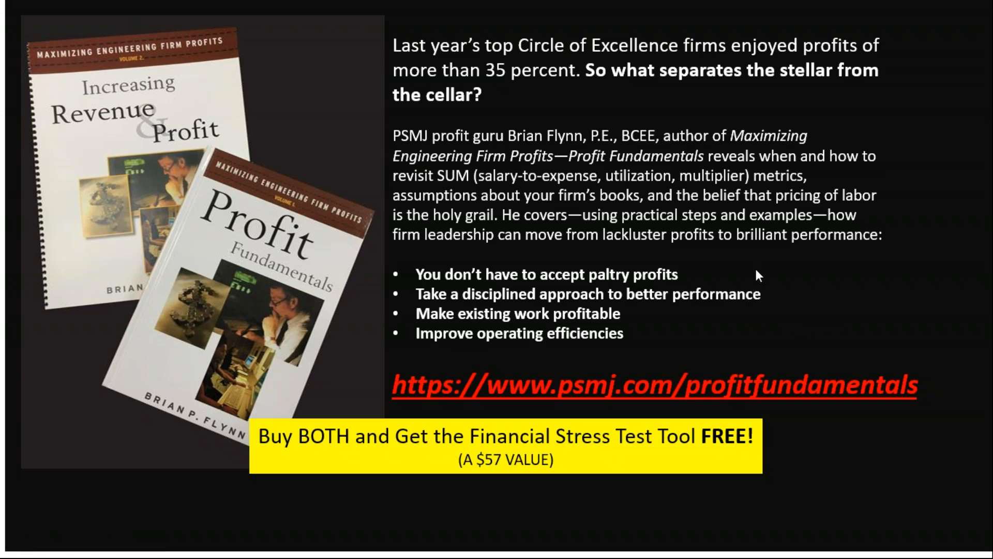
mouse_move(763, 294)
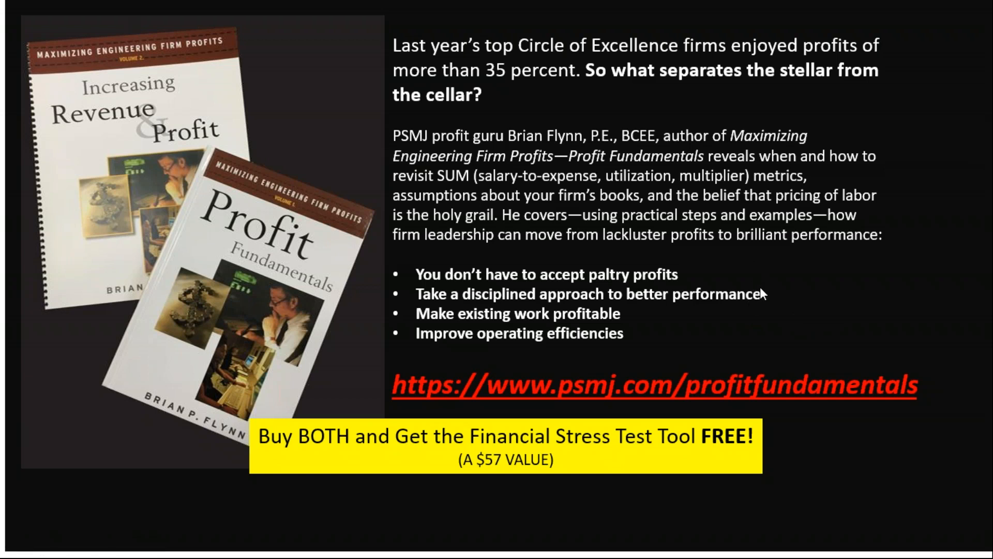
mouse_move(689, 244)
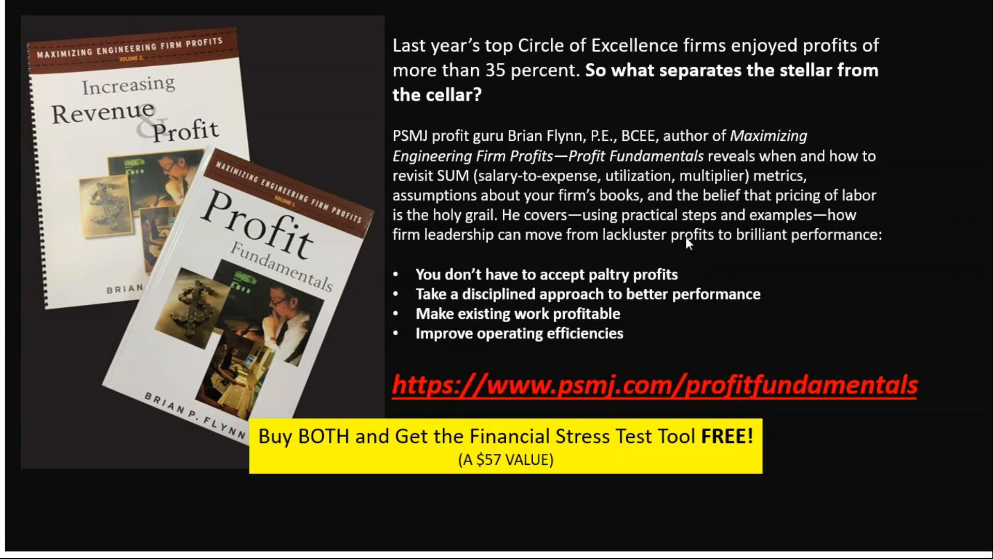
mouse_move(555, 218)
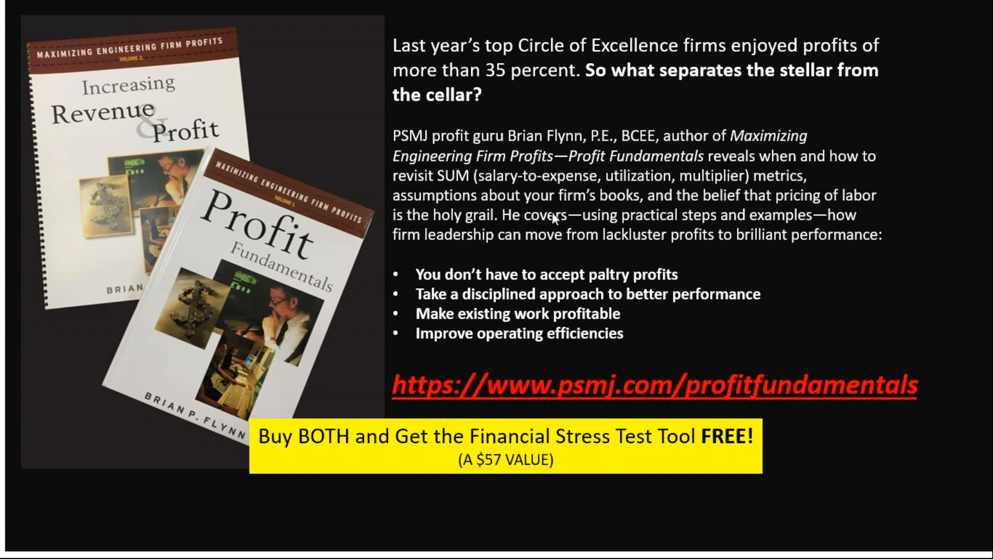
mouse_move(442, 250)
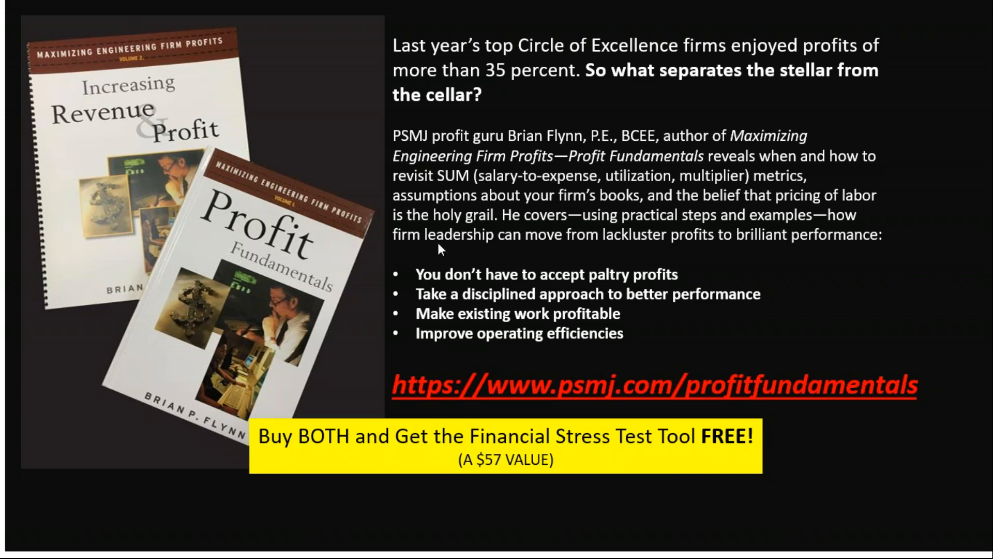
mouse_move(386, 325)
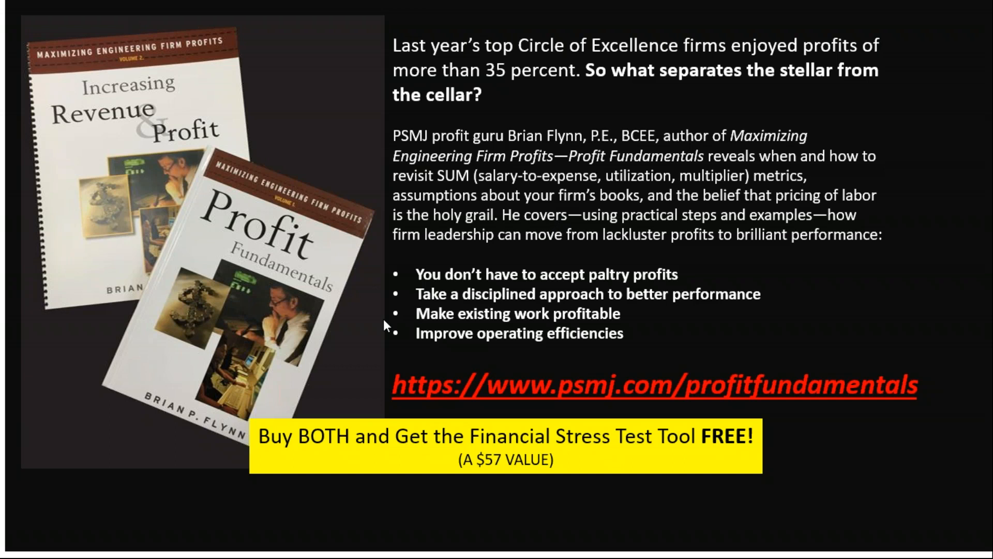
mouse_move(749, 350)
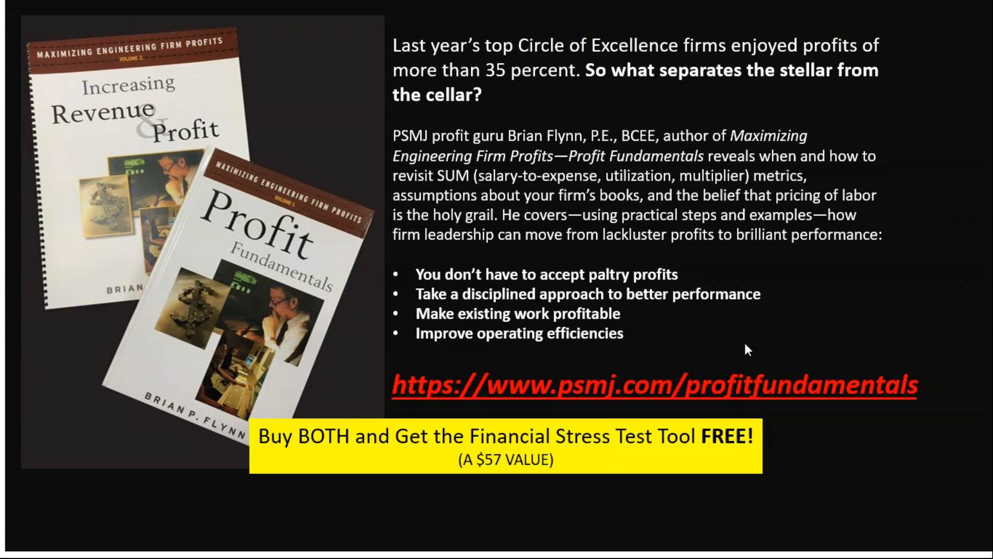
mouse_move(708, 331)
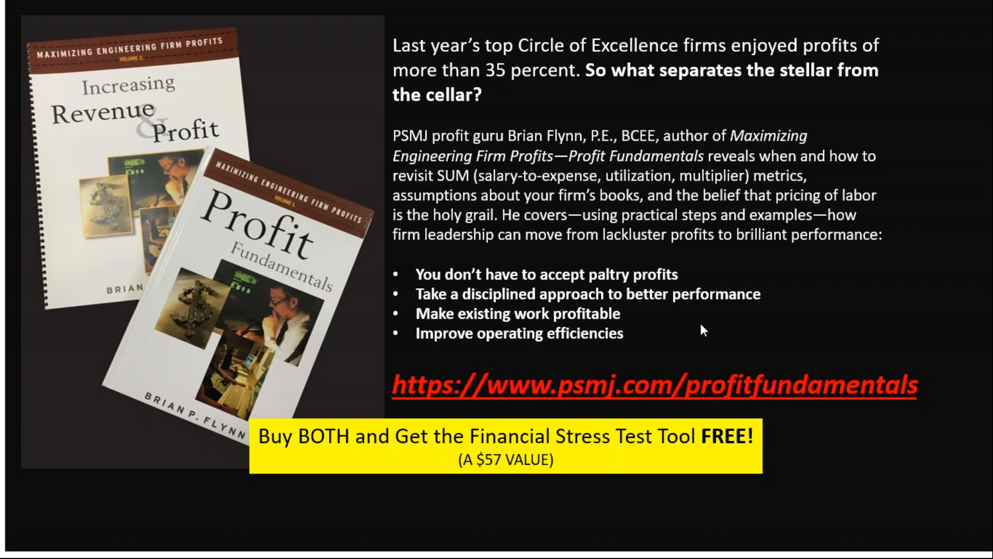
mouse_move(702, 160)
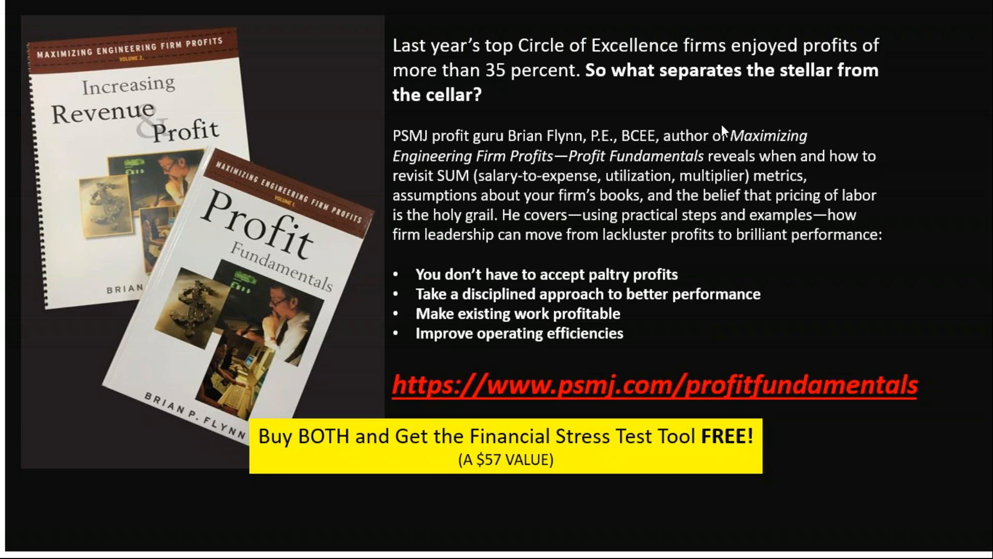
mouse_move(908, 244)
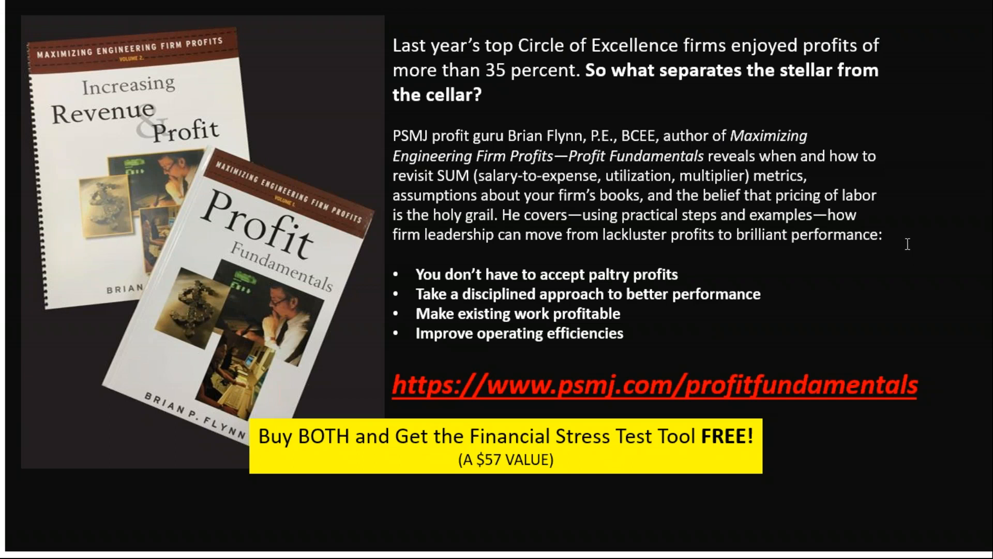
mouse_move(898, 242)
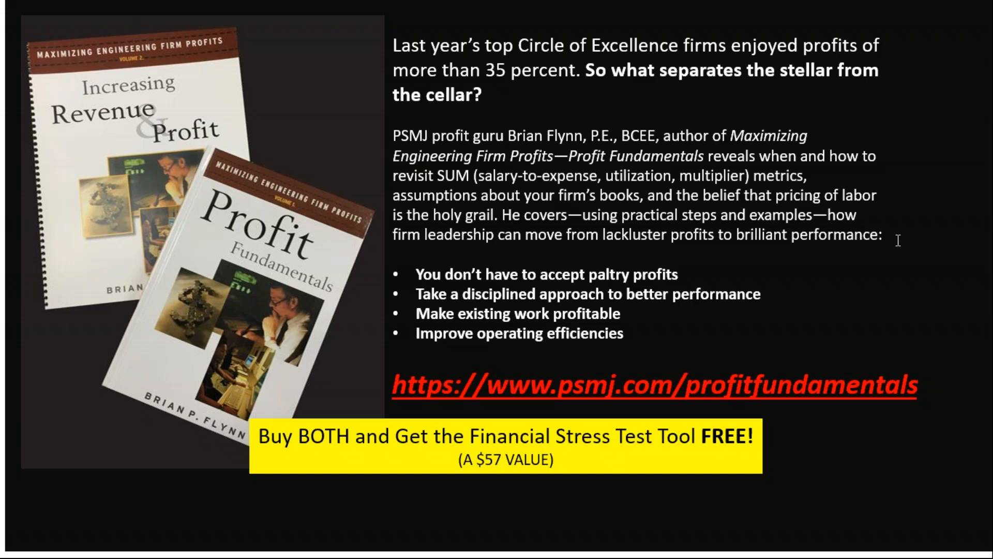
mouse_move(701, 270)
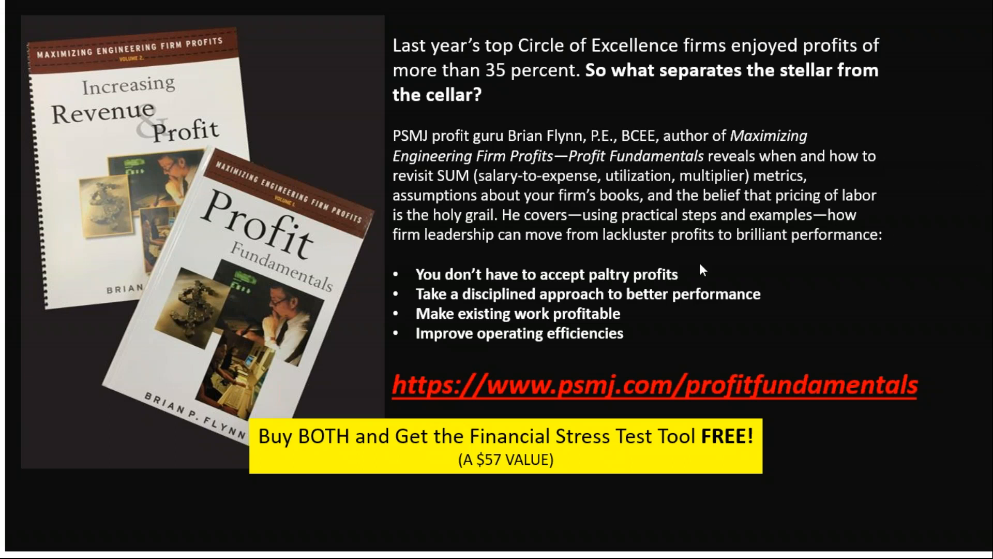
mouse_move(746, 323)
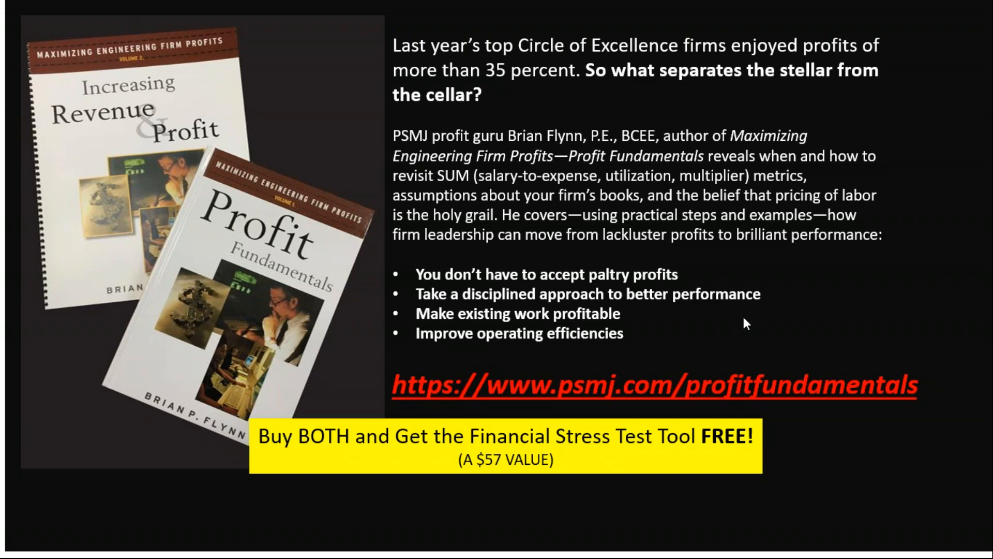
mouse_move(747, 320)
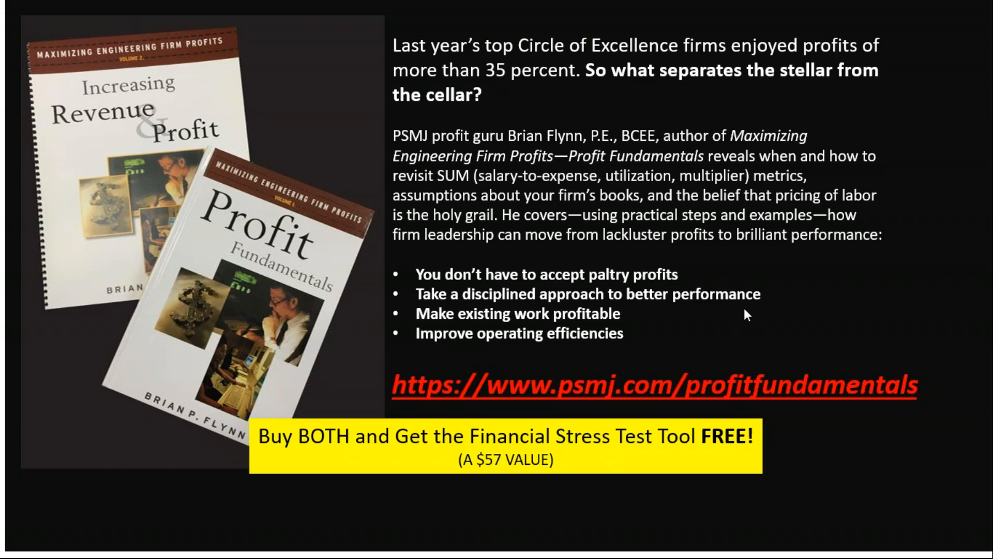
mouse_move(570, 413)
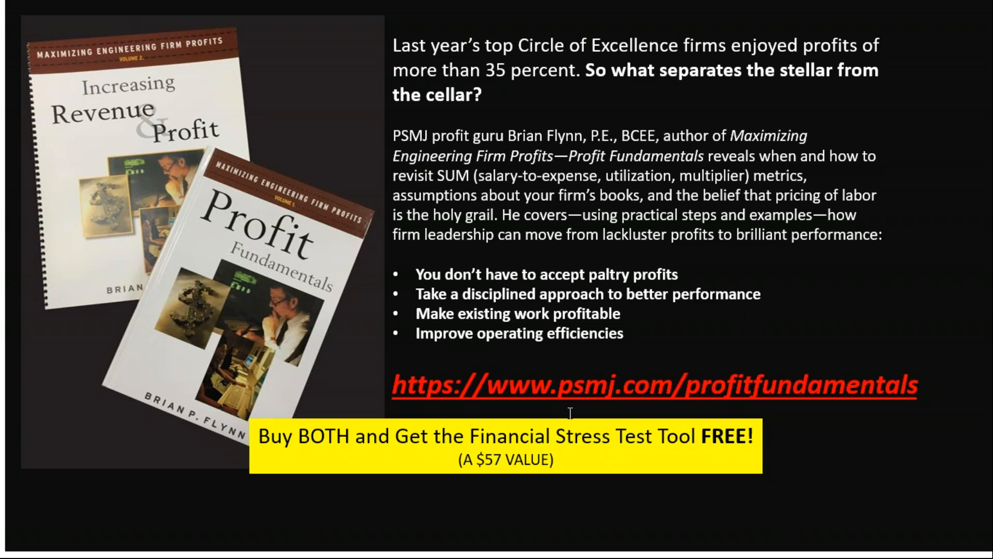
mouse_move(600, 363)
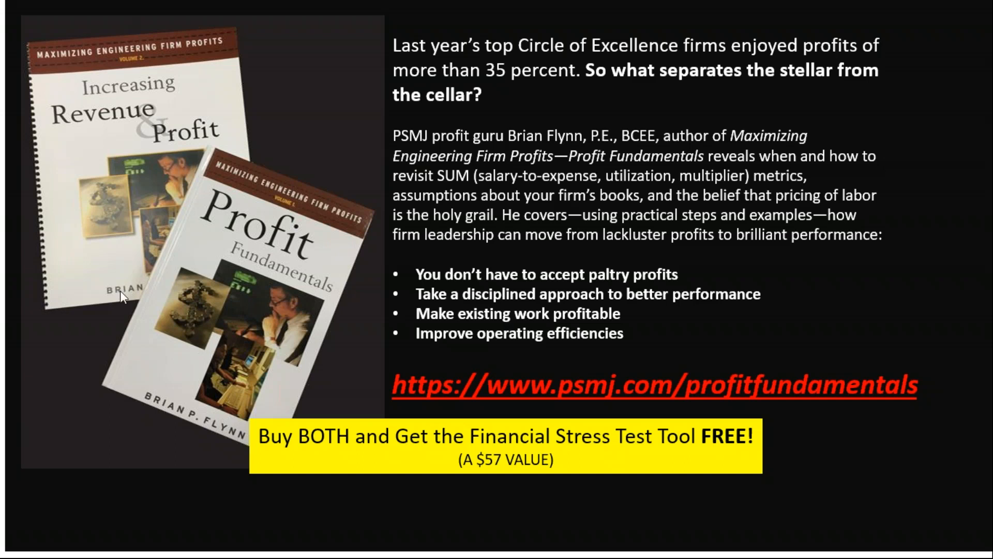
mouse_move(582, 413)
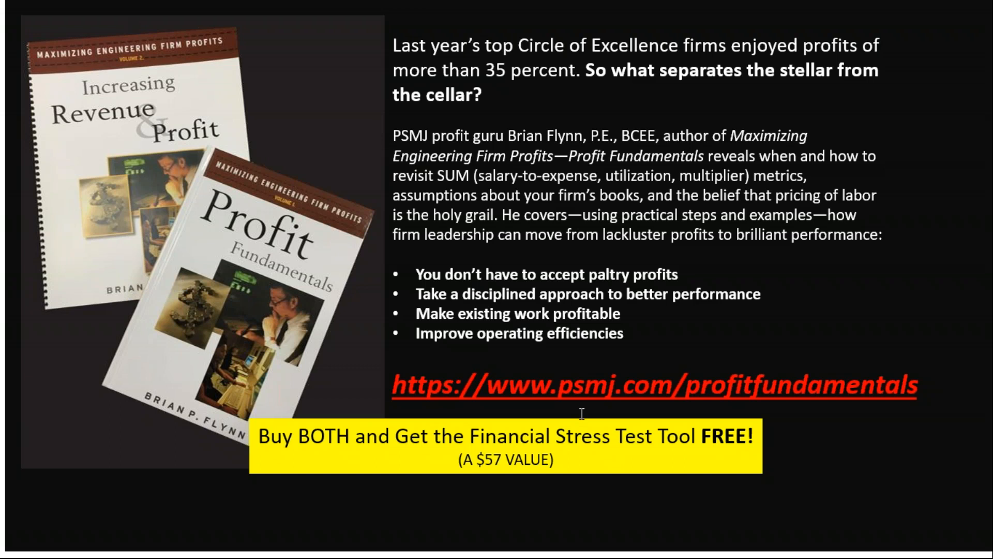
mouse_move(737, 343)
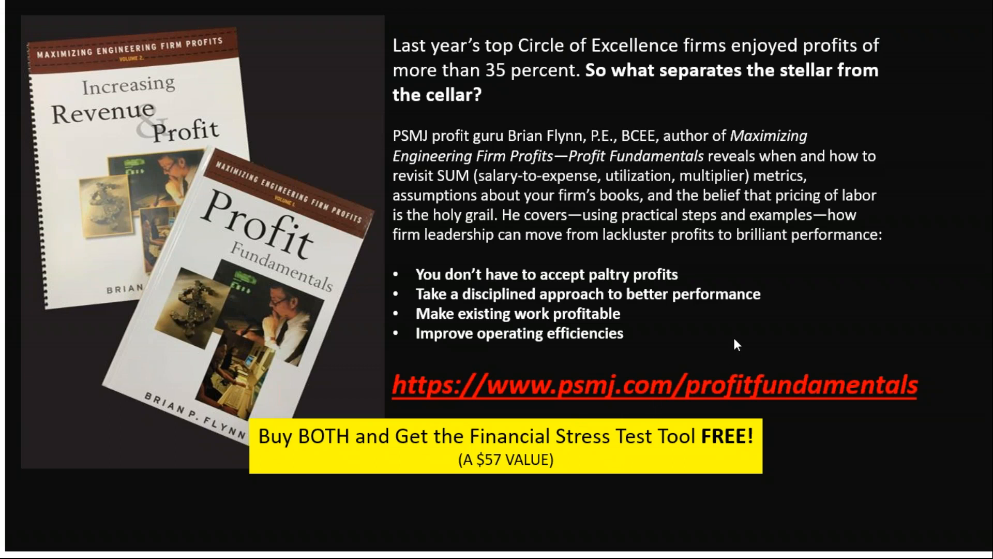
mouse_move(668, 377)
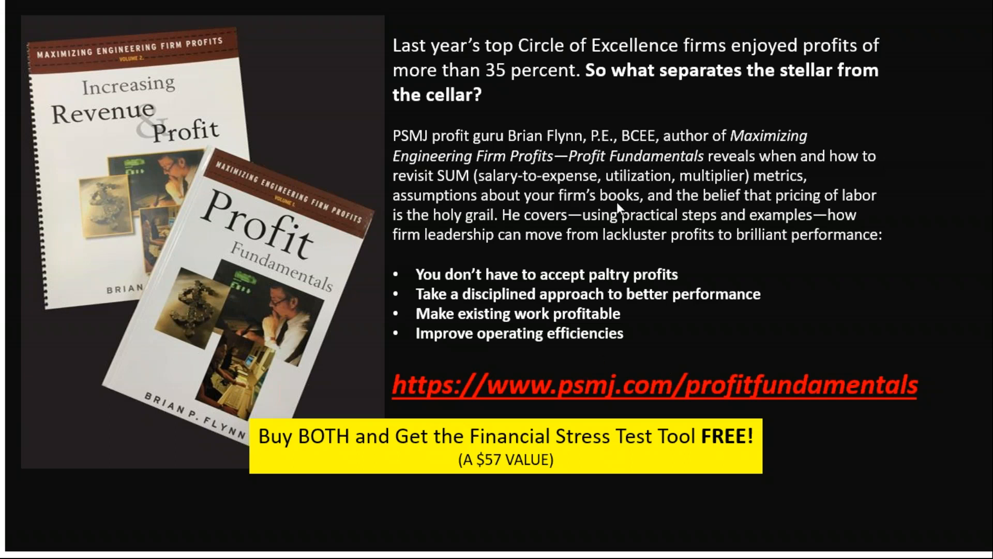
mouse_move(608, 122)
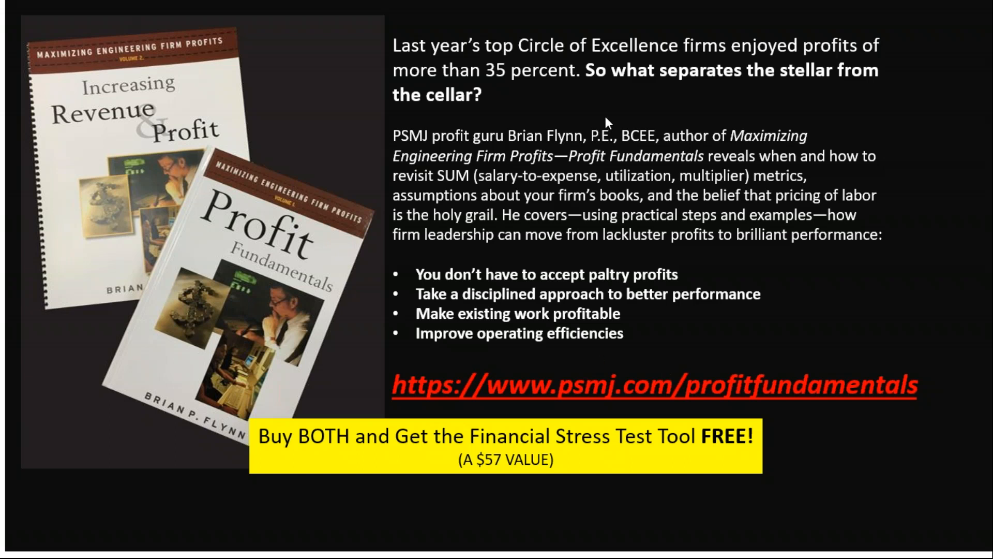
mouse_move(646, 389)
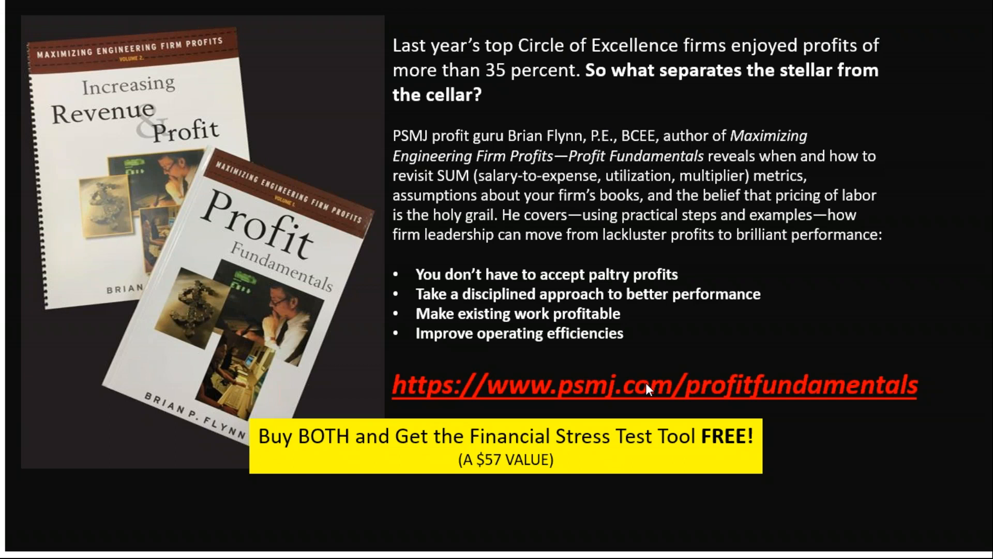
mouse_move(581, 390)
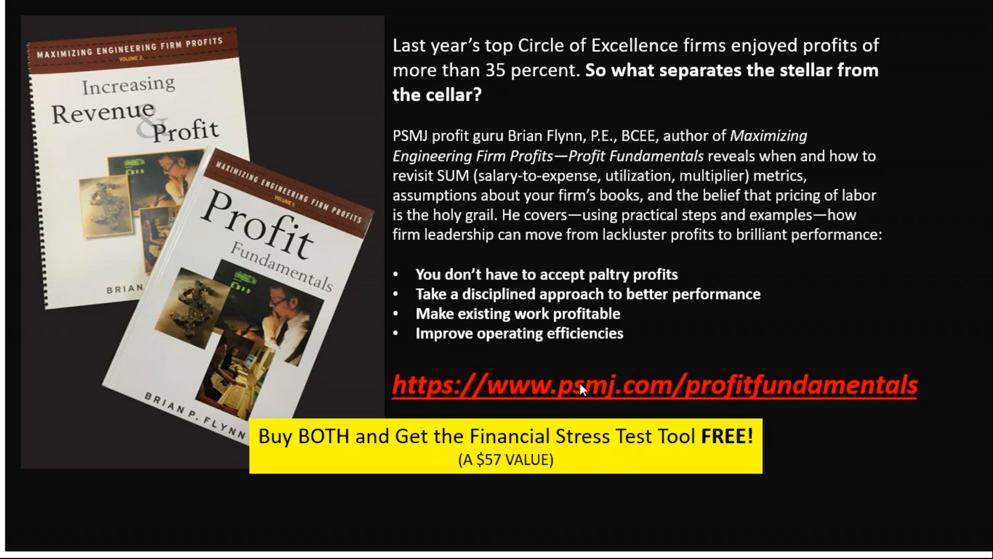
mouse_move(355, 501)
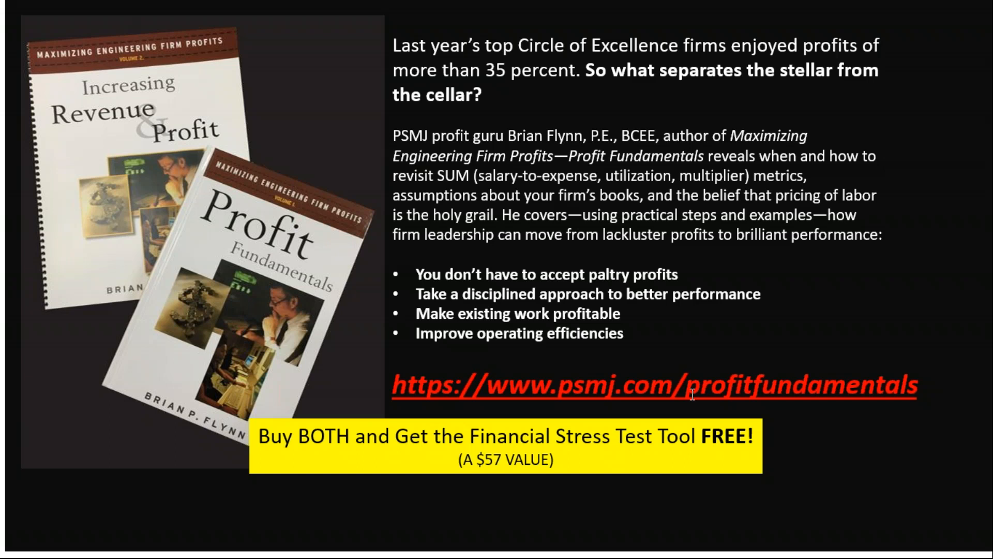
mouse_move(333, 135)
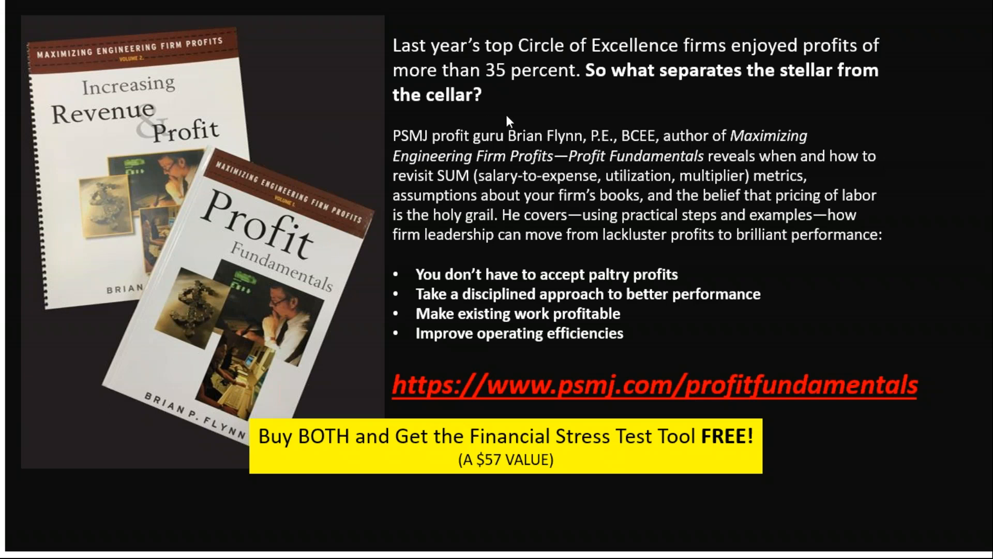
mouse_move(661, 349)
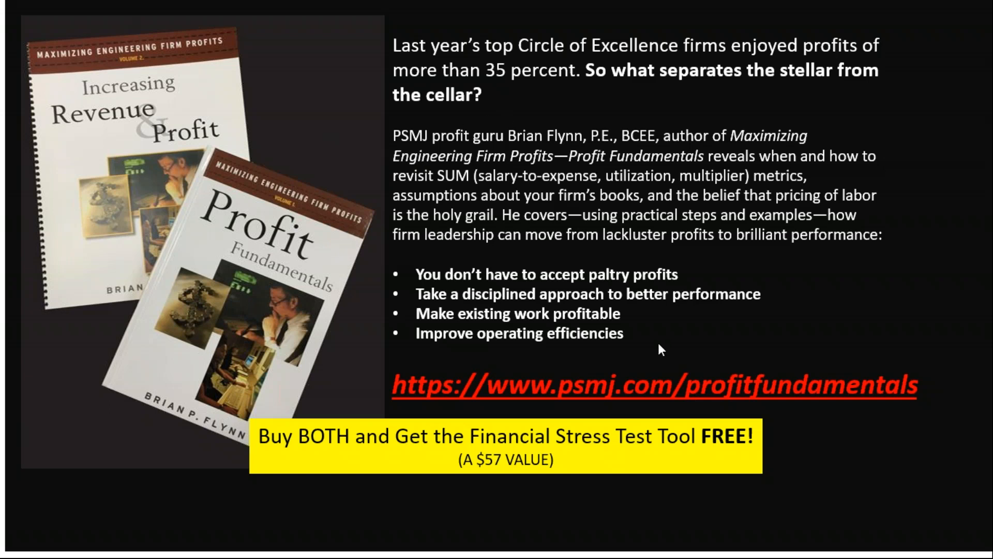
mouse_move(640, 343)
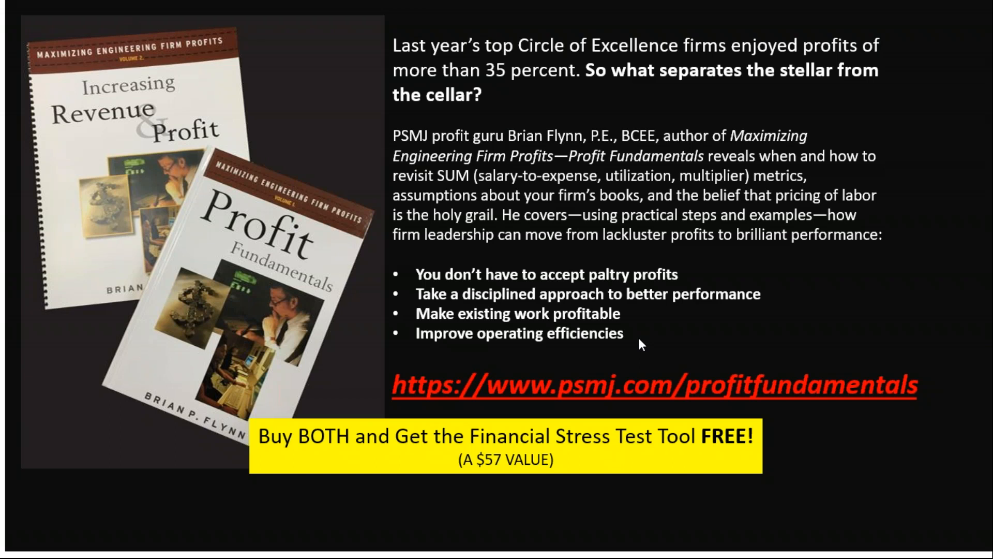
mouse_move(631, 322)
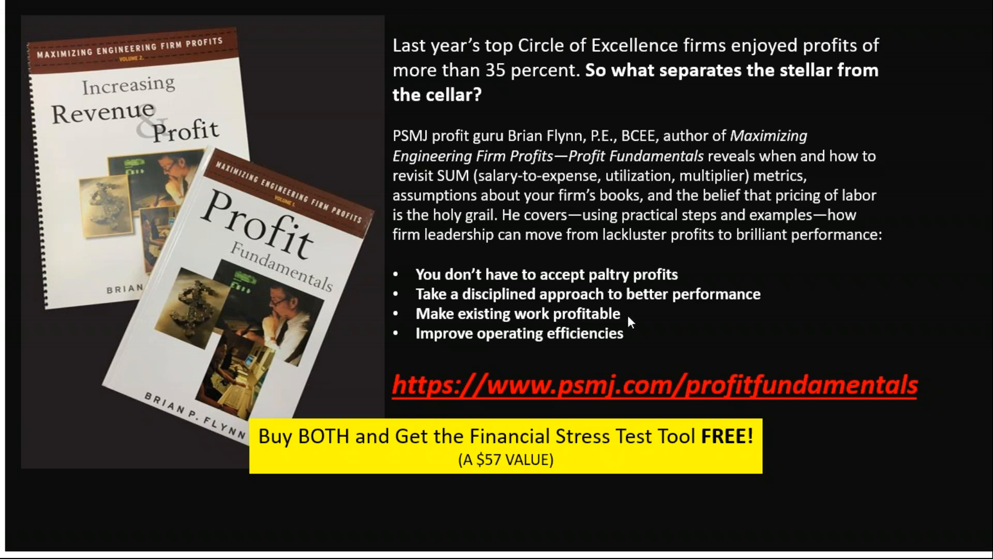
mouse_move(546, 91)
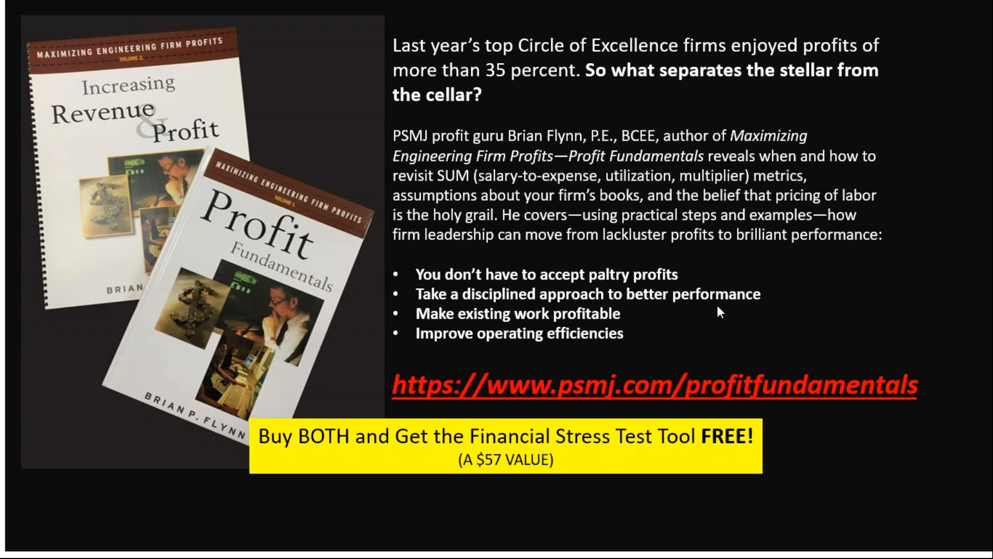
mouse_move(628, 334)
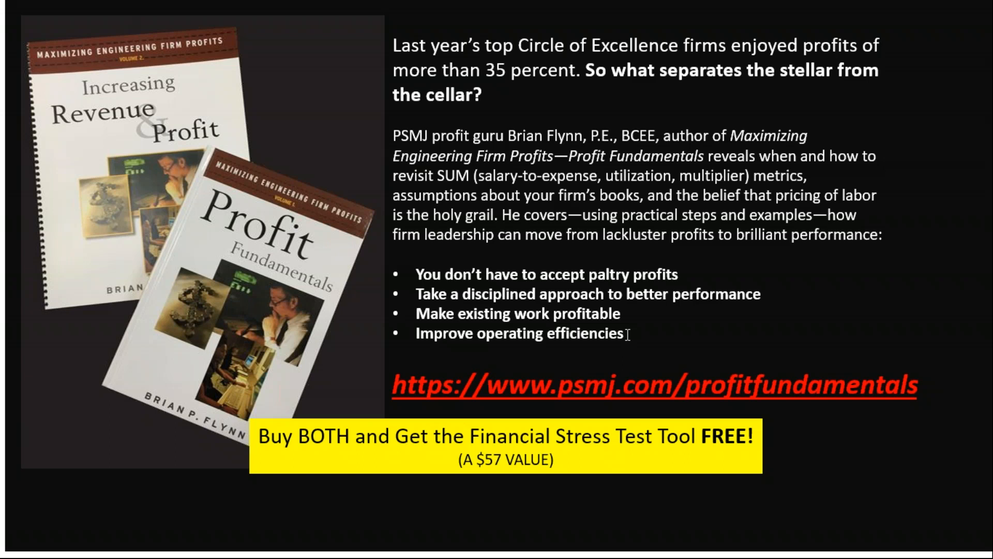
mouse_move(747, 296)
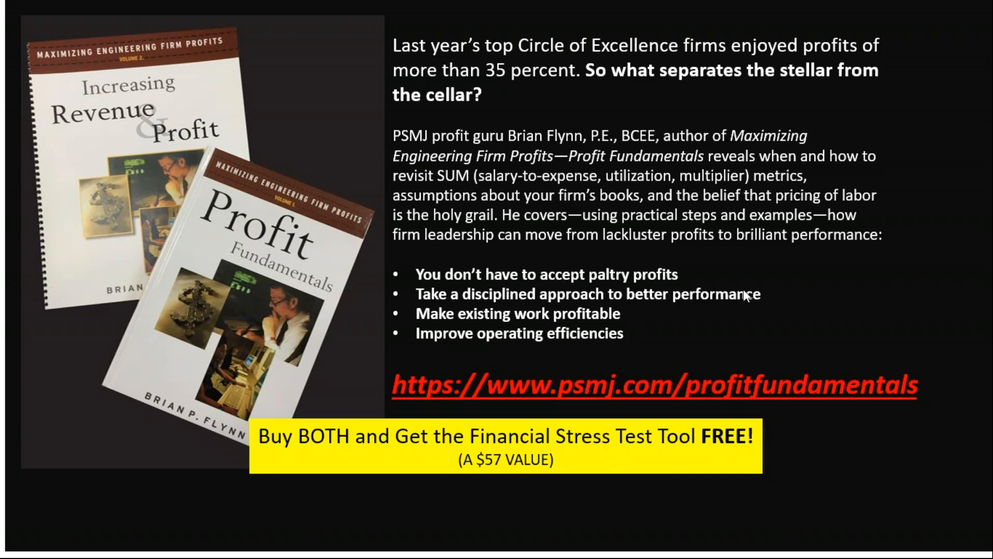
mouse_move(593, 353)
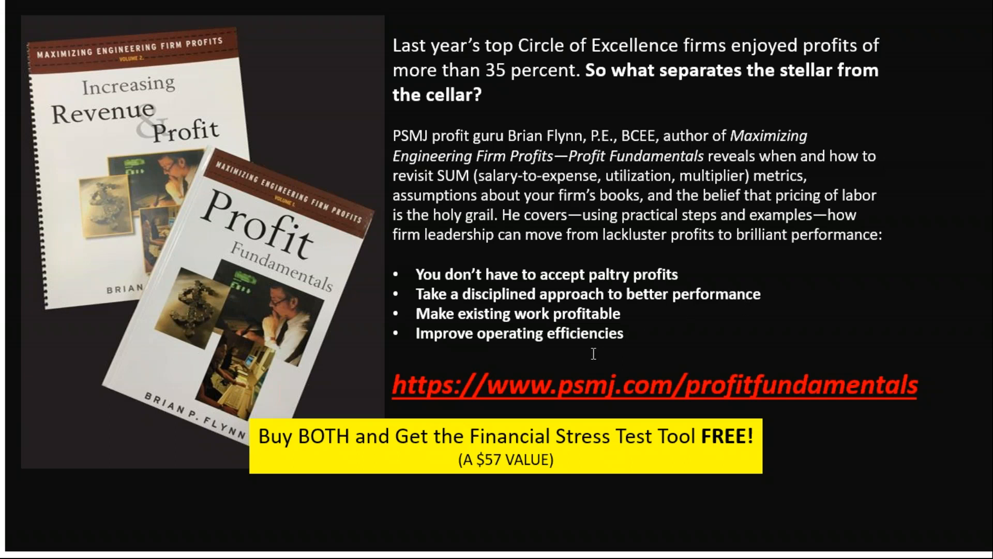
mouse_move(737, 95)
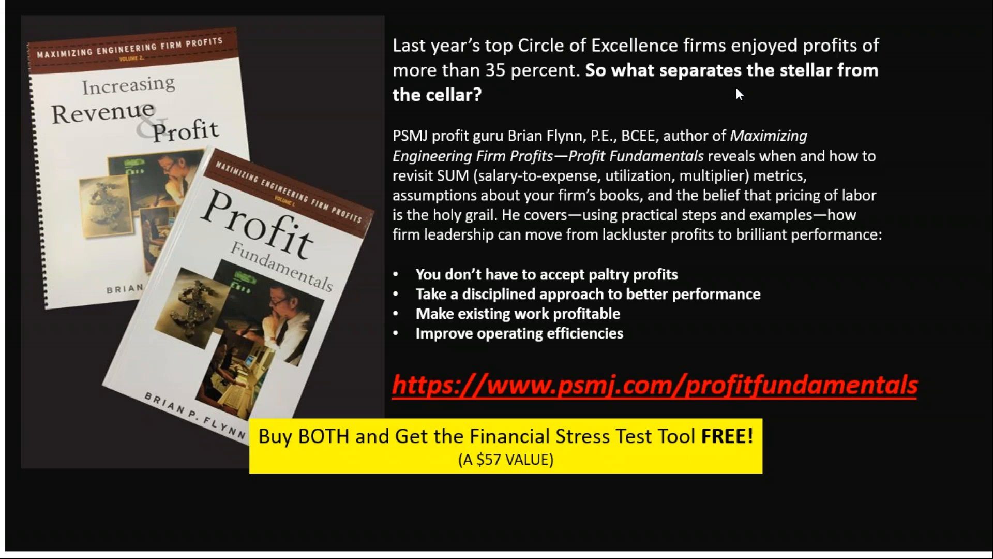
mouse_move(639, 207)
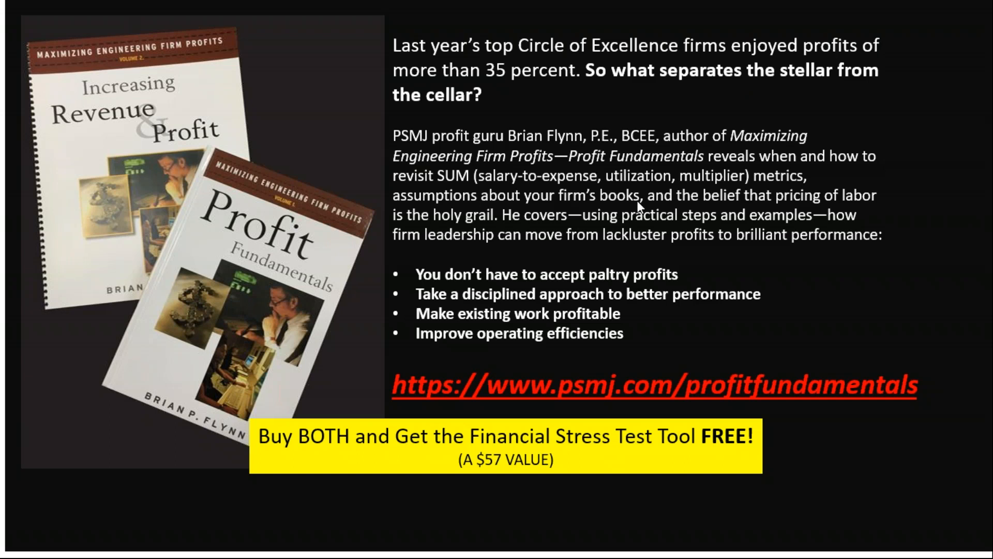
mouse_move(729, 269)
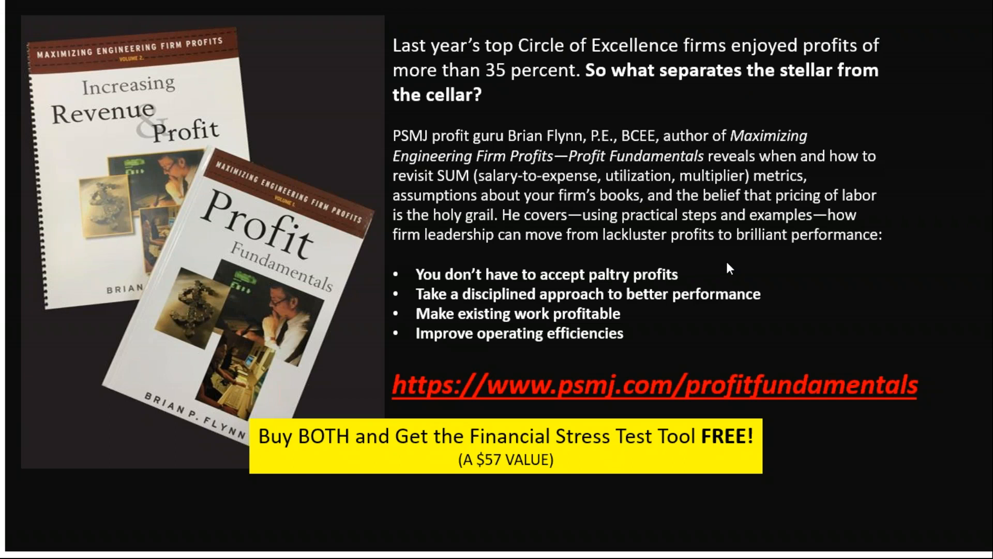
mouse_move(735, 275)
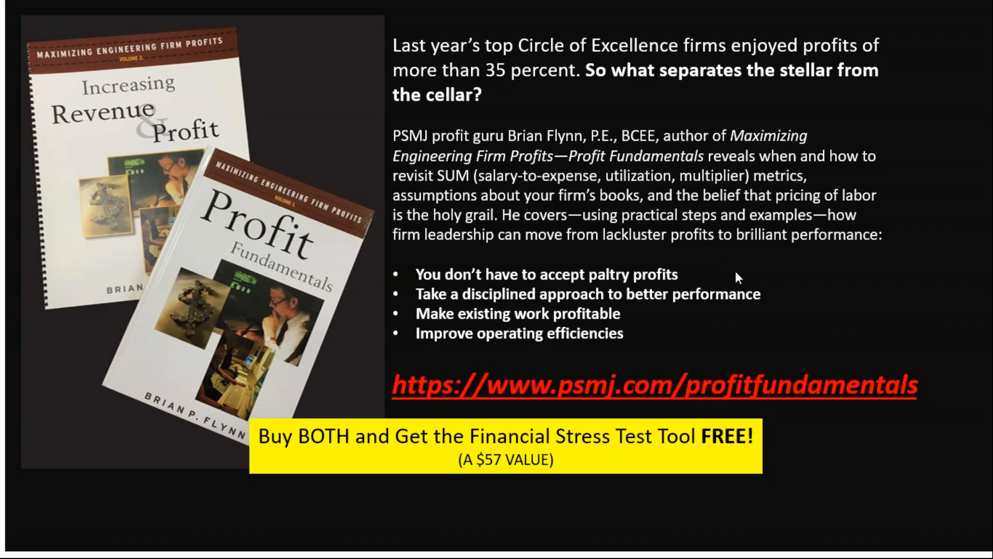
mouse_move(729, 99)
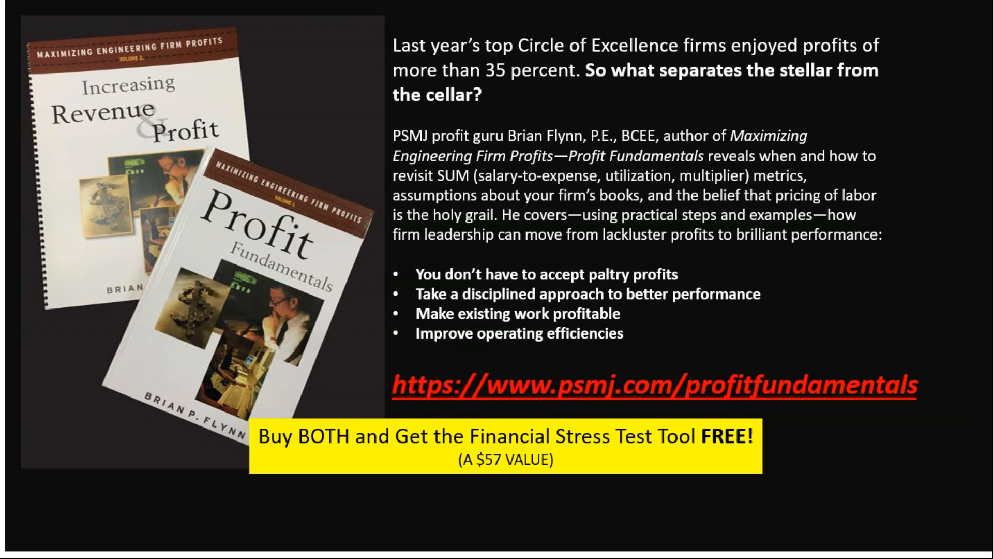
mouse_move(941, 239)
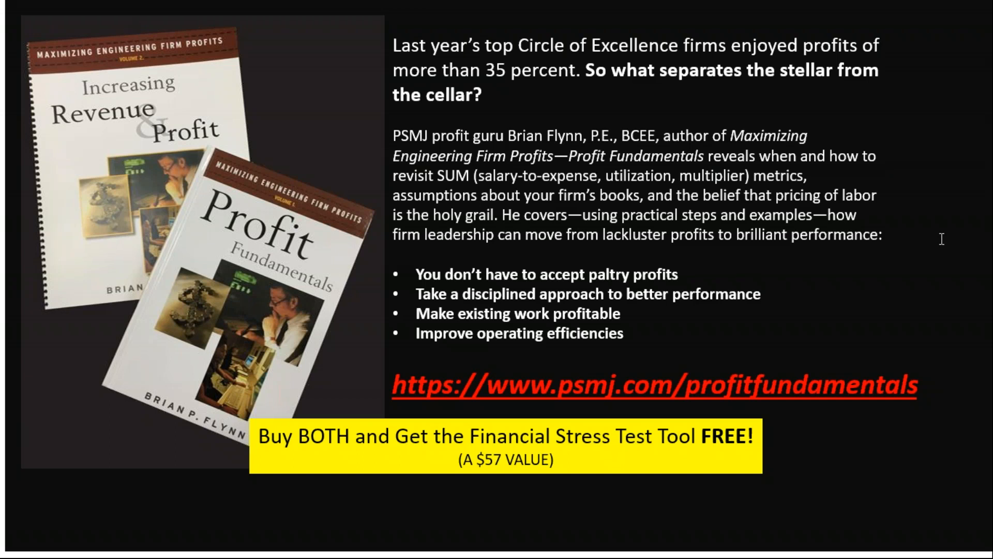
mouse_move(918, 265)
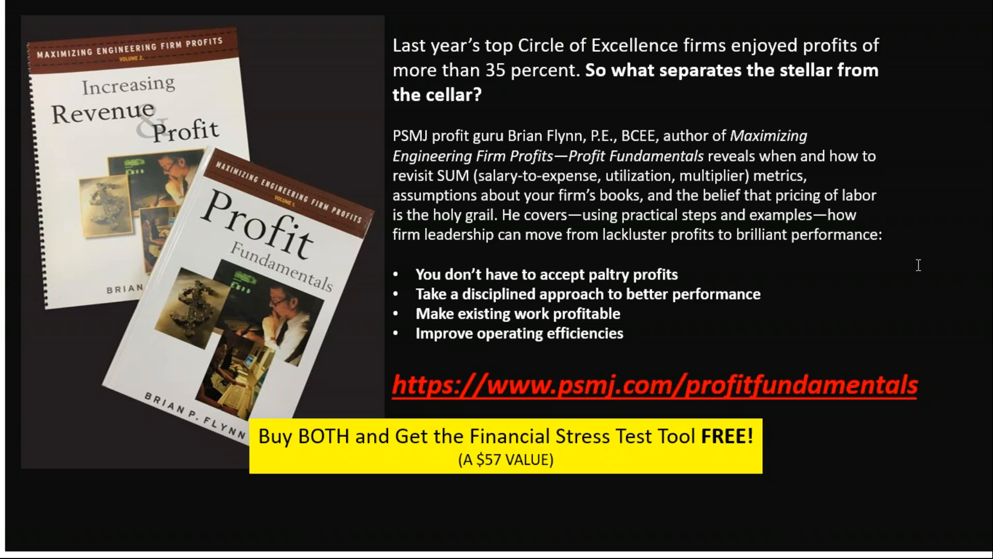
mouse_move(104, 448)
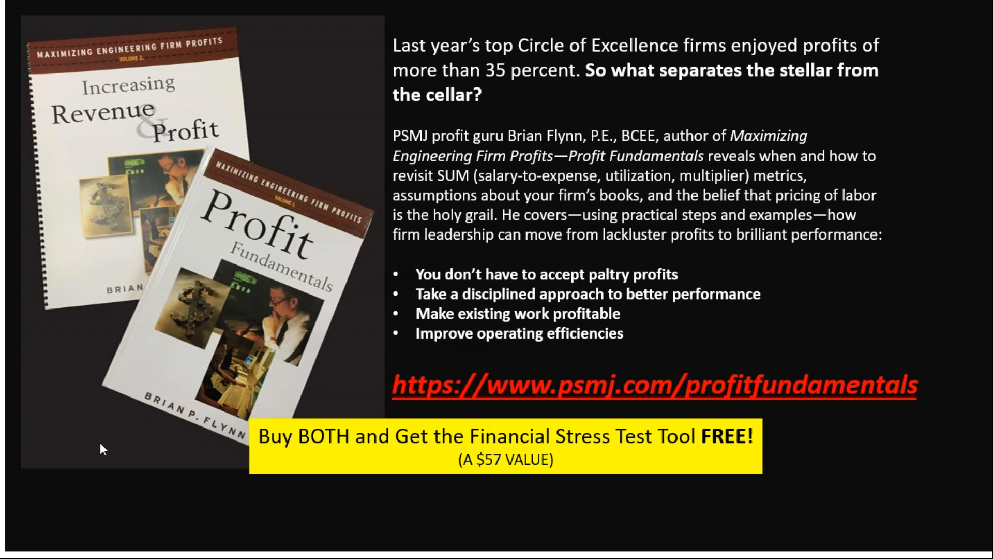
mouse_move(41, 543)
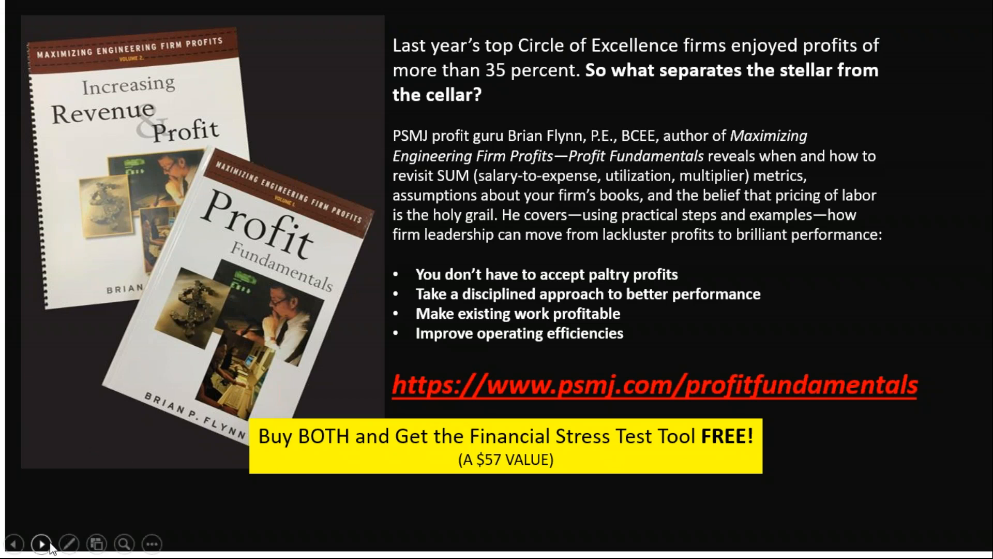
Advance the slideshow to the About the Presenter slide for Brian Flynn.
left_click(41, 543)
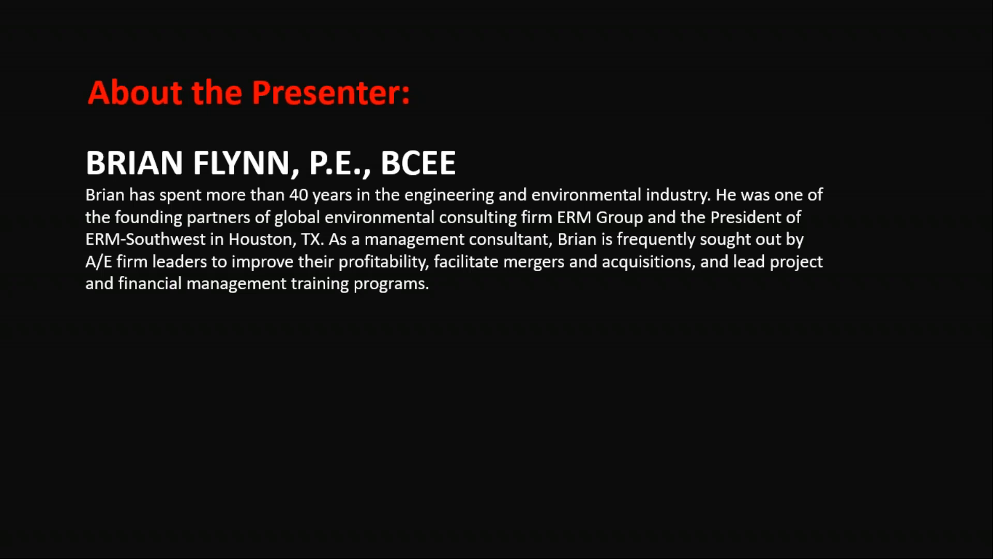
mouse_move(25, 538)
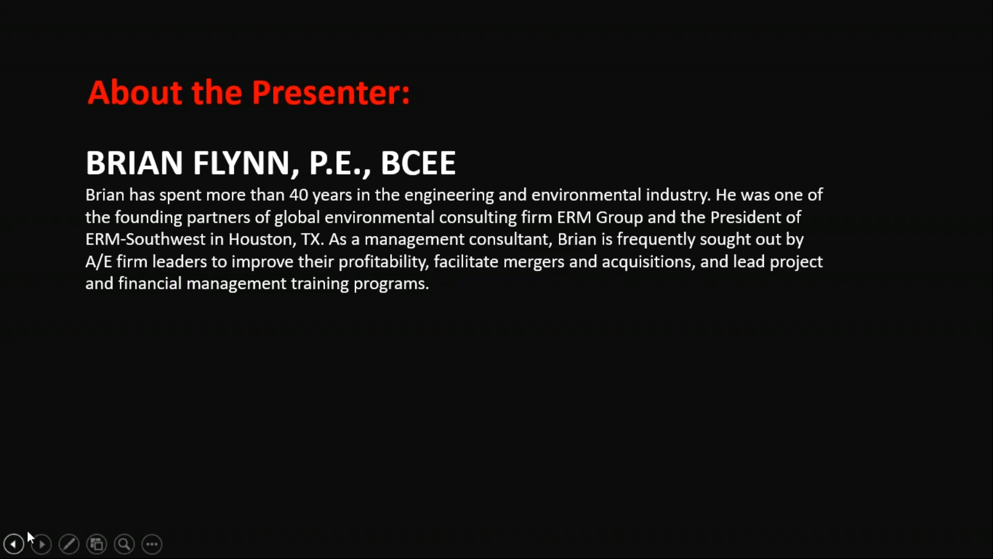
Move the slideshow back to the Stress Test Your Firm title slide.
left_click(13, 544)
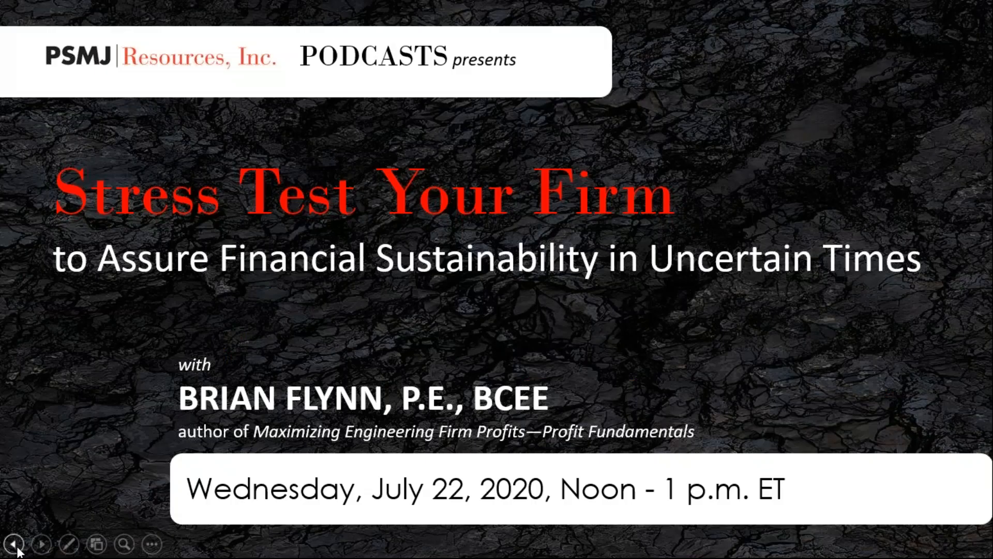
mouse_move(978, 439)
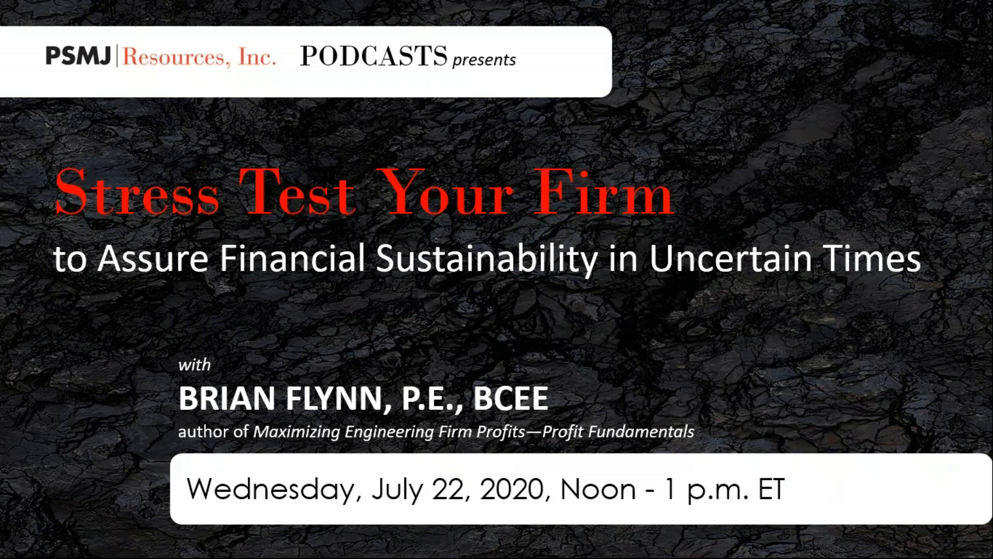
mouse_move(958, 432)
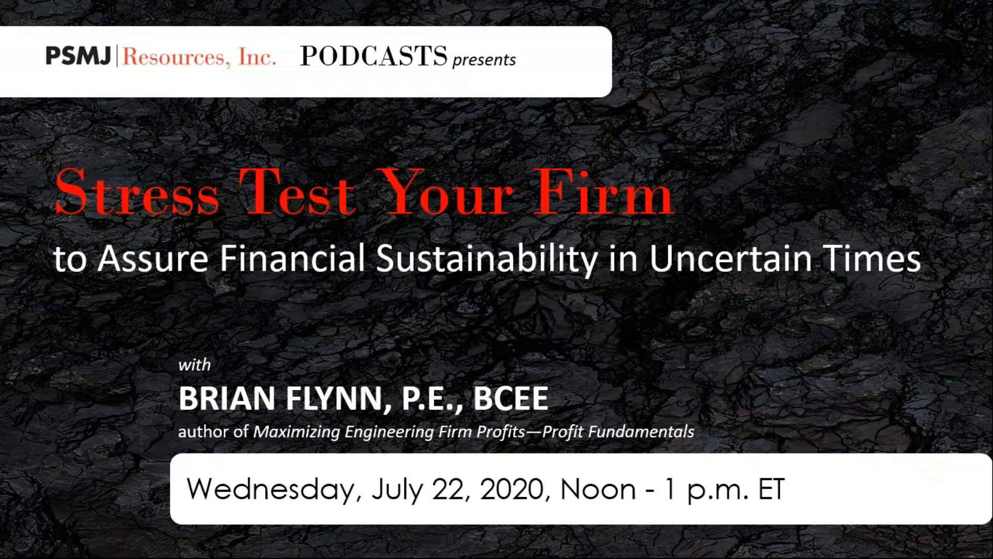
mouse_move(971, 188)
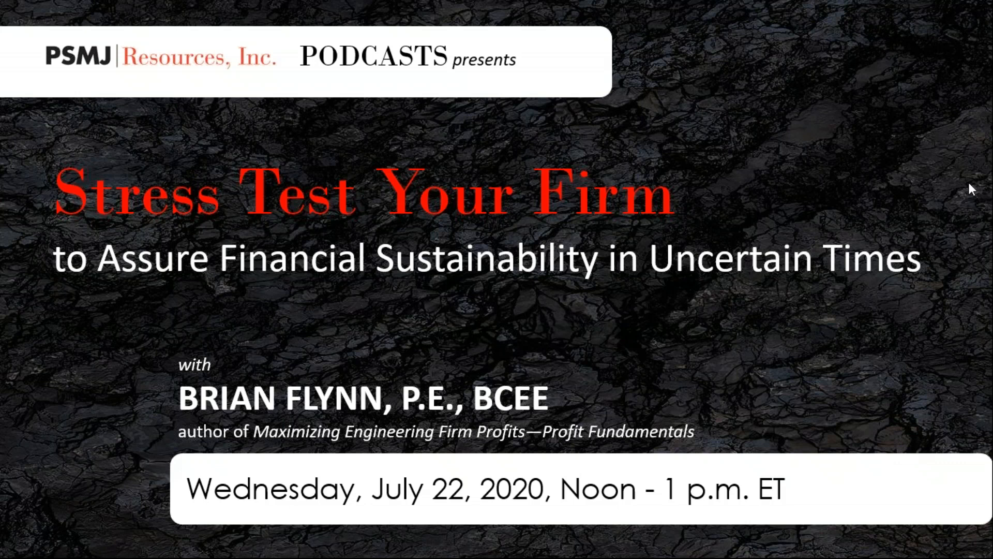
mouse_move(457, 370)
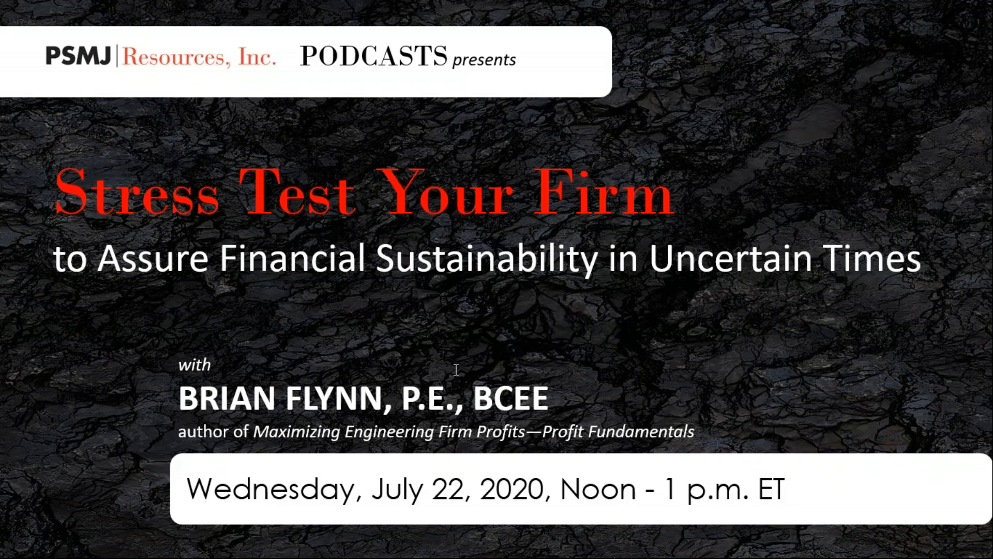
mouse_move(320, 374)
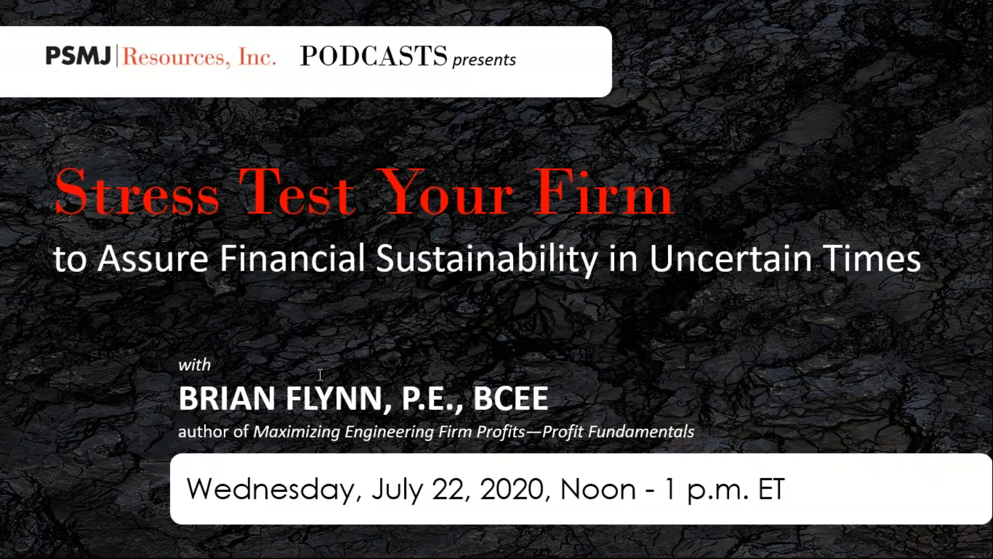
mouse_move(320, 373)
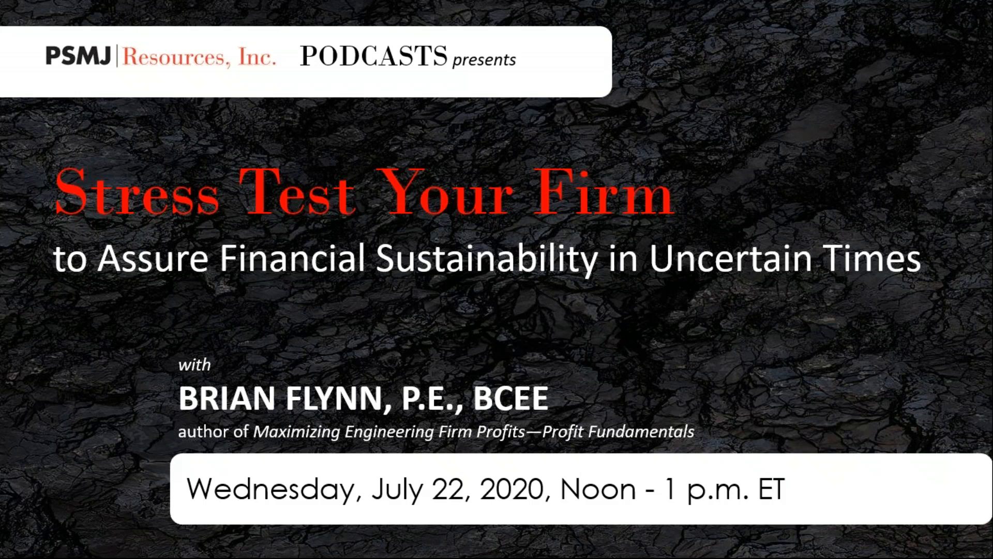
mouse_move(361, 415)
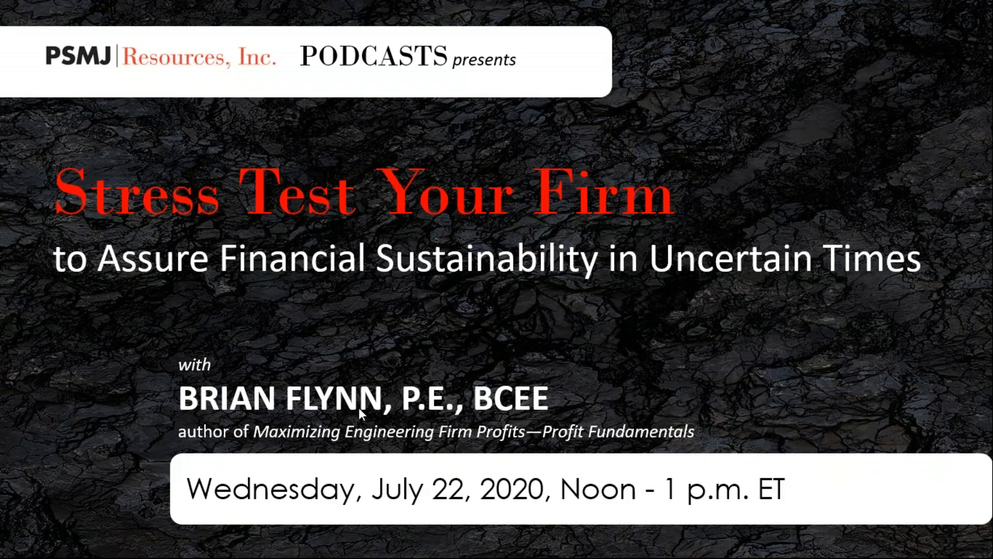
mouse_move(413, 337)
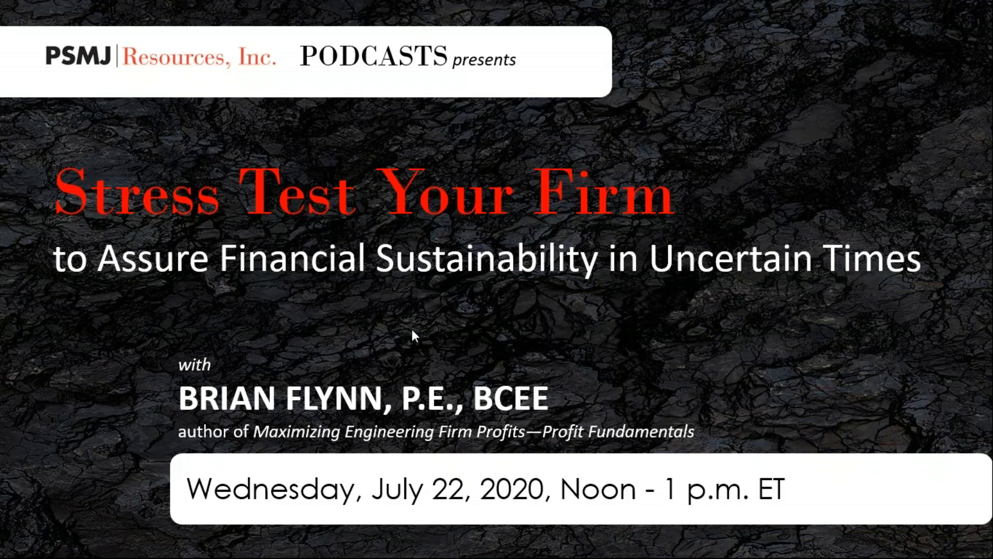
mouse_move(558, 357)
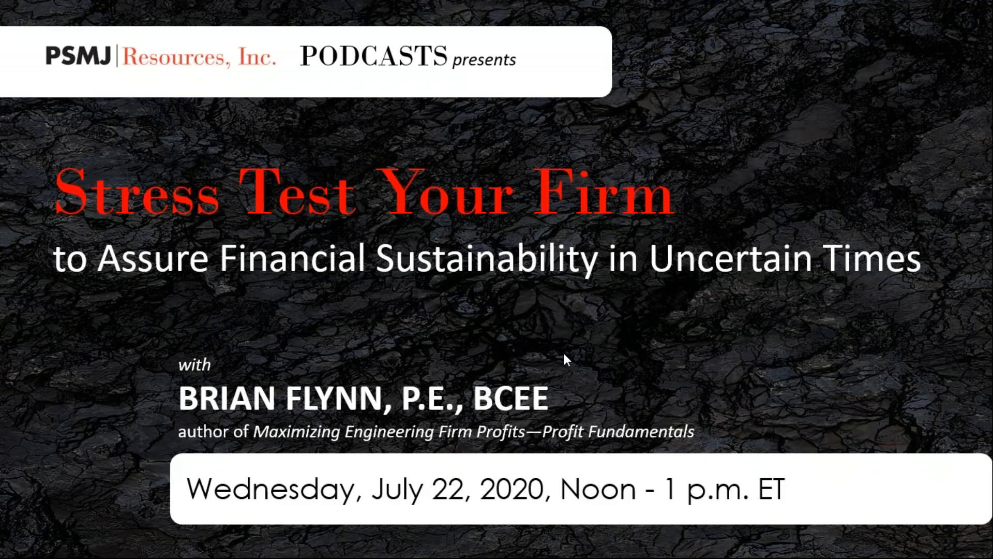
mouse_move(724, 89)
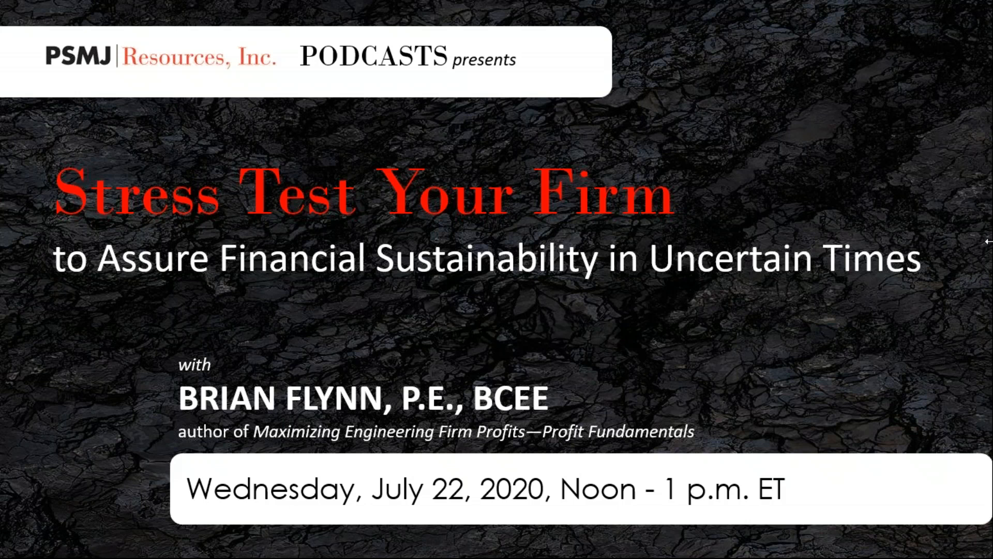
mouse_move(689, 143)
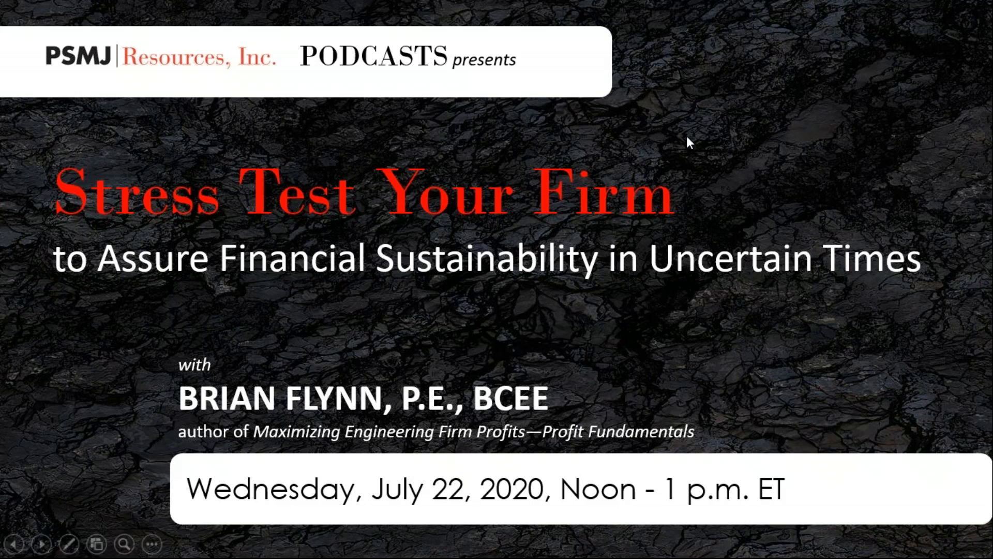